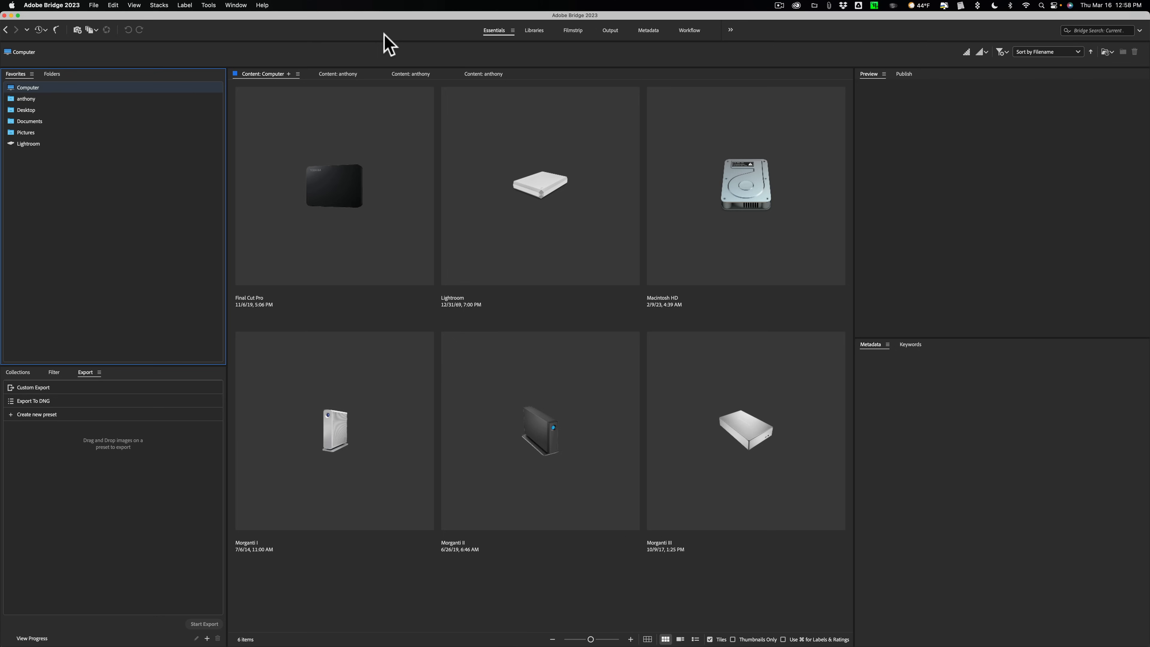
mouse_move(539, 186)
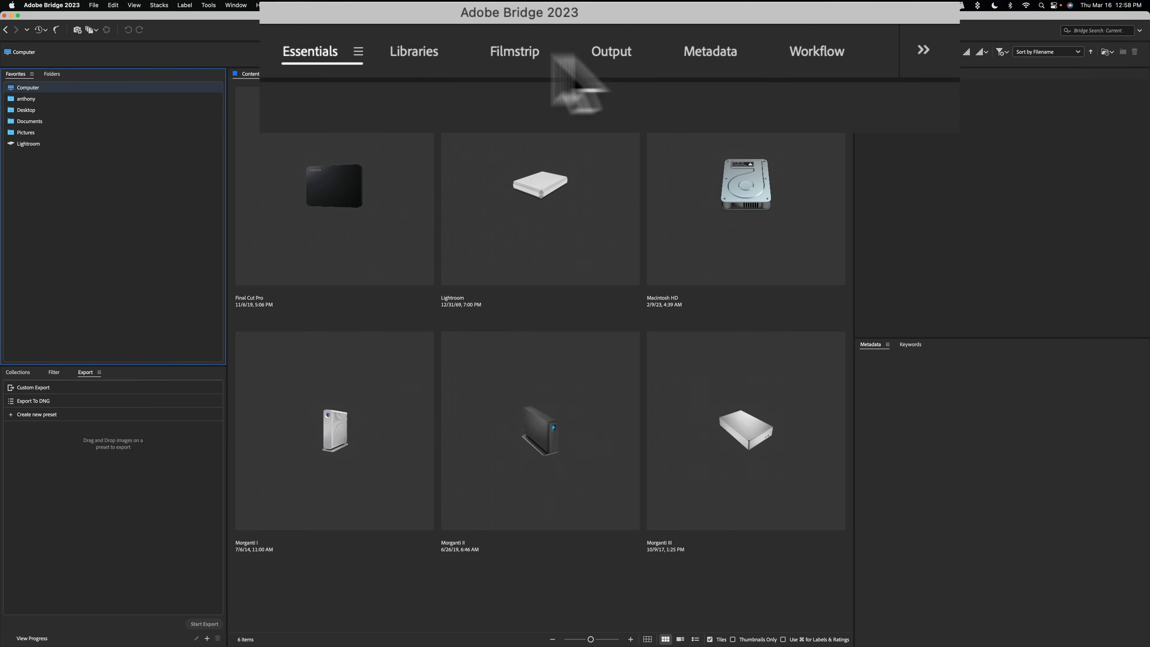
mouse_move(771, 89)
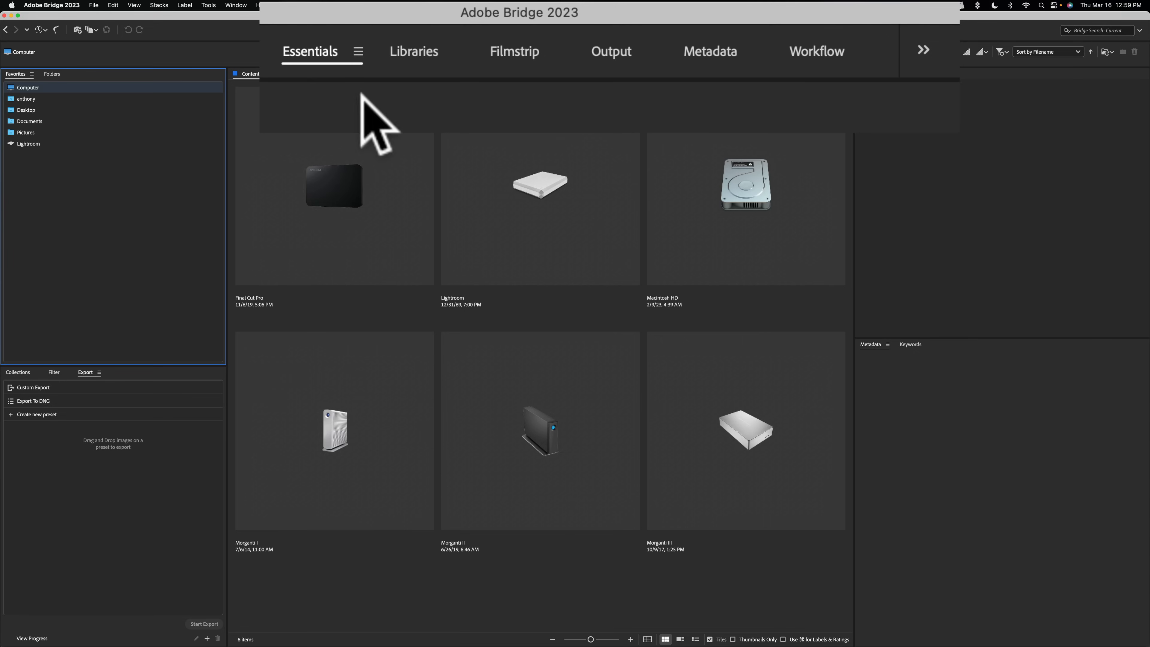
mouse_move(313, 80)
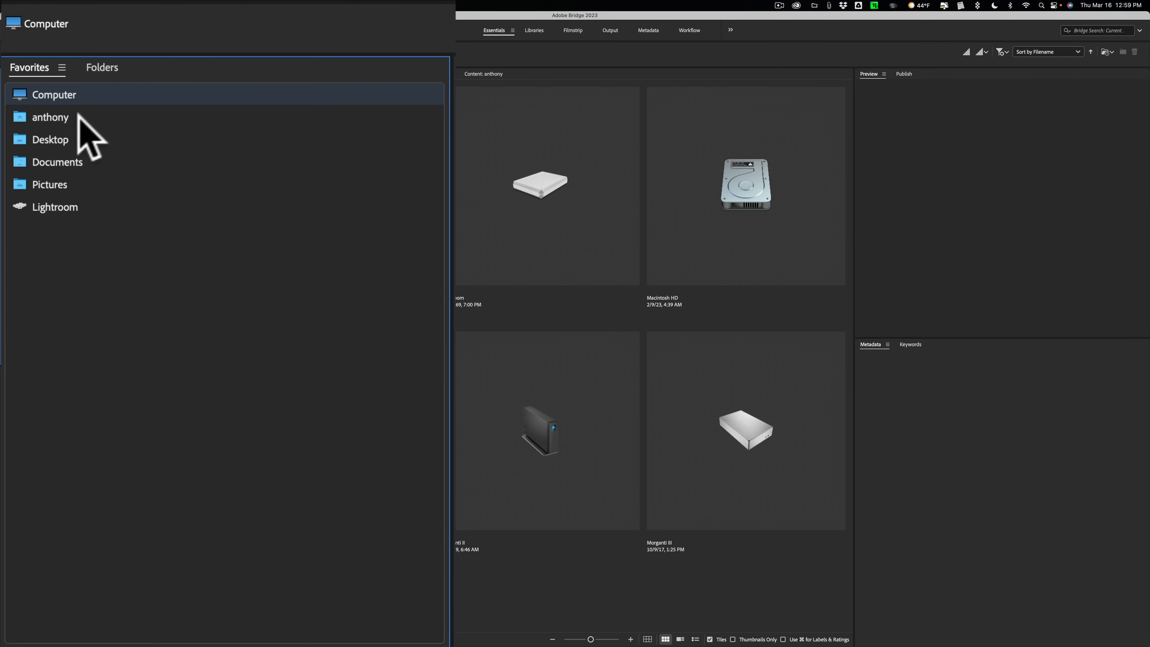
mouse_move(114, 136)
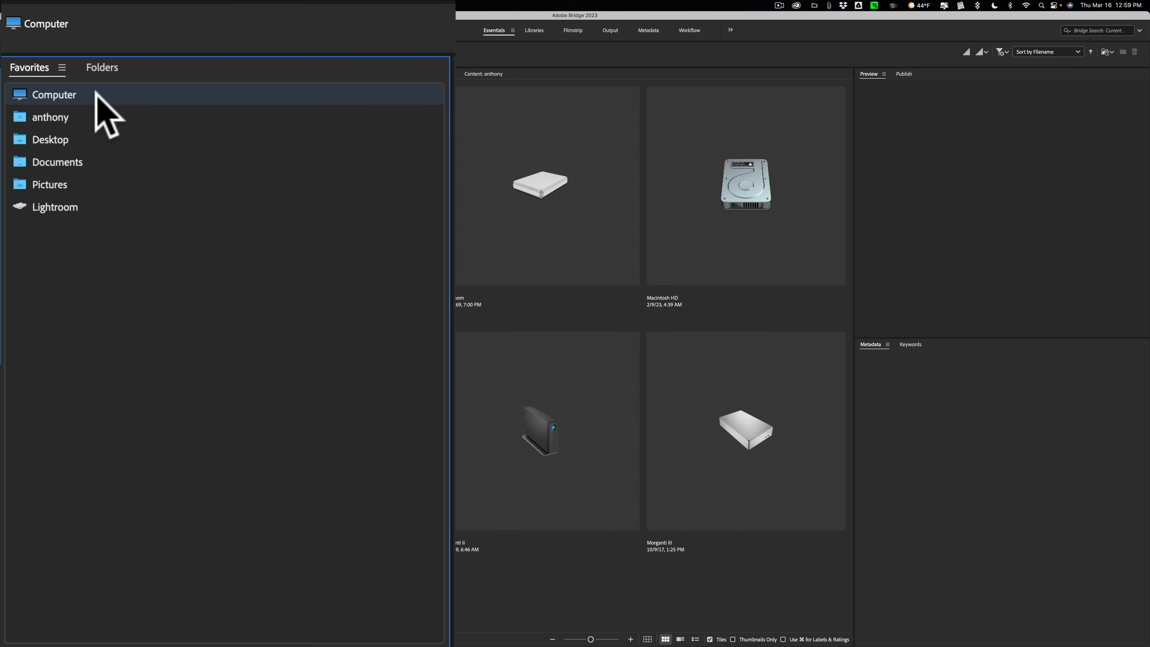
mouse_move(63, 117)
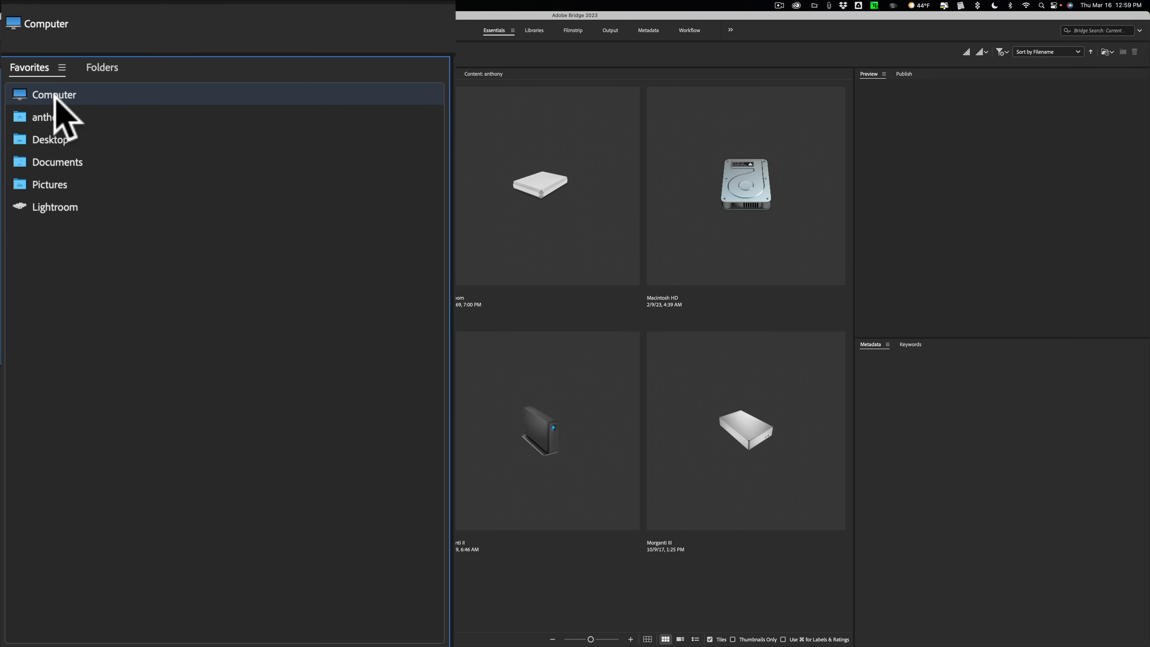
mouse_move(66, 128)
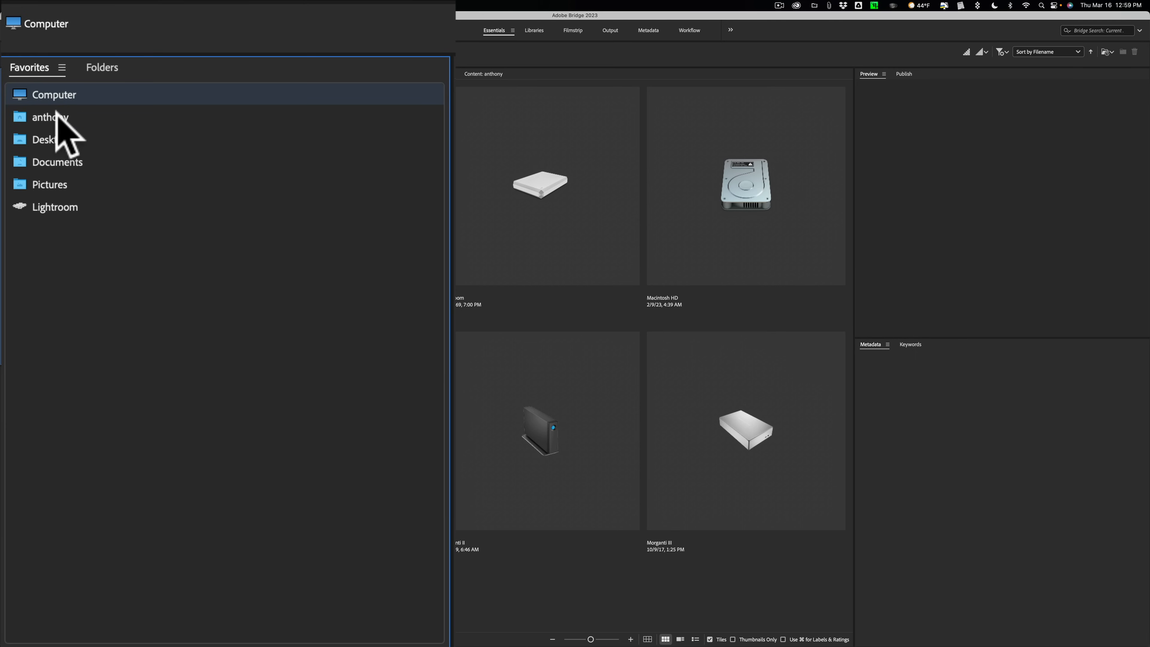
mouse_move(69, 172)
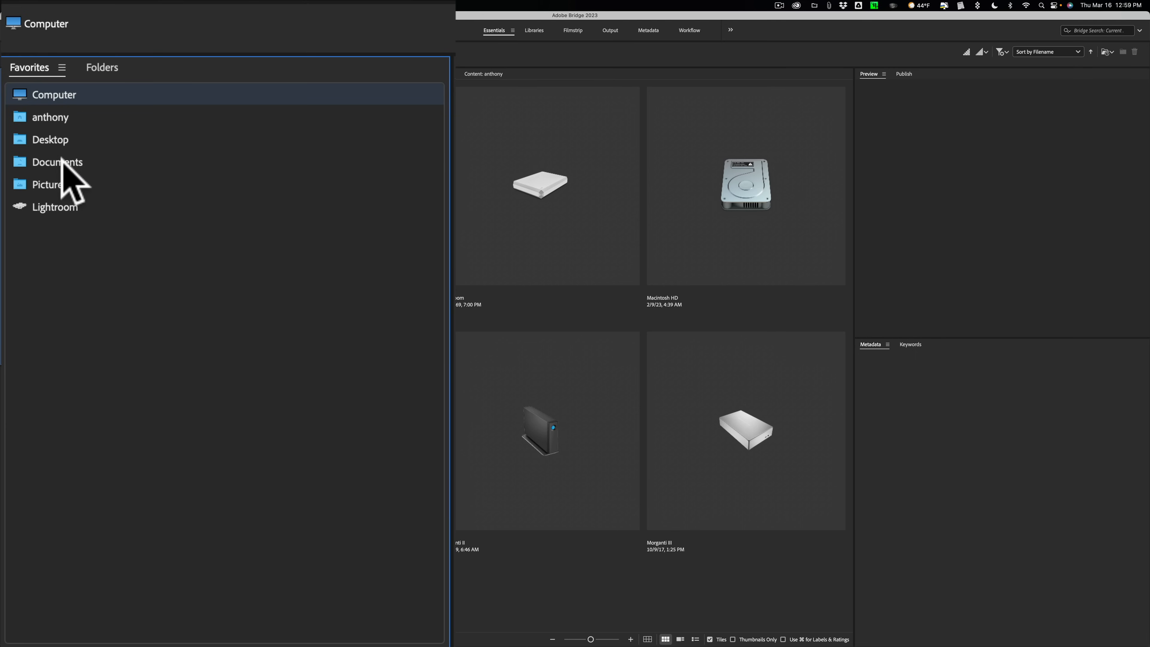
mouse_move(107, 223)
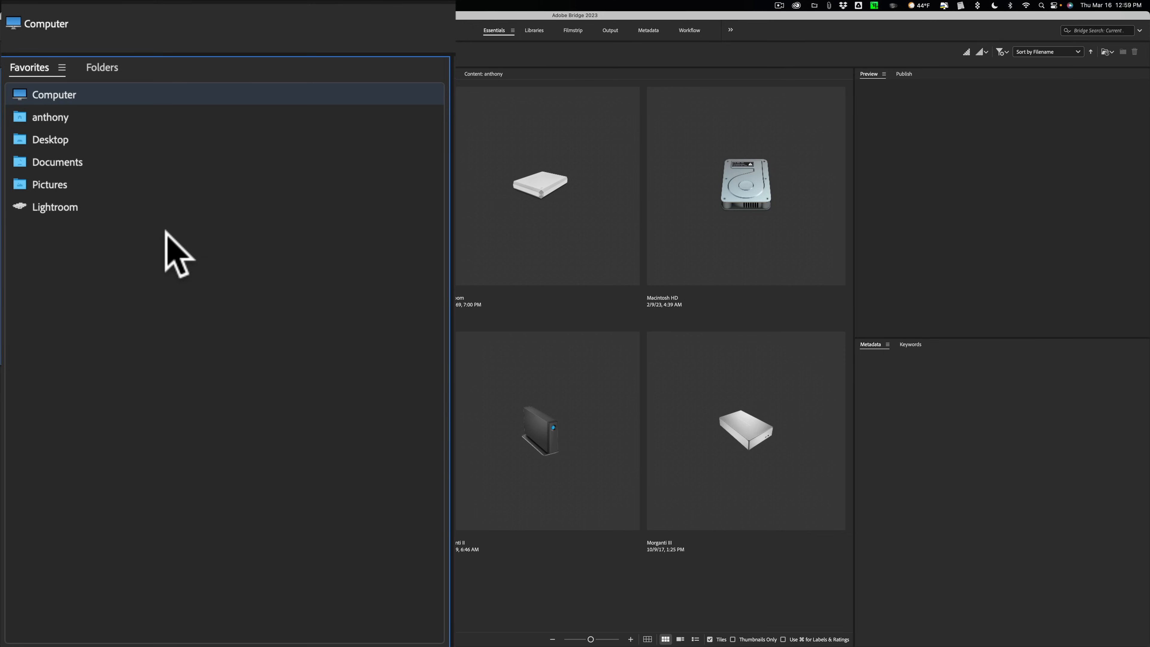
mouse_move(66, 216)
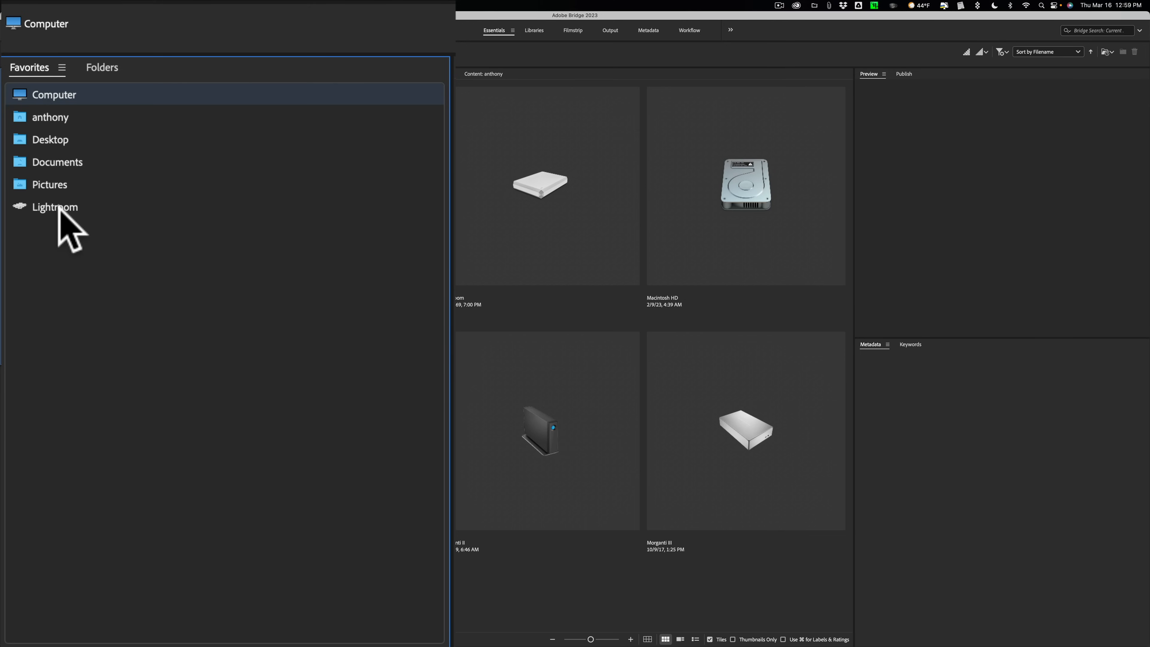
Step: Go to the Lightroom location in Favorites and enter the Lightroom RAW Files folder
click(55, 207)
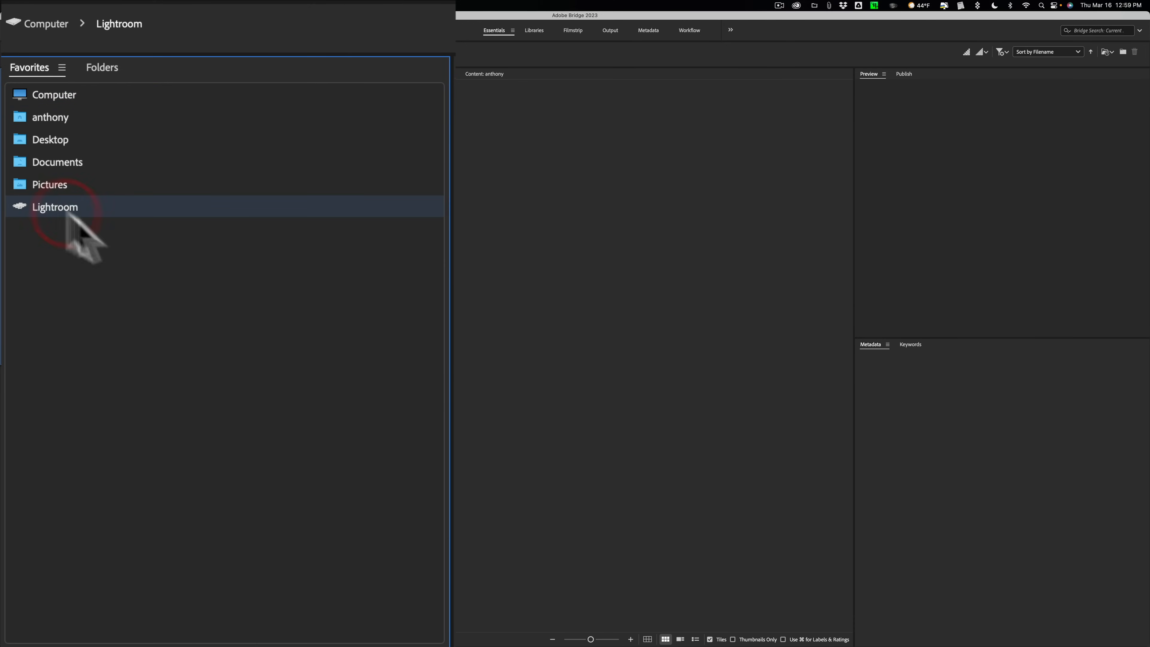
click(54, 207)
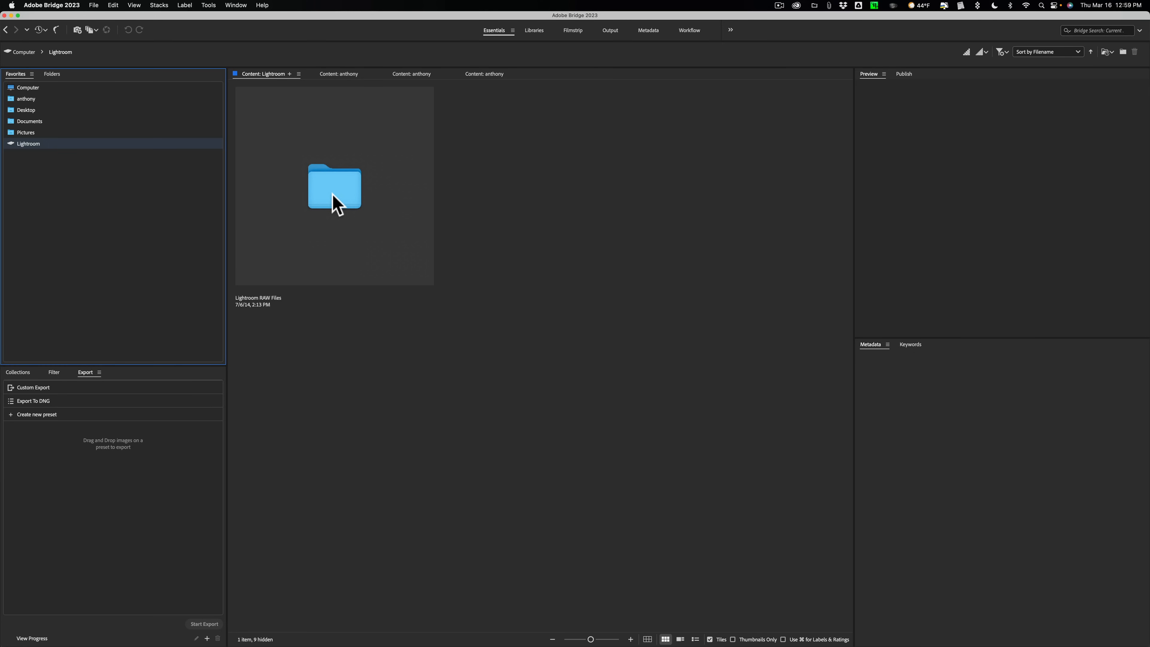
mouse_move(349, 210)
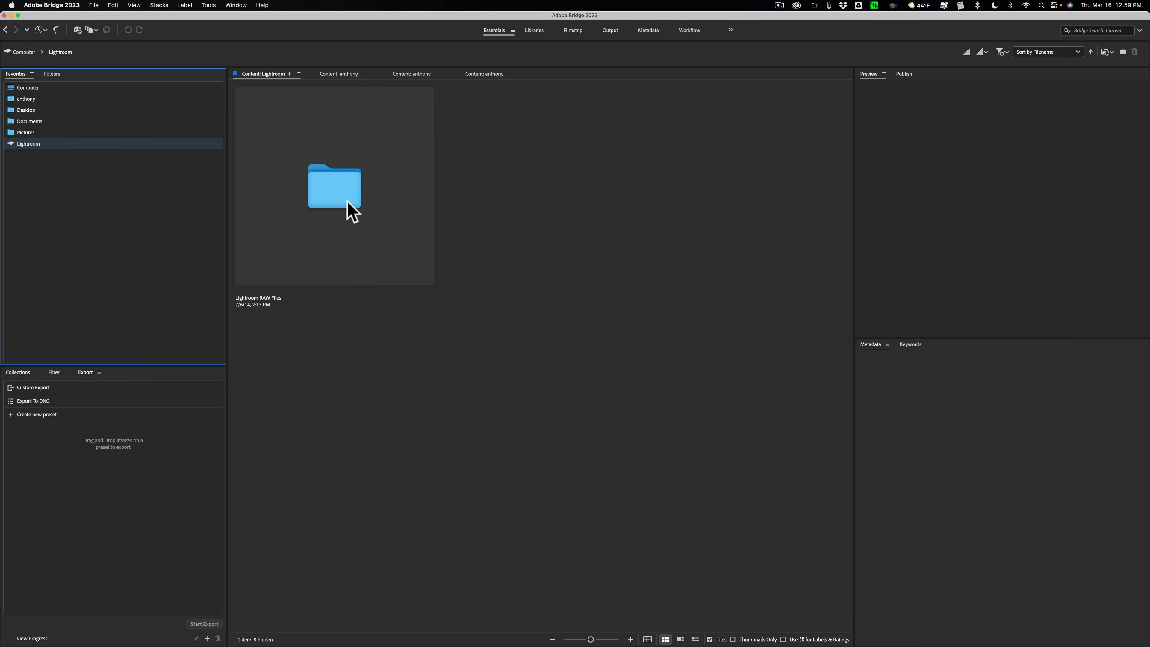
double_click(334, 188)
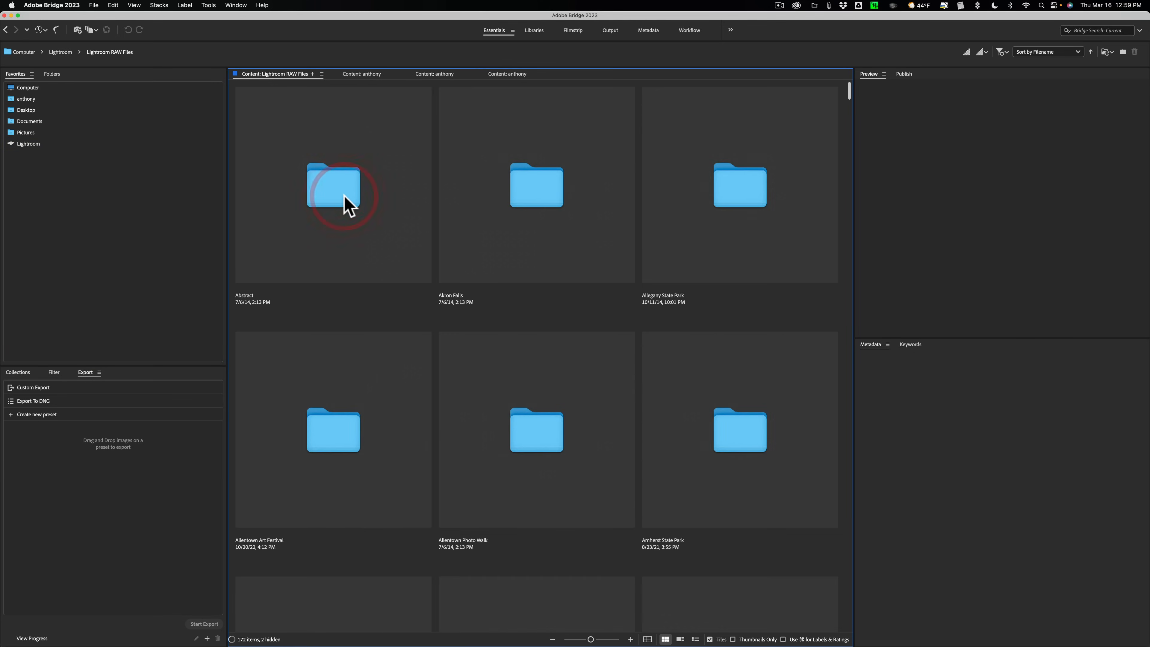
scroll(down, 3)
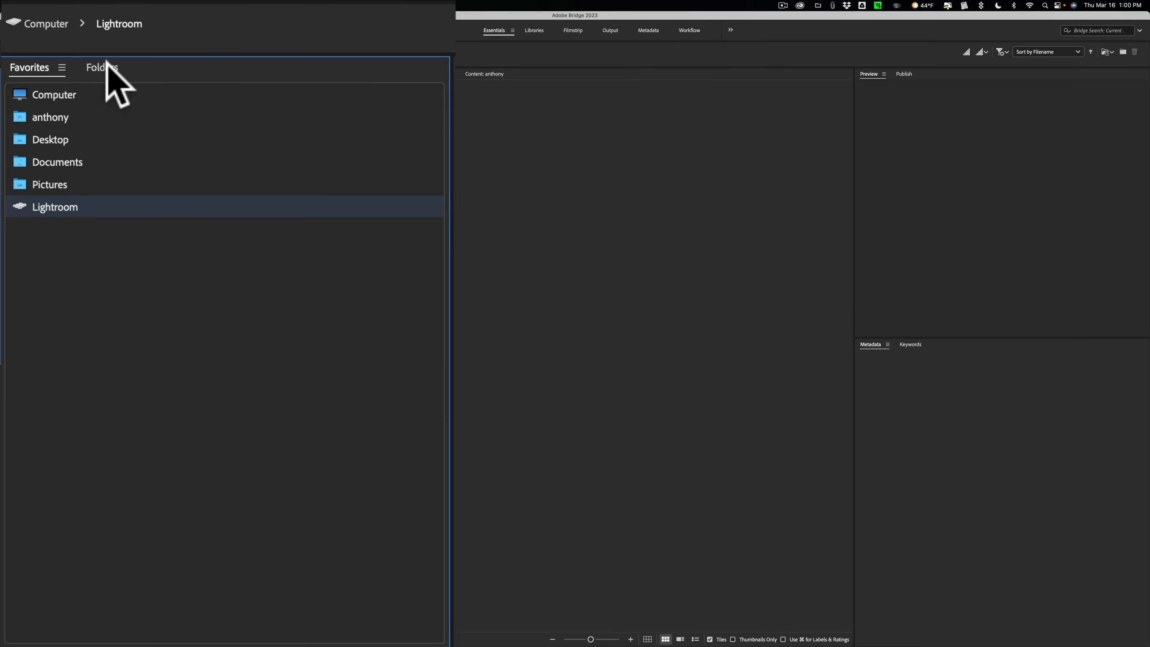
Step: From the full Folders tree, enter Working Folder with its five beach photos, then step back to Lightroom
click(101, 67)
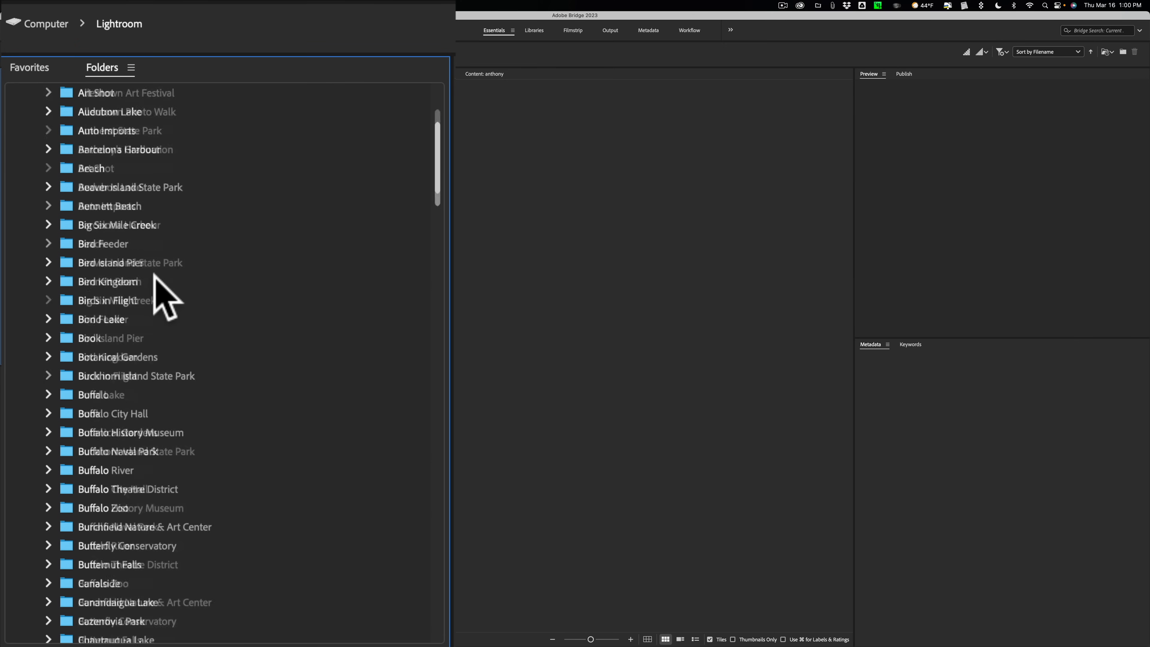
scroll(down, 3)
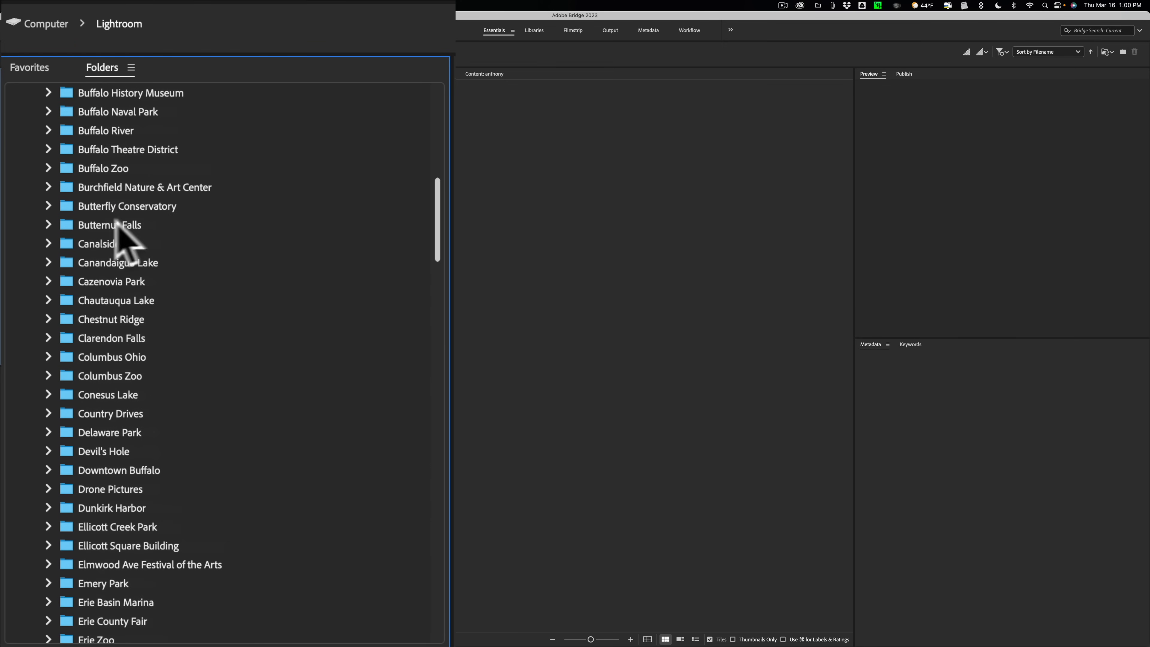
scroll(down, 3)
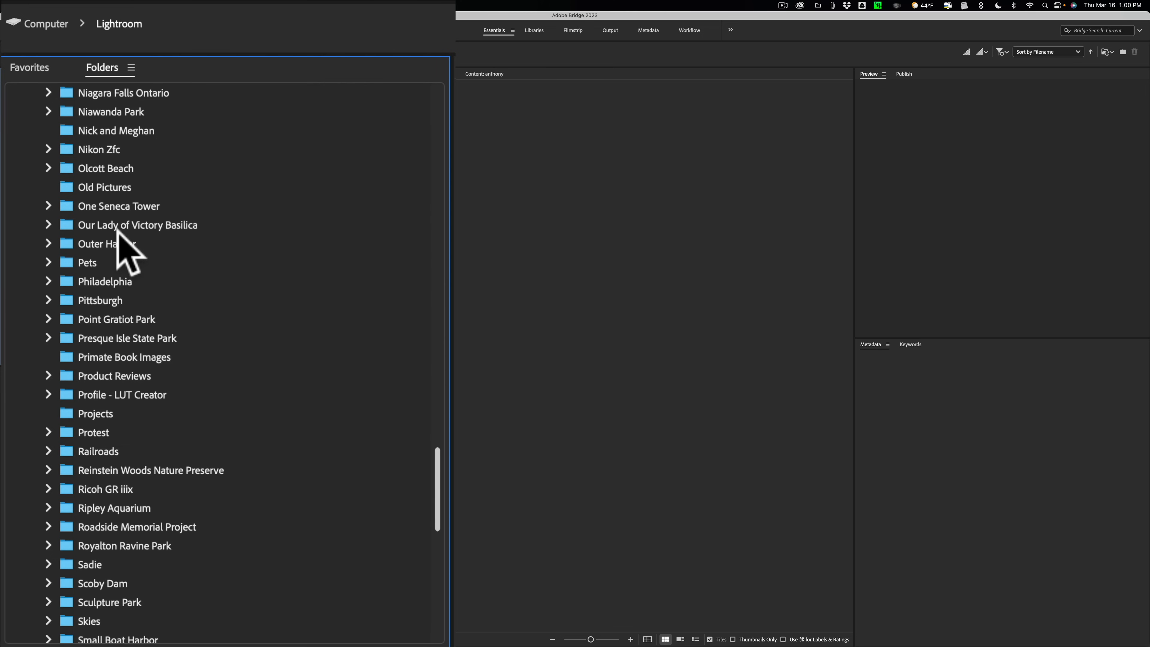
scroll(down, 3)
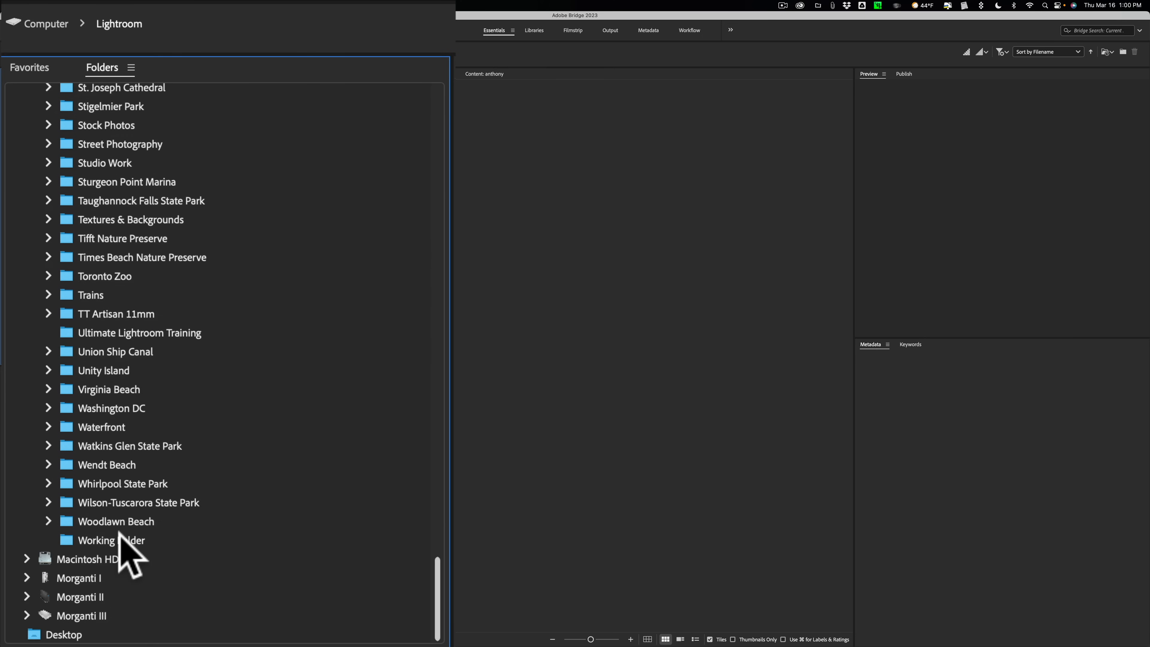
click(112, 540)
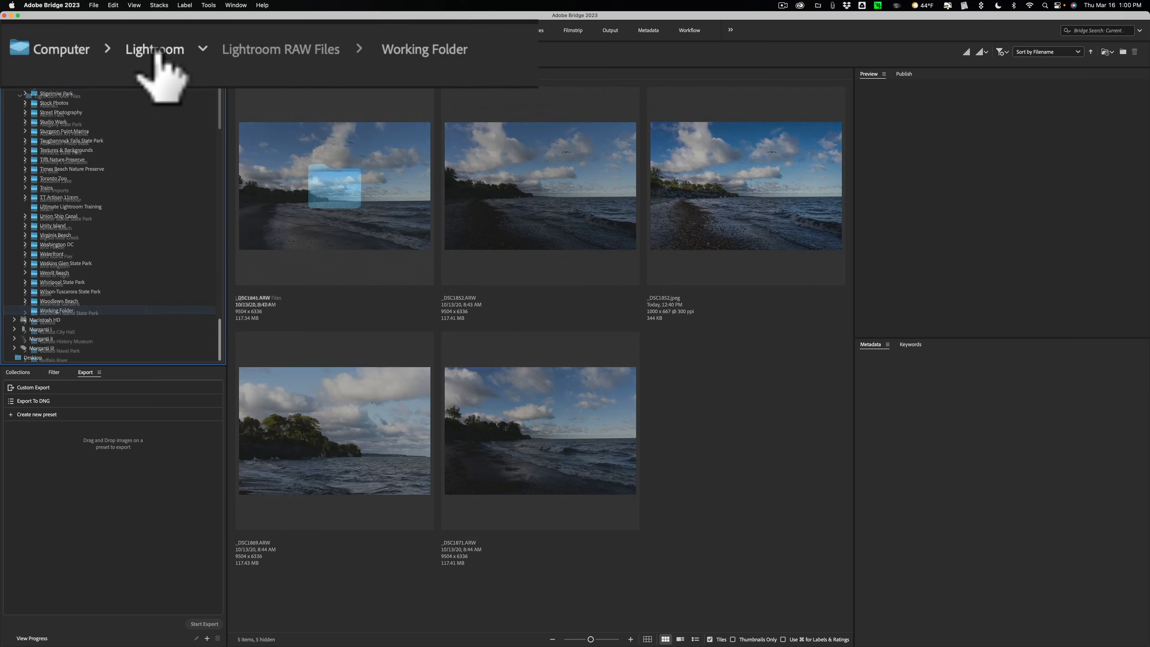
click(154, 50)
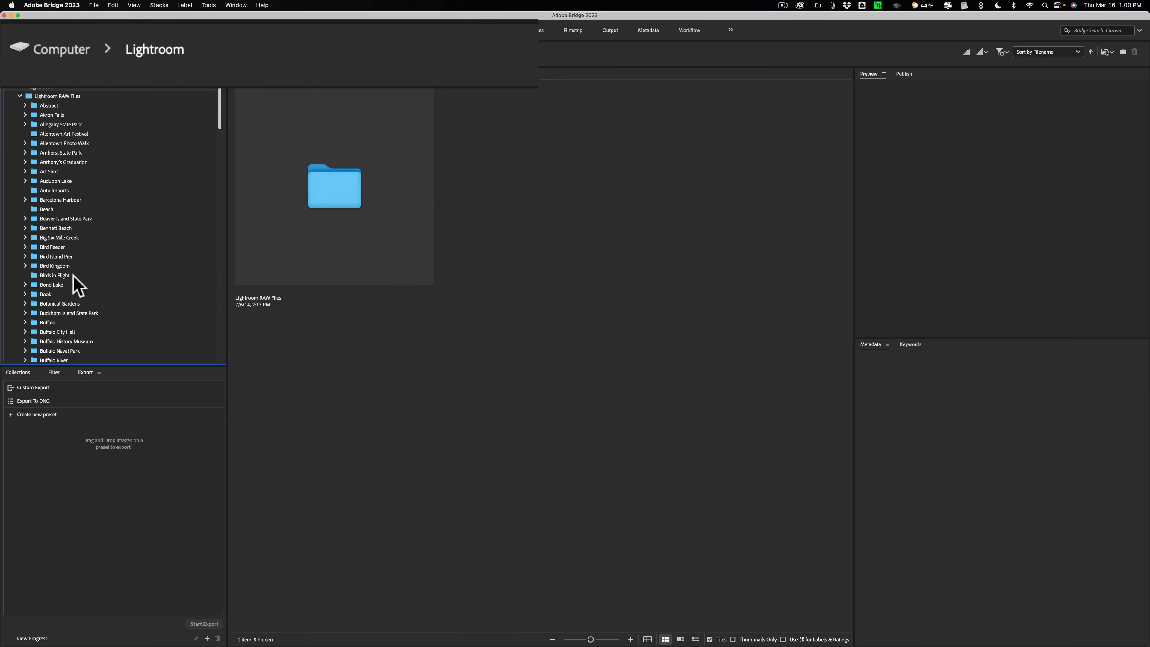
scroll(down, 3)
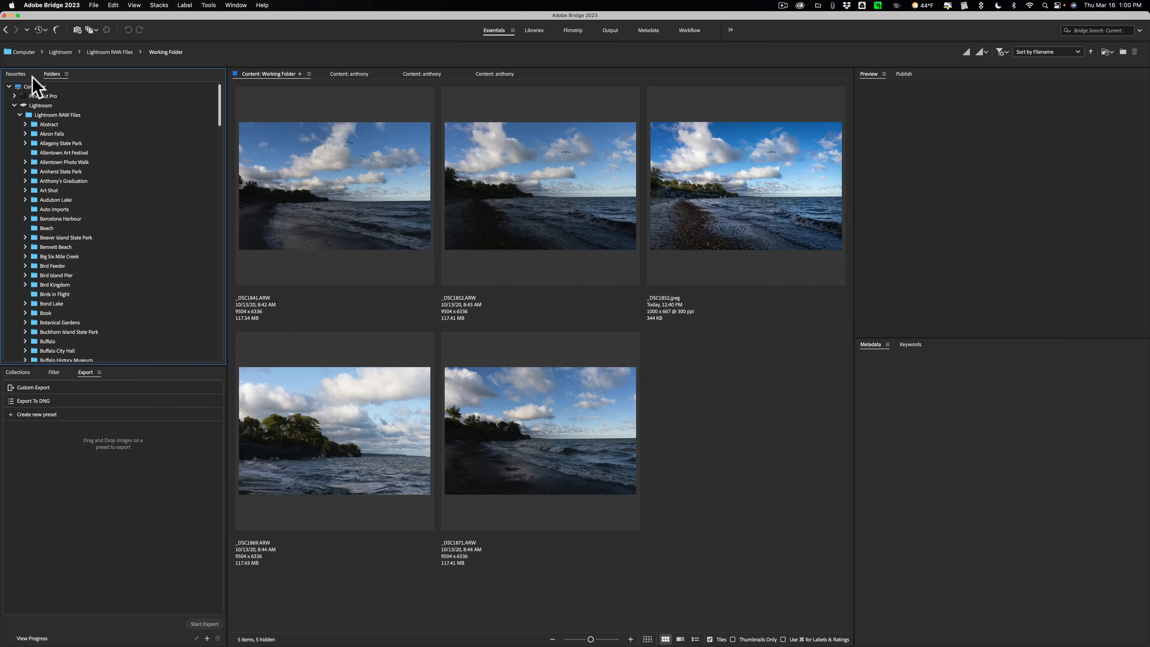
Step: Return to the Computer overview of drives and look through the Final Cut Pro drive's folders
click(14, 73)
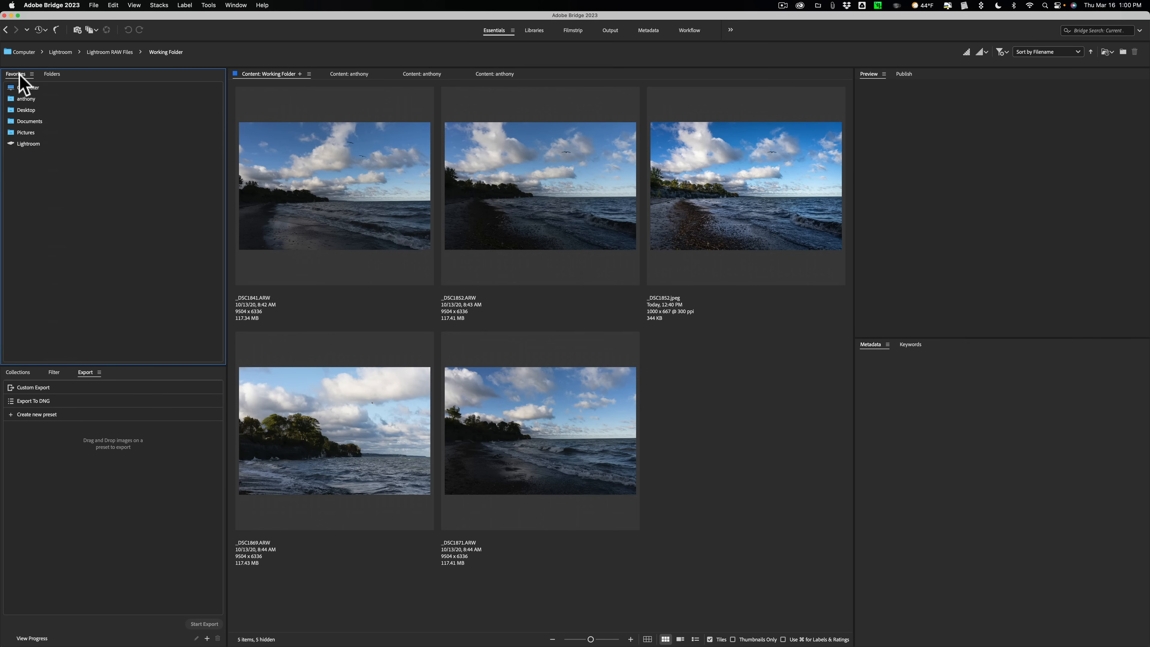
mouse_move(31, 110)
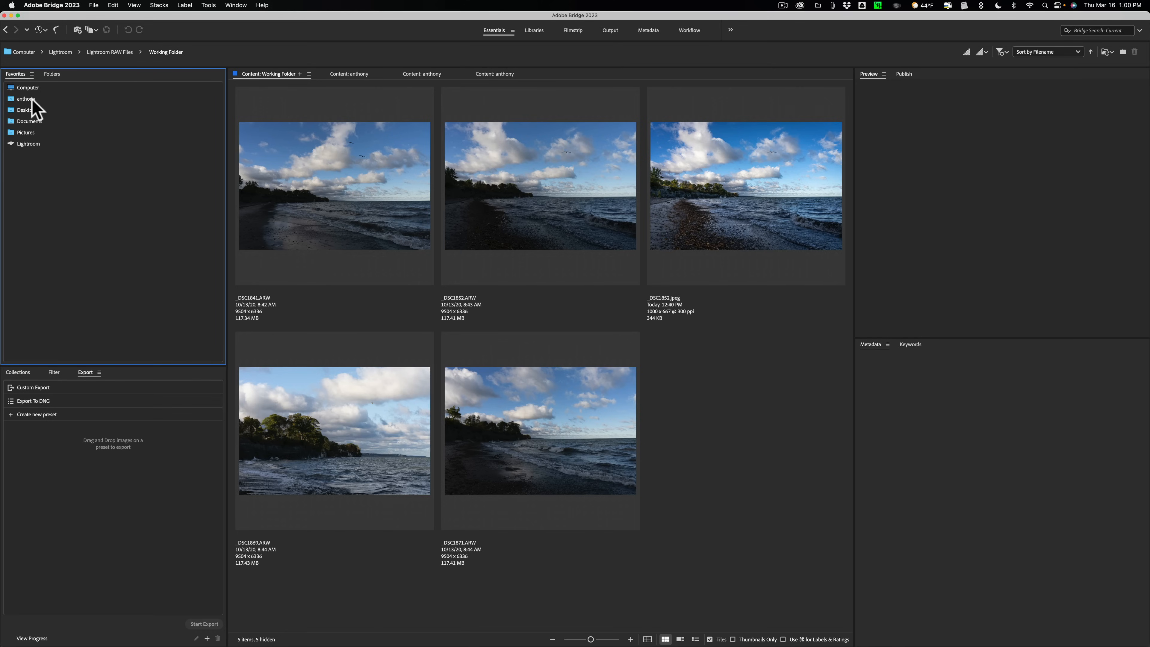
mouse_move(30, 91)
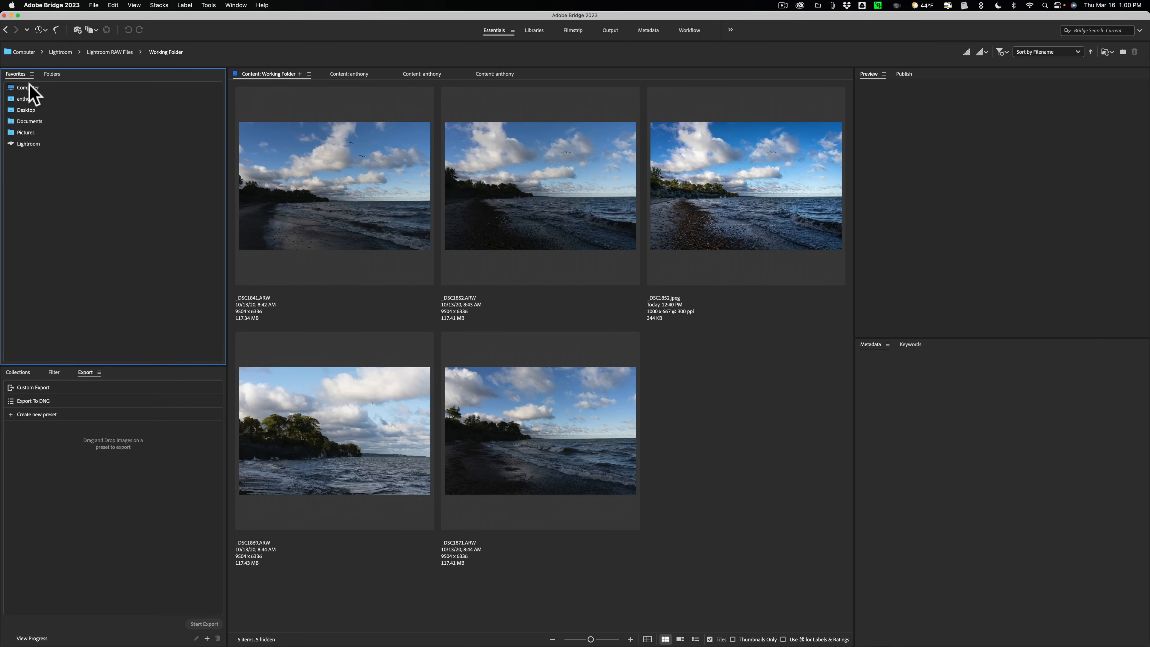
click(28, 88)
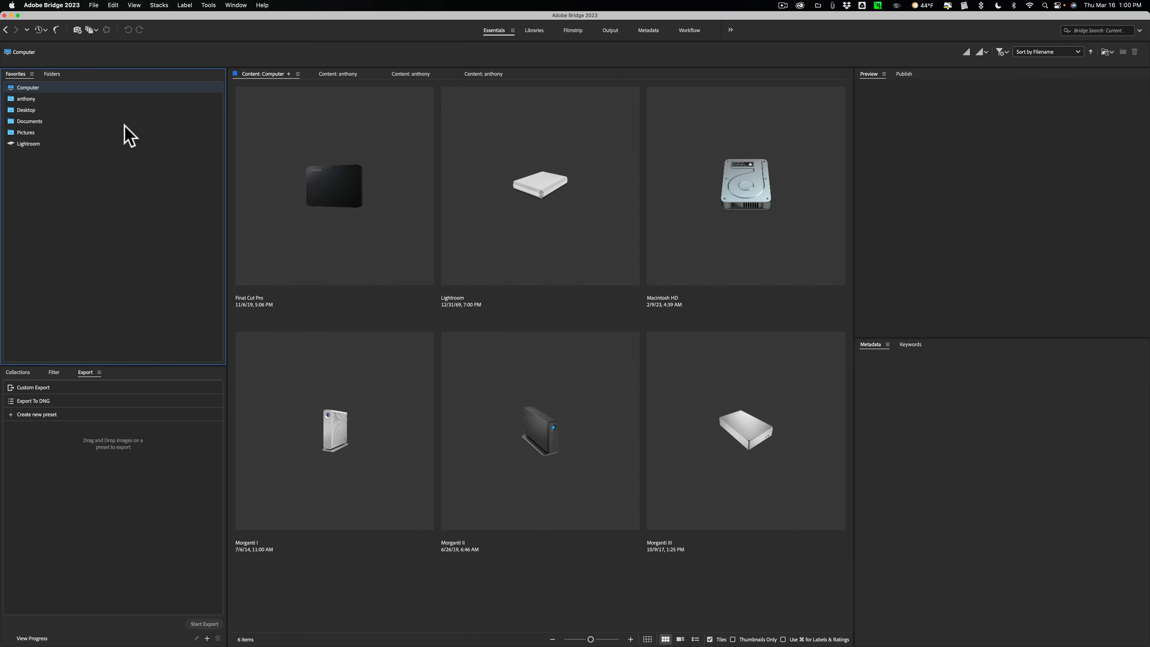
mouse_move(353, 187)
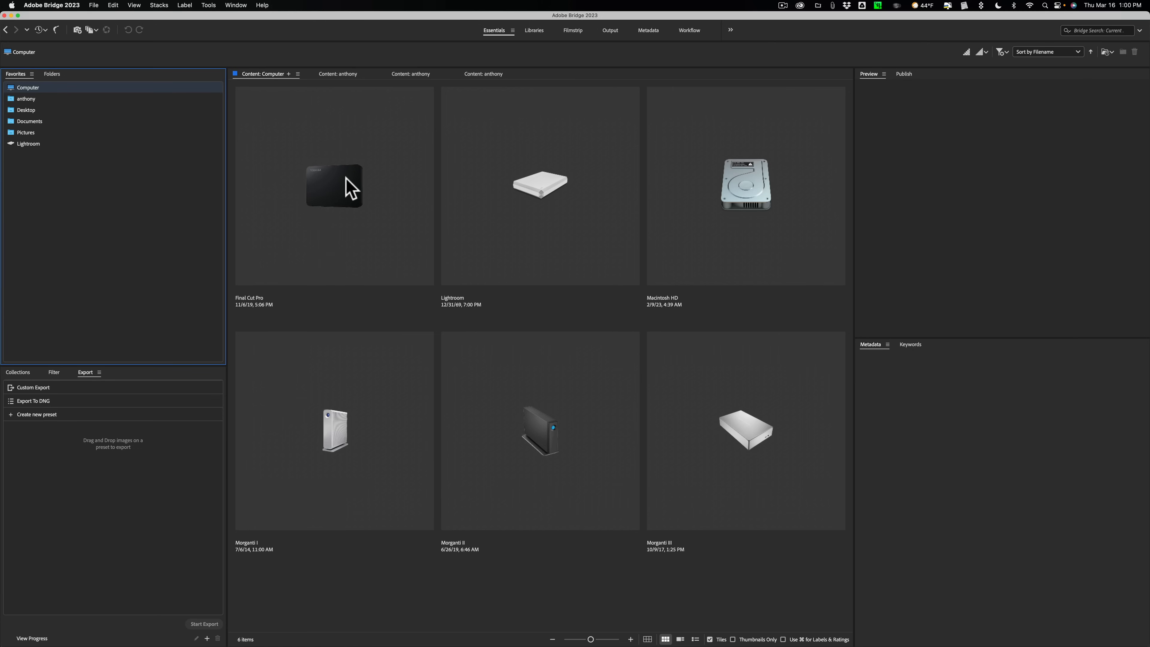
mouse_move(338, 198)
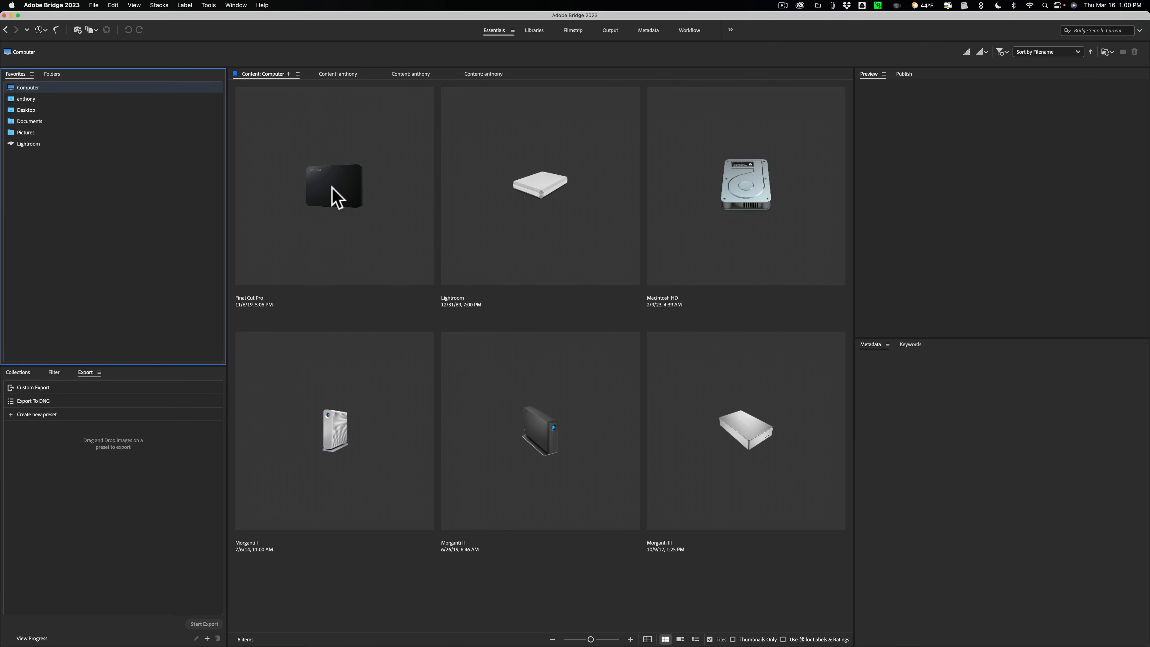
double_click(334, 186)
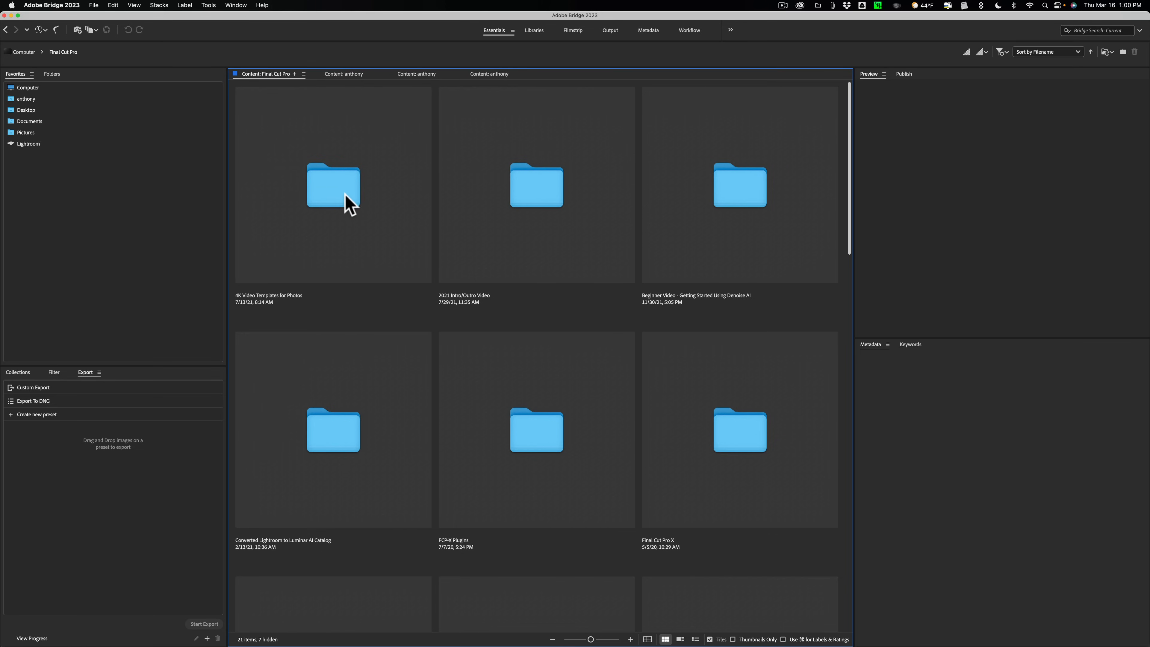
scroll(down, 3)
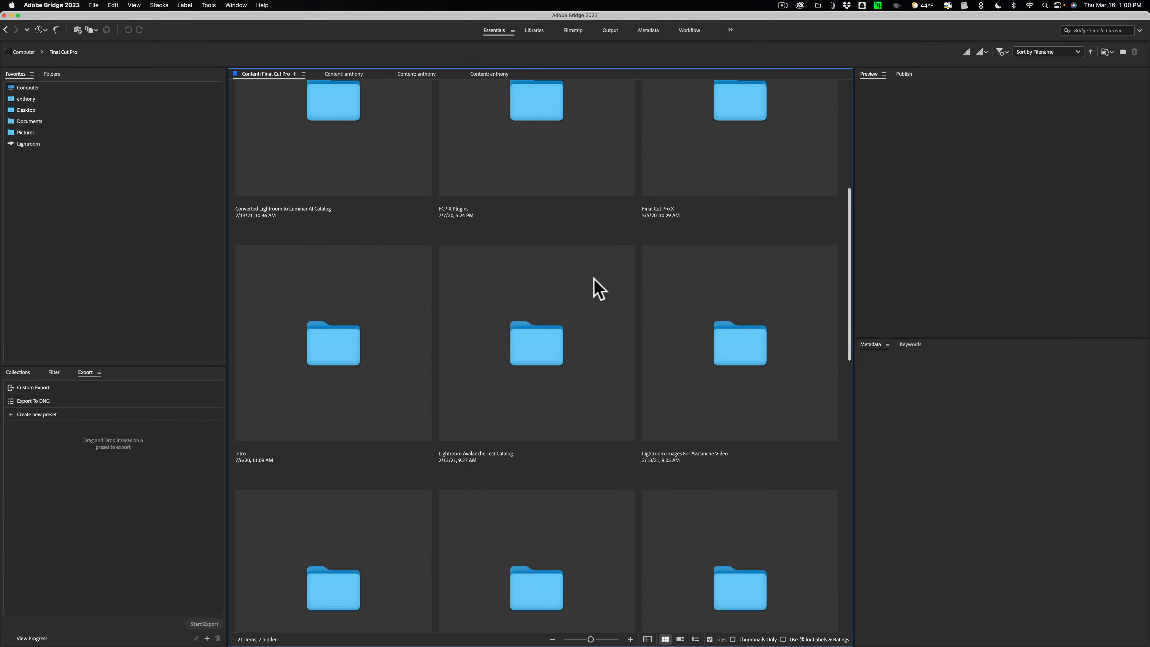
scroll(down, 3)
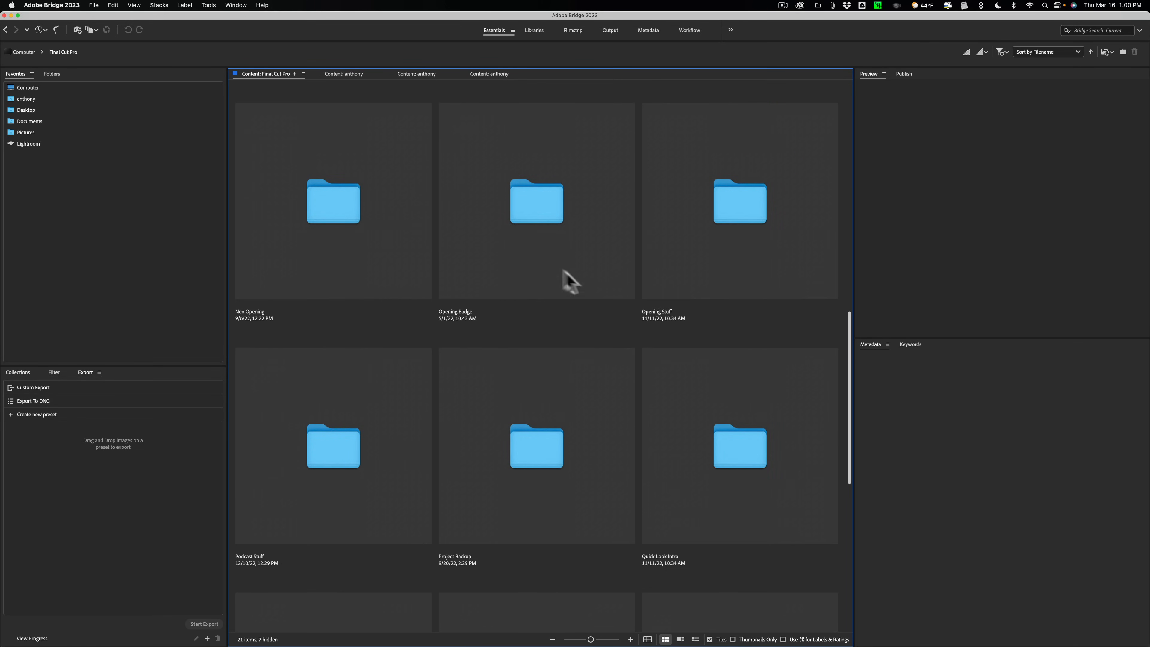
mouse_move(539, 213)
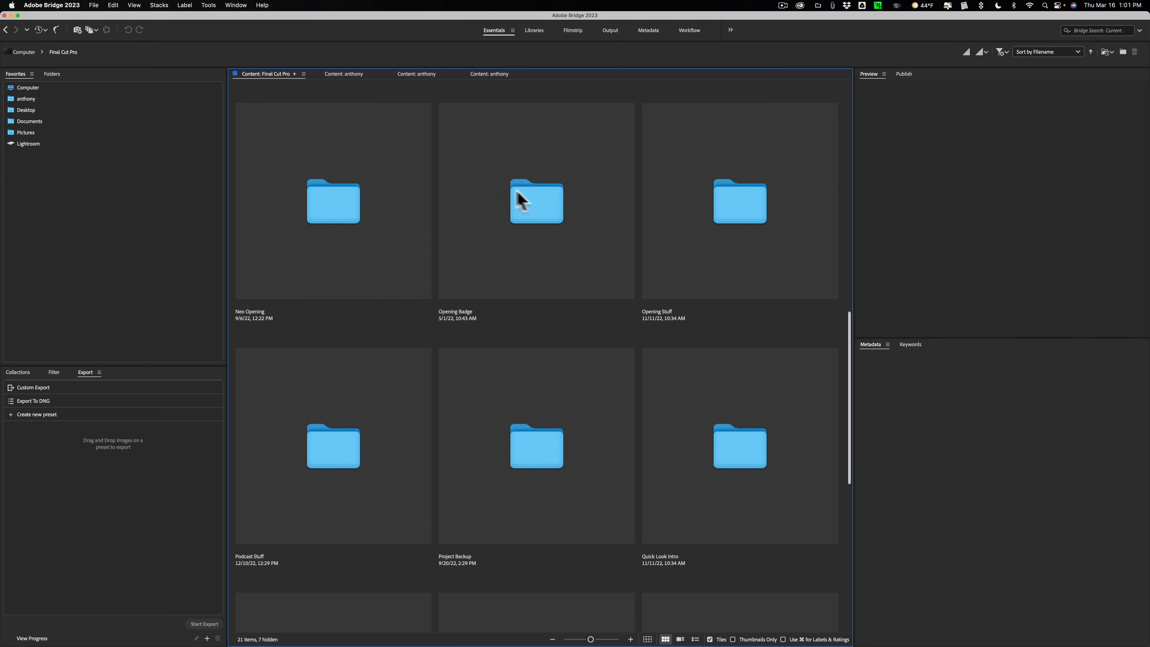
Step: Go back to the Computer view and bring up the context options for the Final Cut Pro drive
right_click(535, 202)
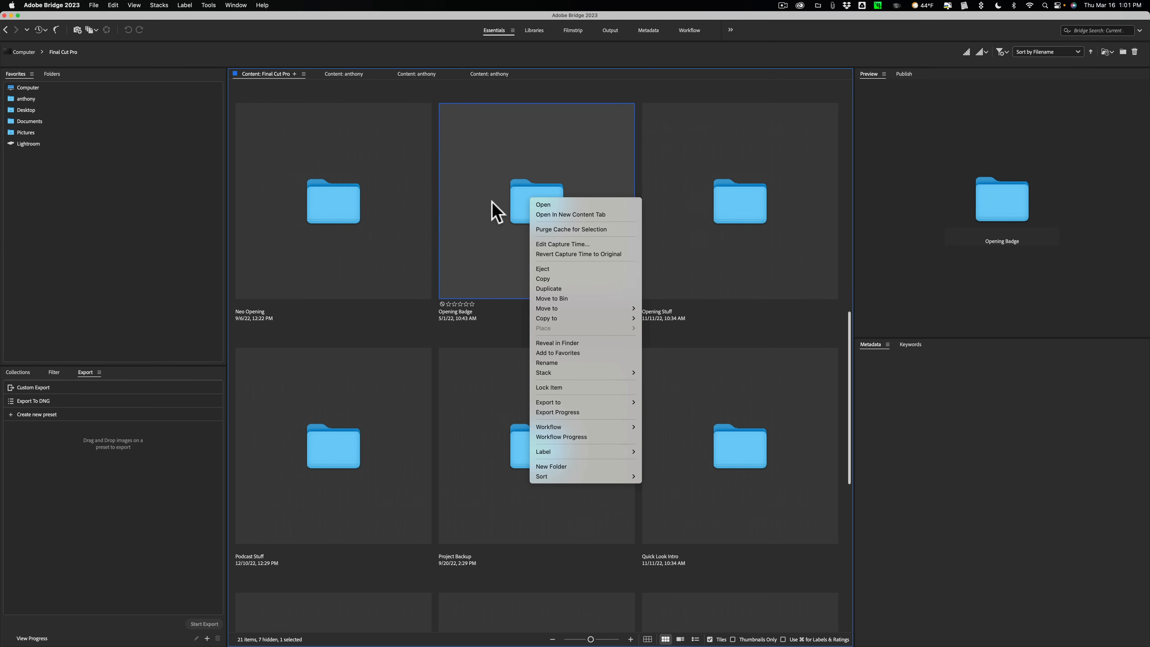
click(27, 88)
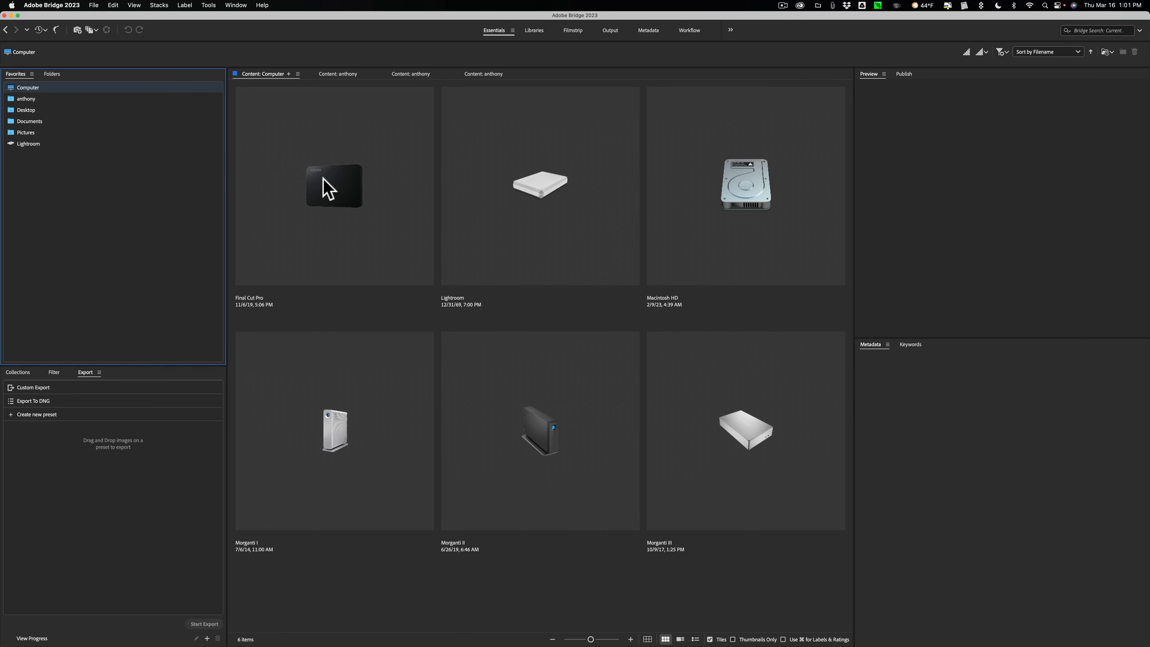
right_click(334, 185)
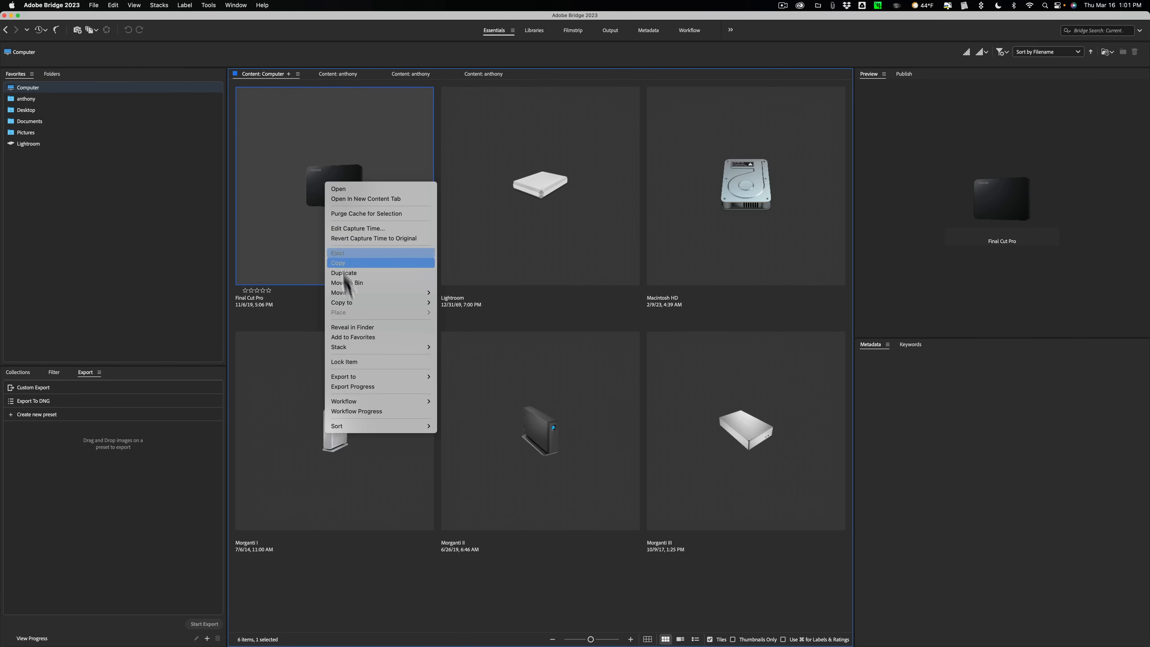
mouse_move(381, 346)
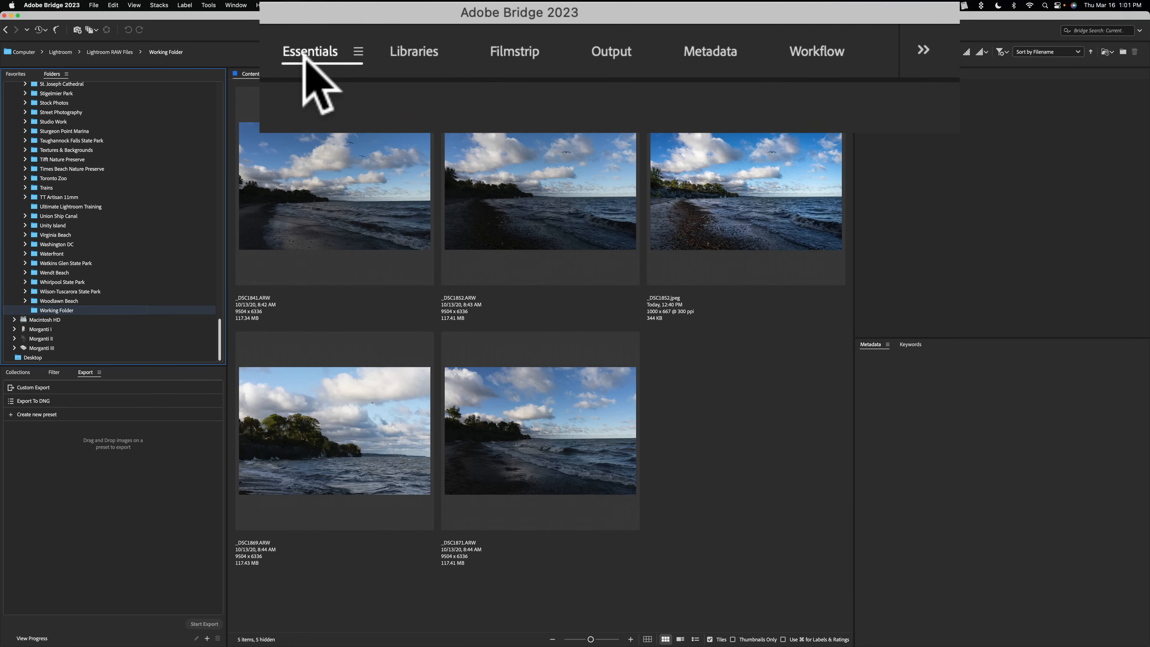
mouse_move(413, 52)
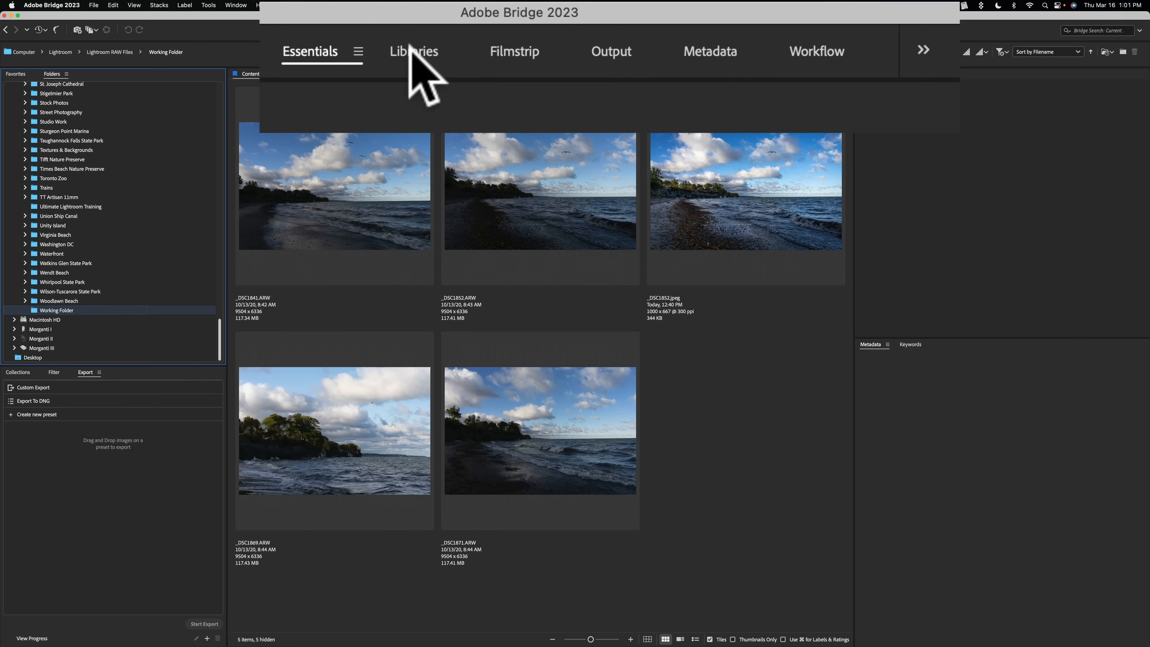
Step: Switch to the Libraries workspace and show _DSC1852.ARW in the large preview
click(413, 52)
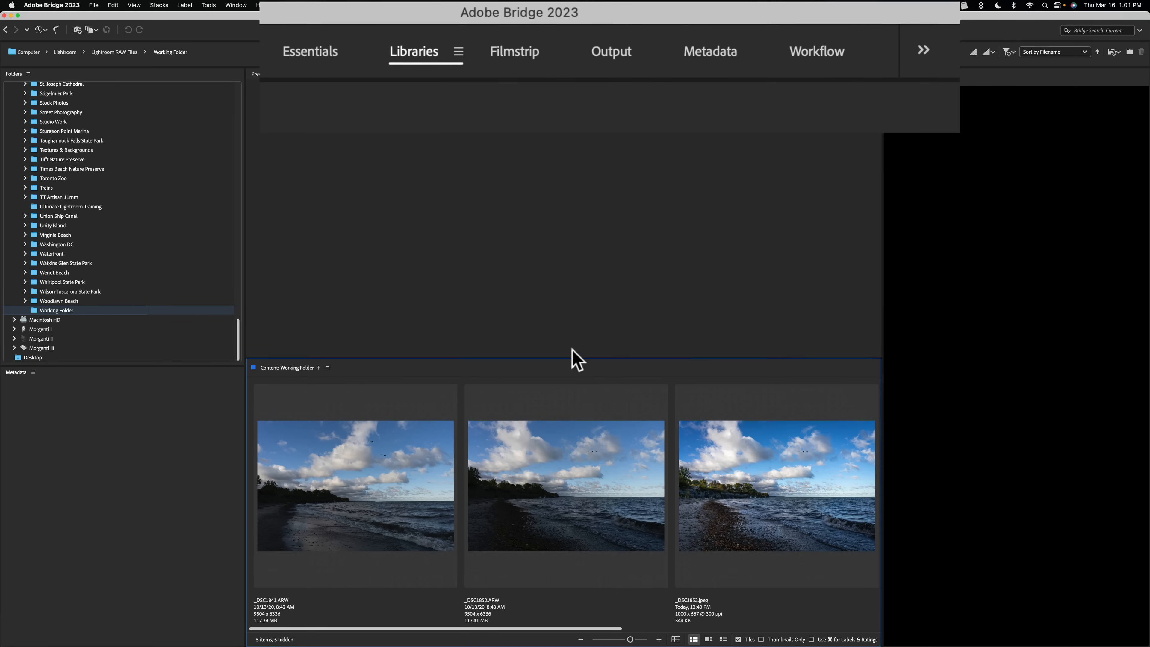
click(566, 484)
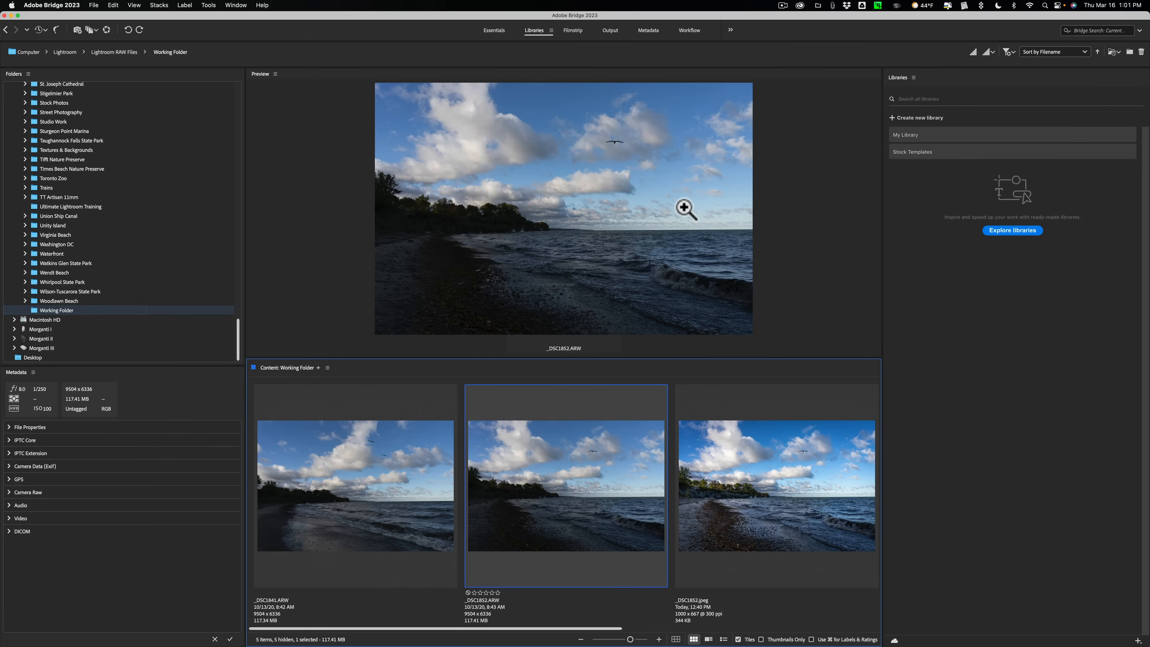
mouse_move(689, 495)
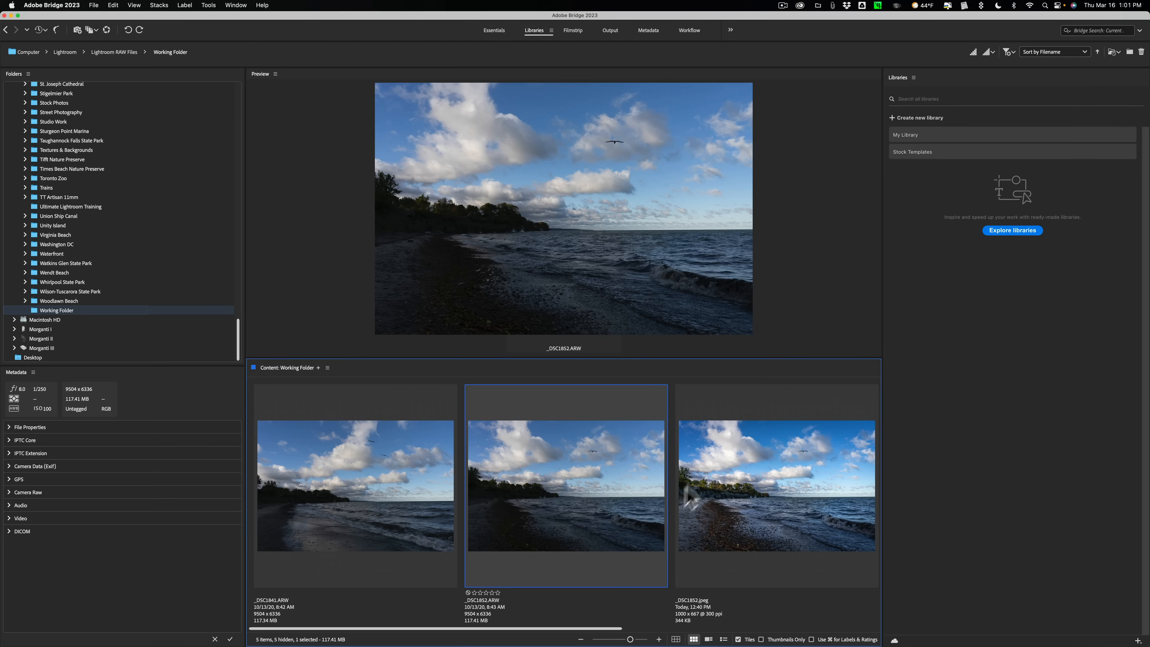
mouse_move(737, 446)
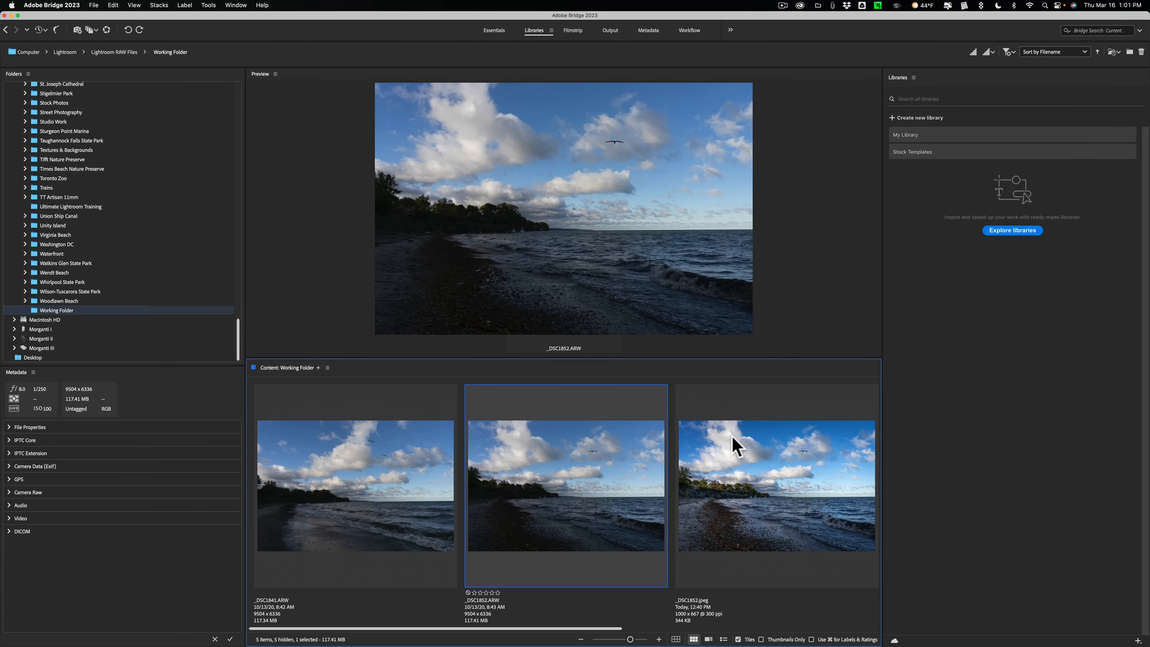
mouse_move(747, 456)
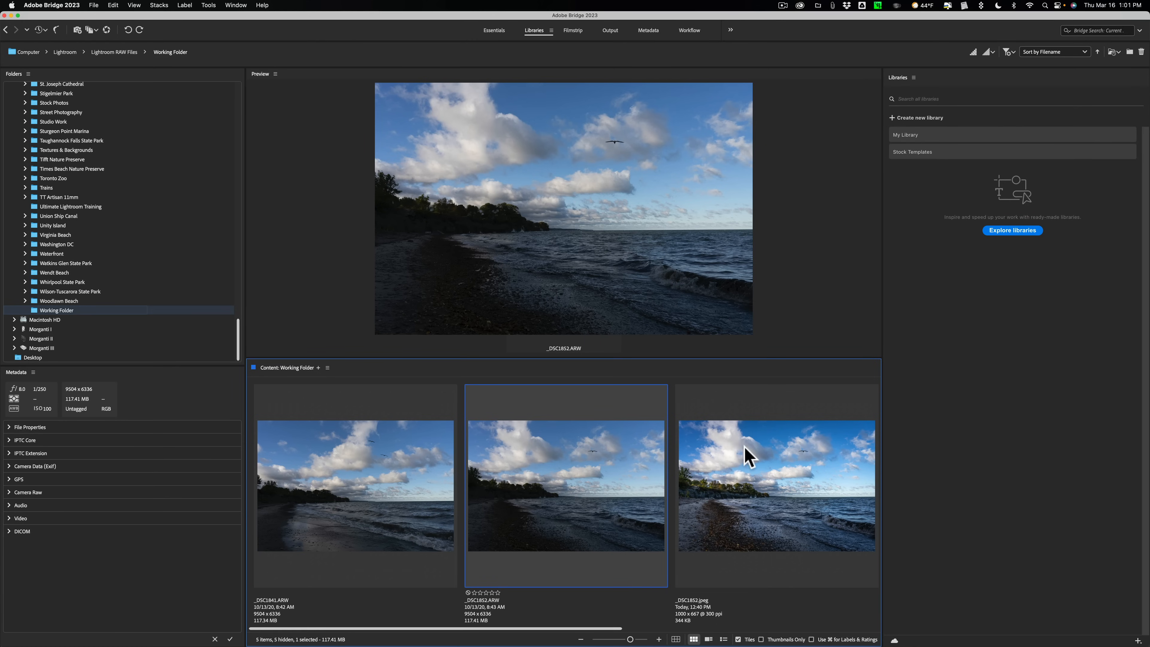
mouse_move(932, 132)
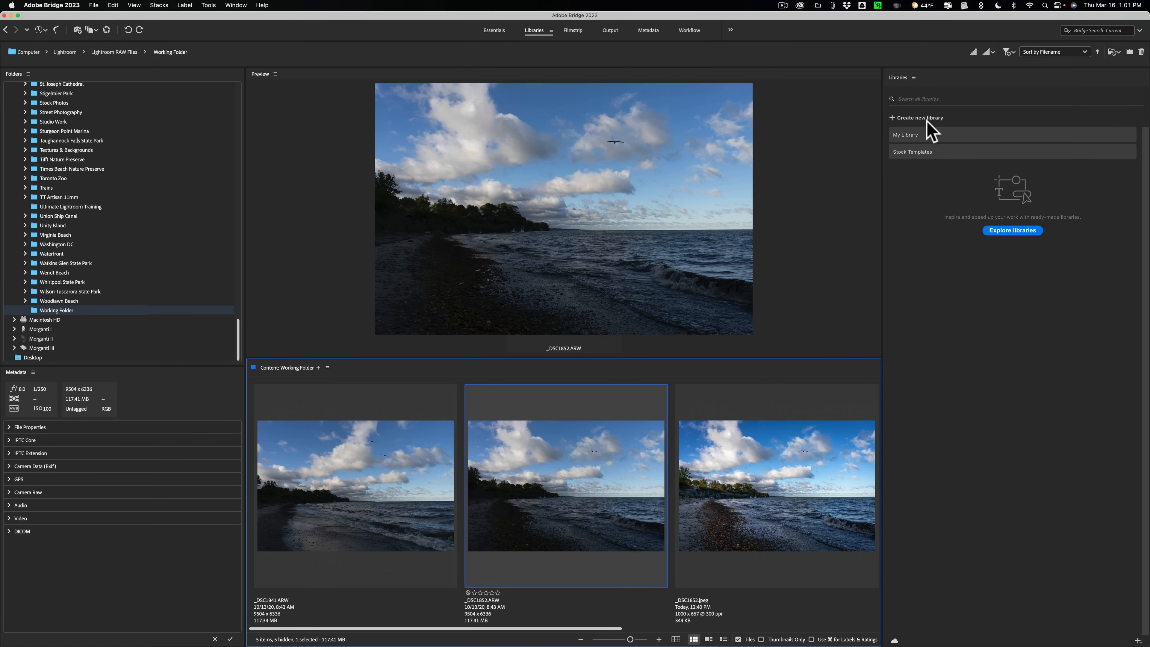
mouse_move(910, 160)
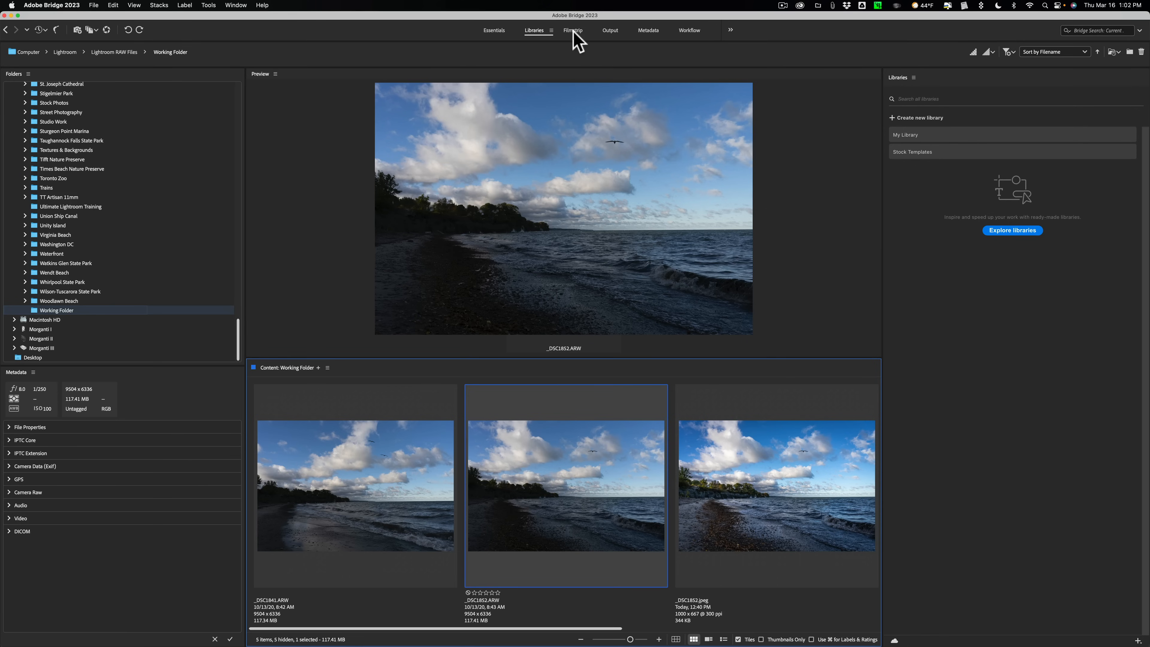
mouse_move(536, 36)
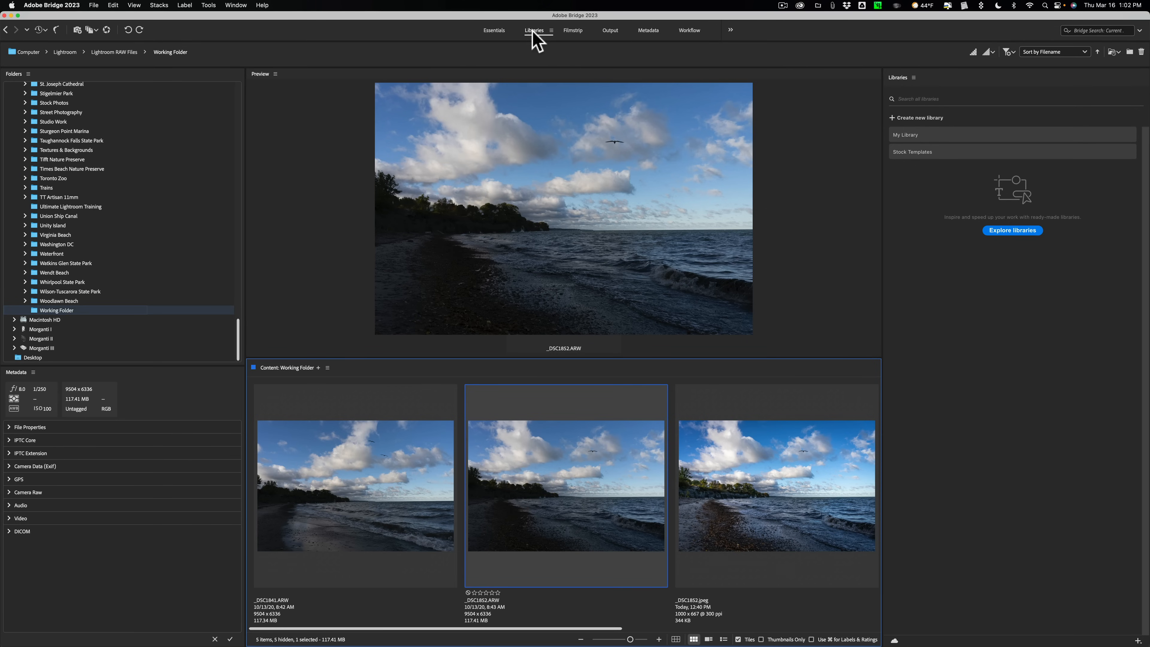
Step: Switch to Filmstrip and preview _DSC1871, _DSC1852.jpeg, _DSC1852.ARW, ending on _DSC1841.ARW
click(573, 30)
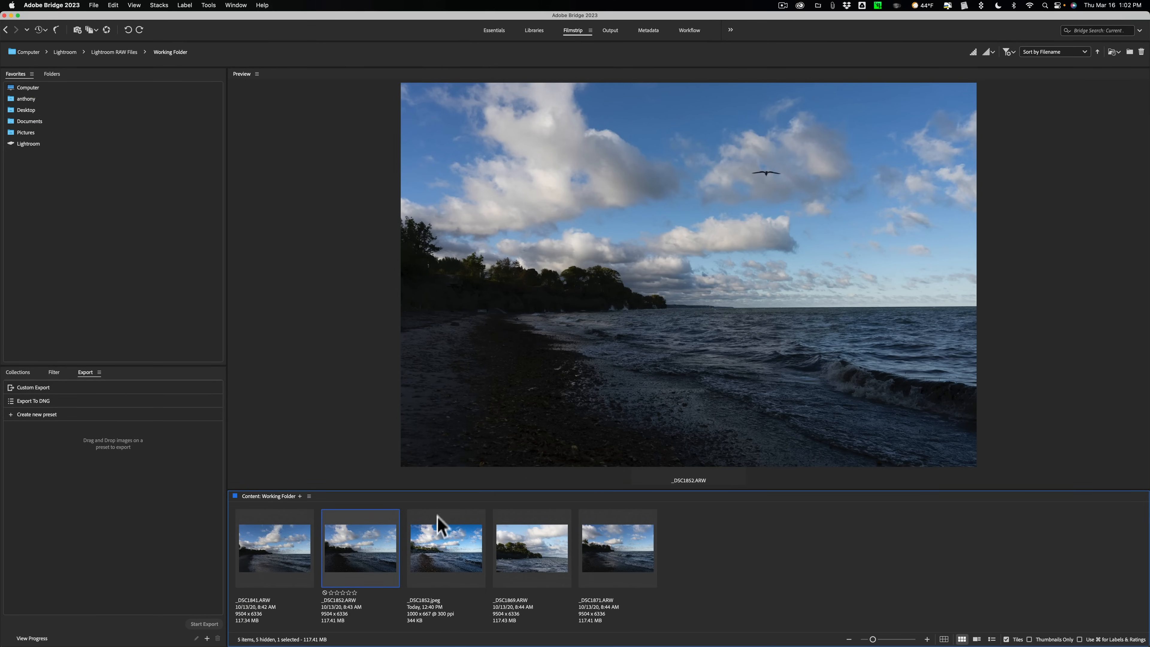
click(617, 548)
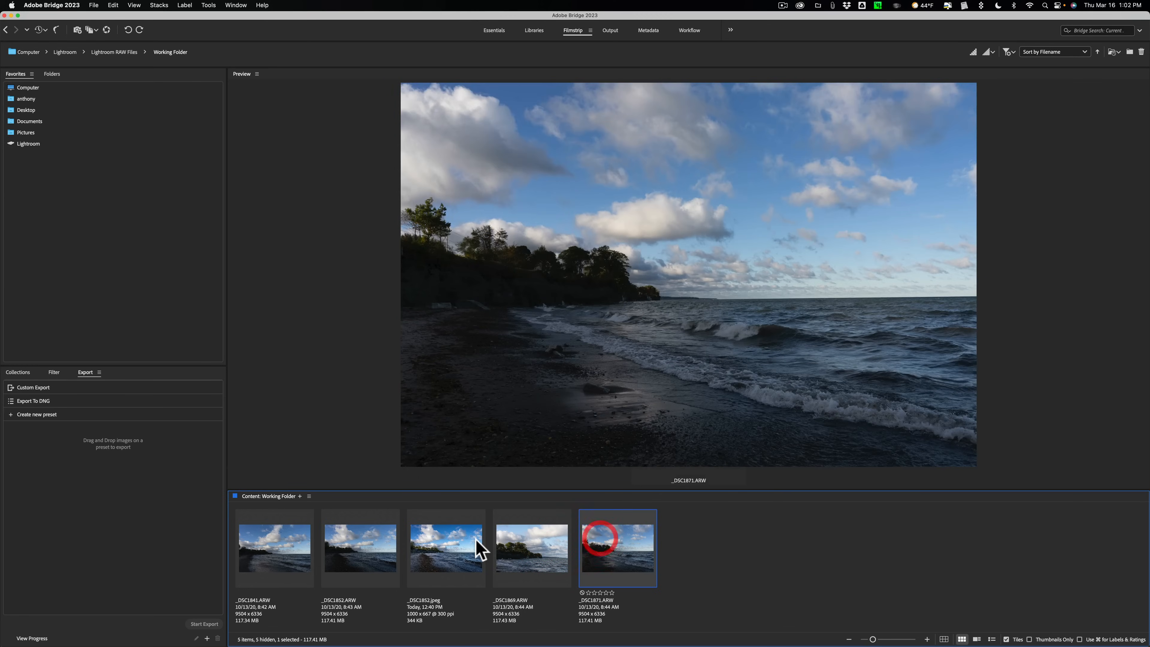
click(445, 548)
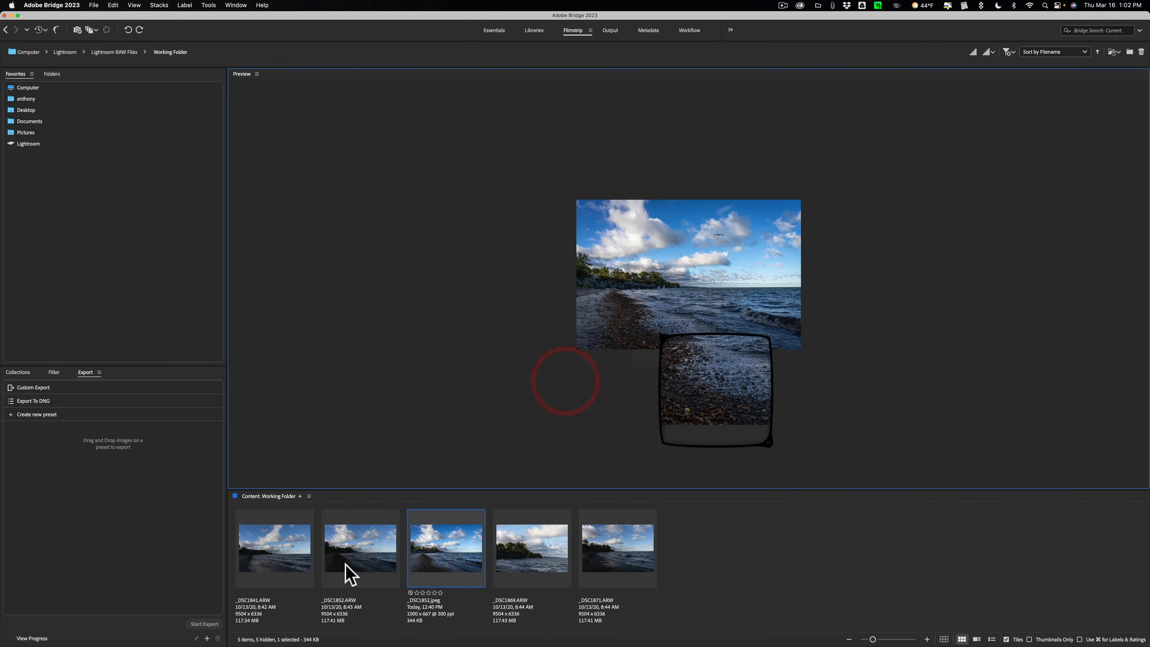
click(359, 548)
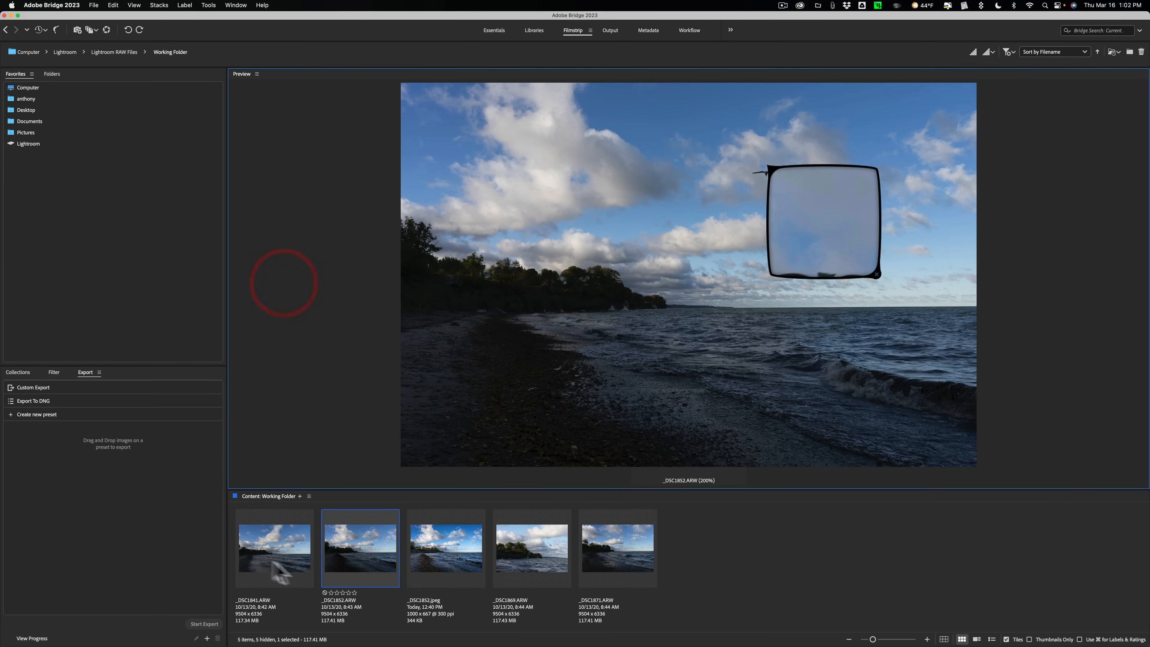
click(274, 549)
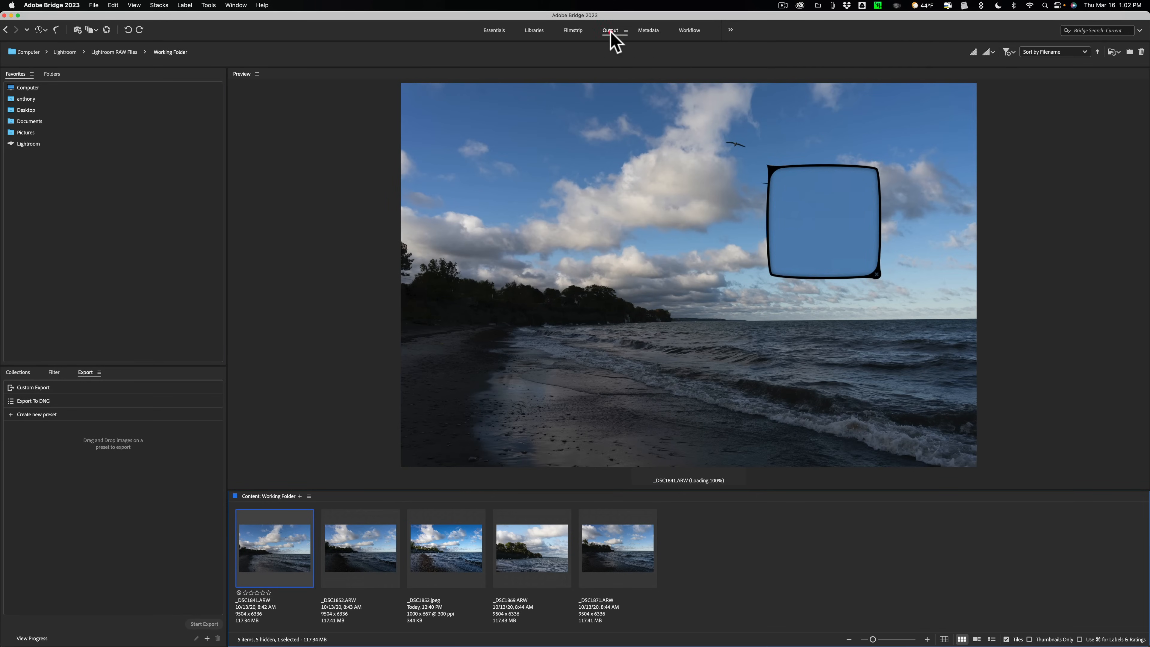
Step: In the Output workspace, place _DSC1841.ARW and _DSC1869.ARW on a 2 x 2 cells A4 page
click(611, 30)
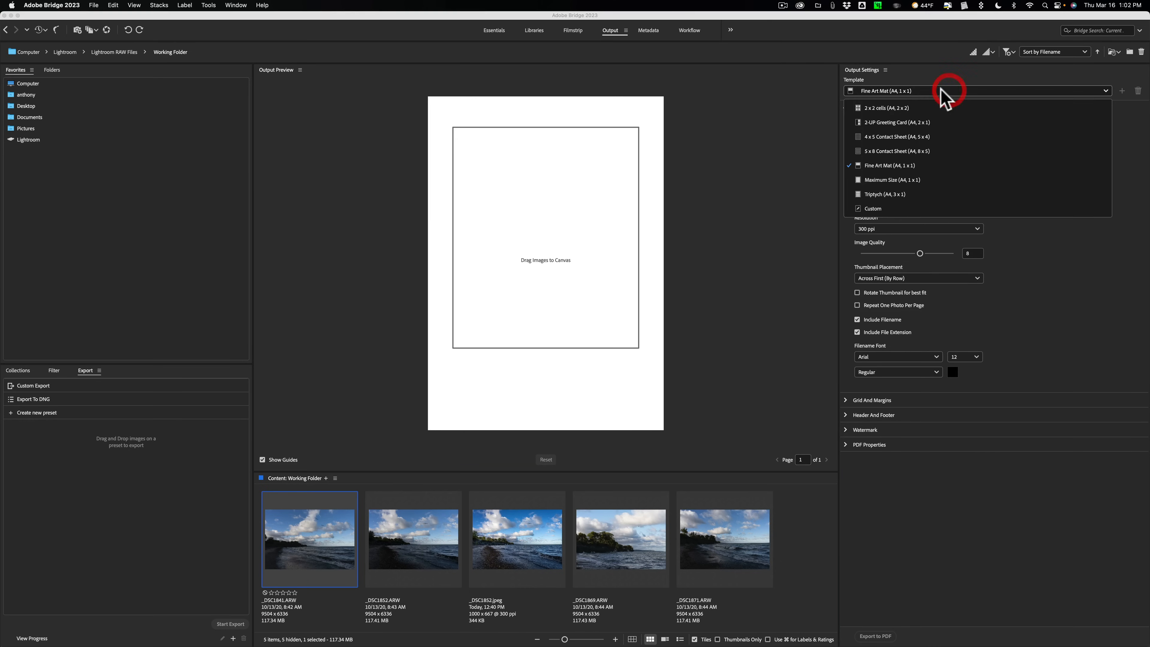
click(891, 108)
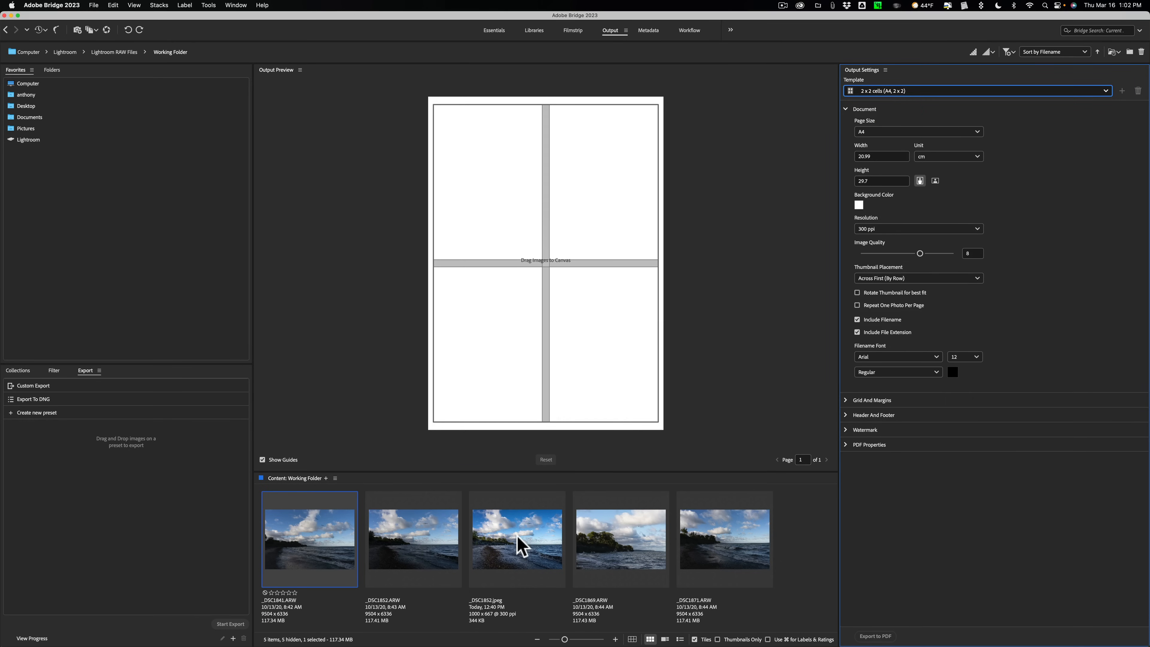
mouse_move(336, 534)
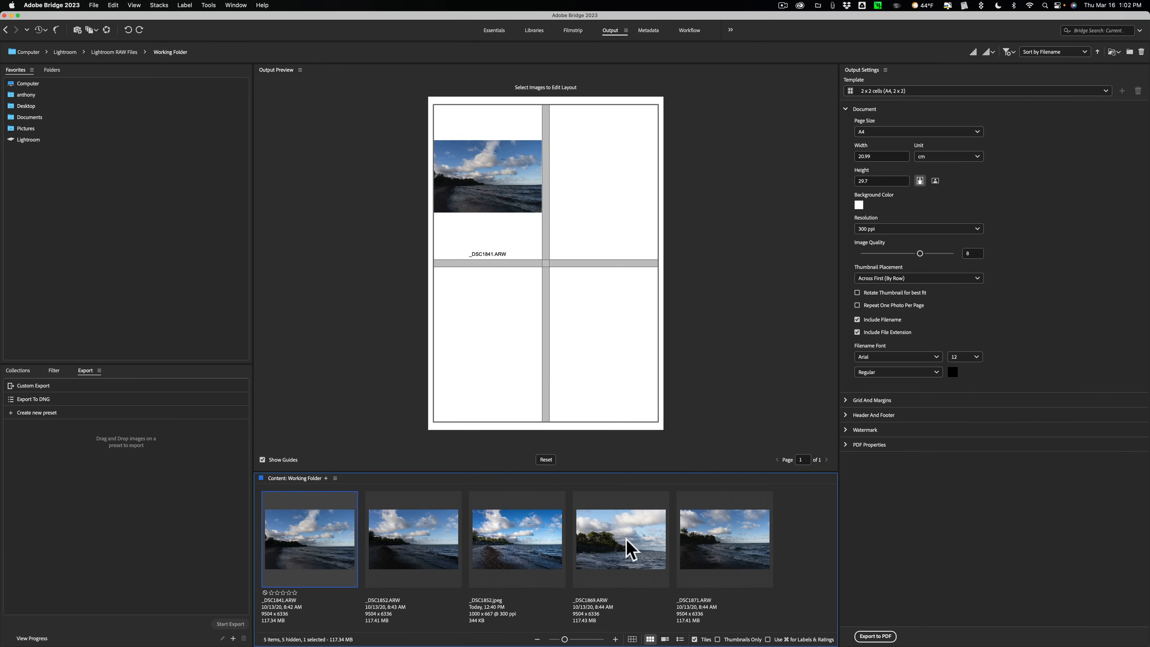
click(620, 539)
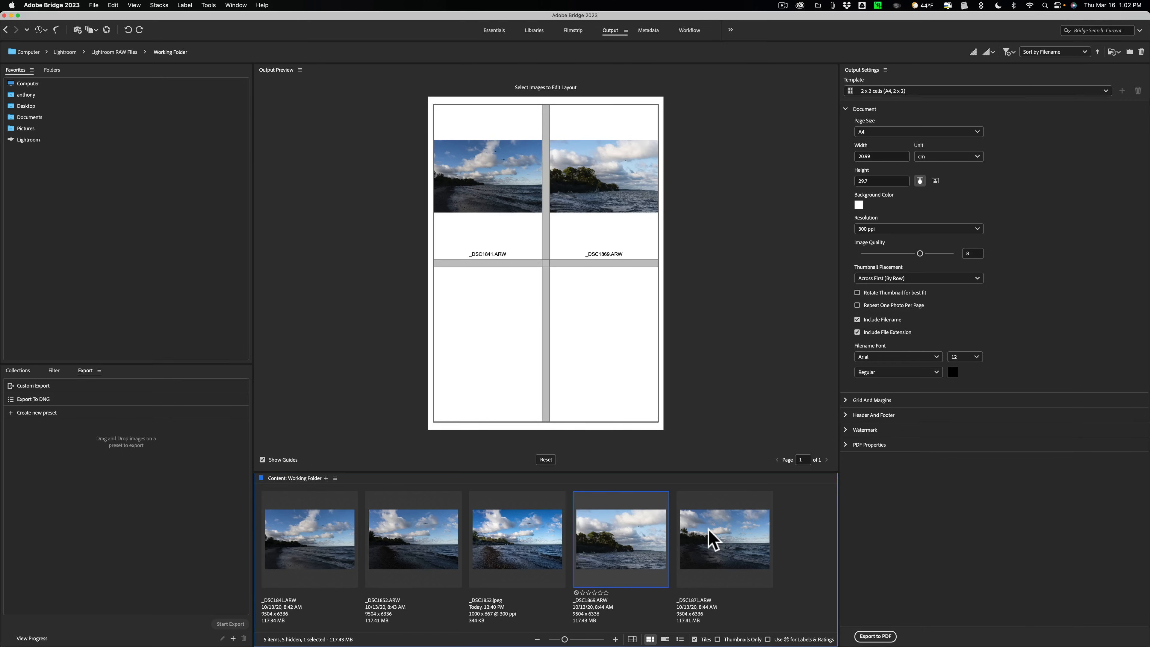
mouse_move(609, 219)
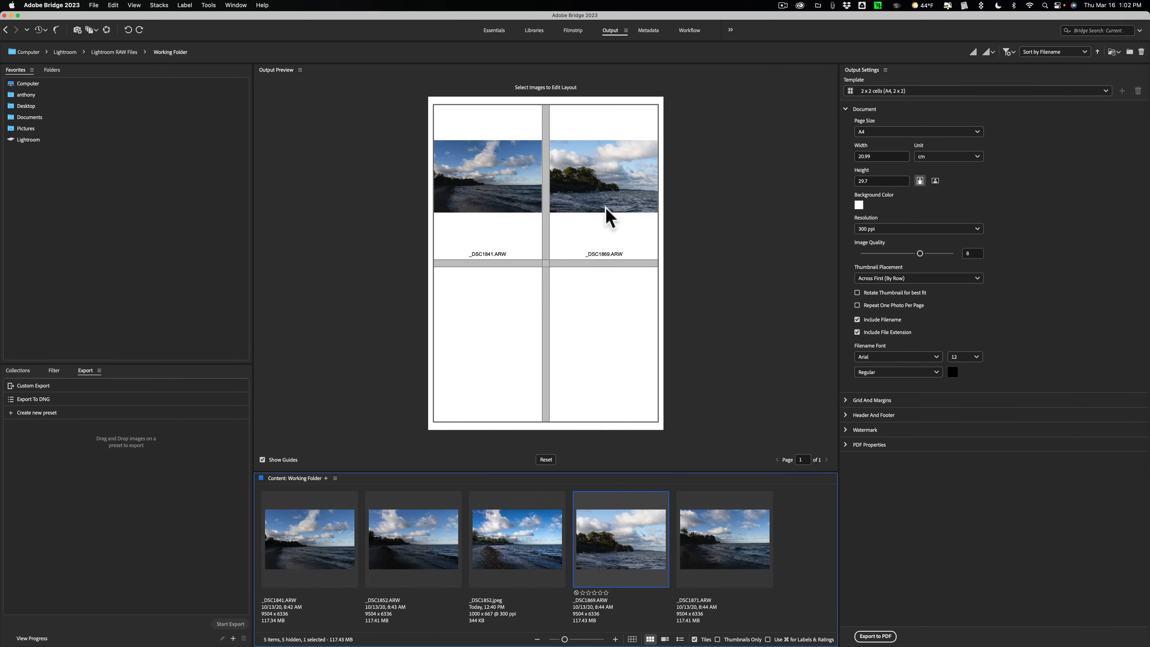
mouse_move(611, 40)
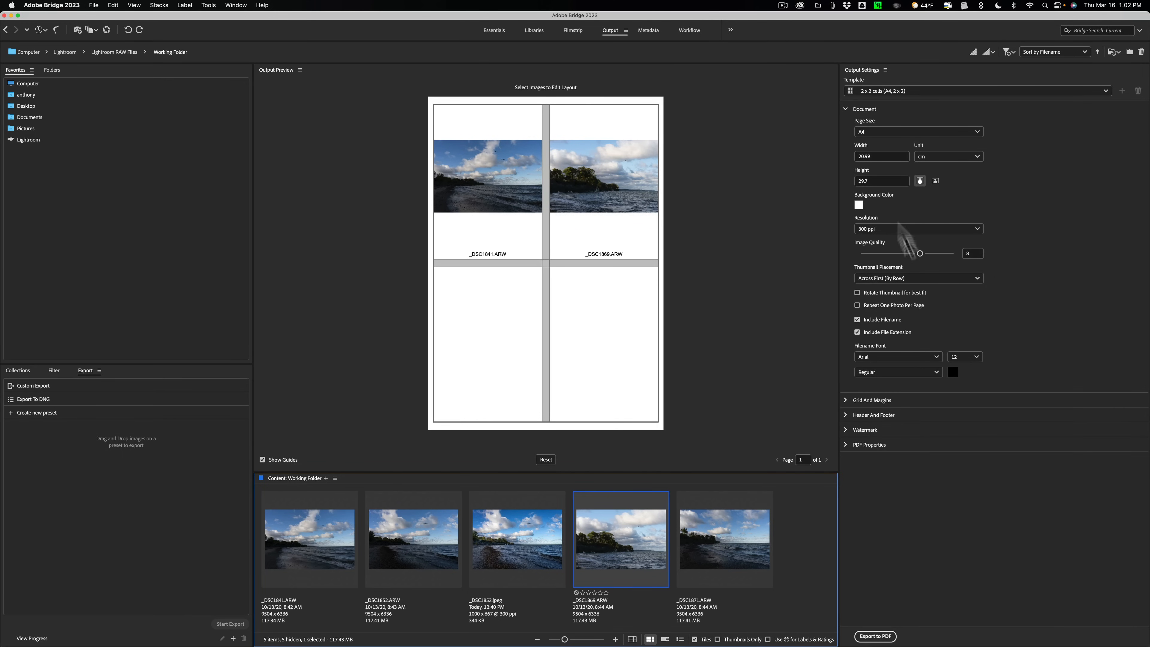
mouse_move(878, 292)
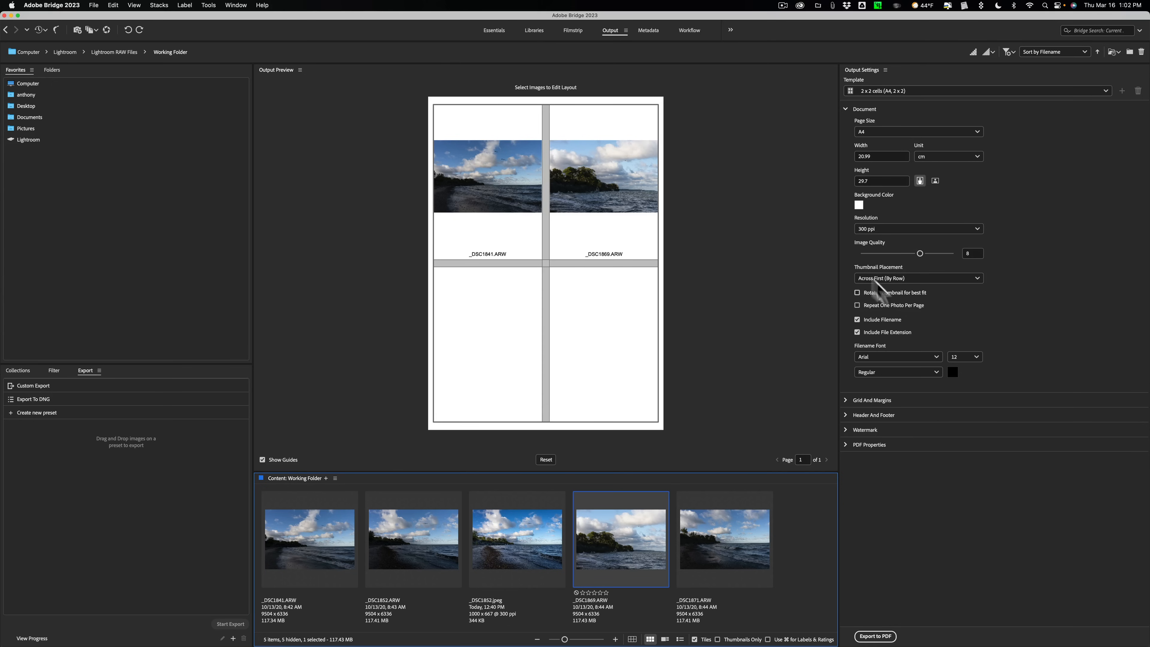
mouse_move(602, 176)
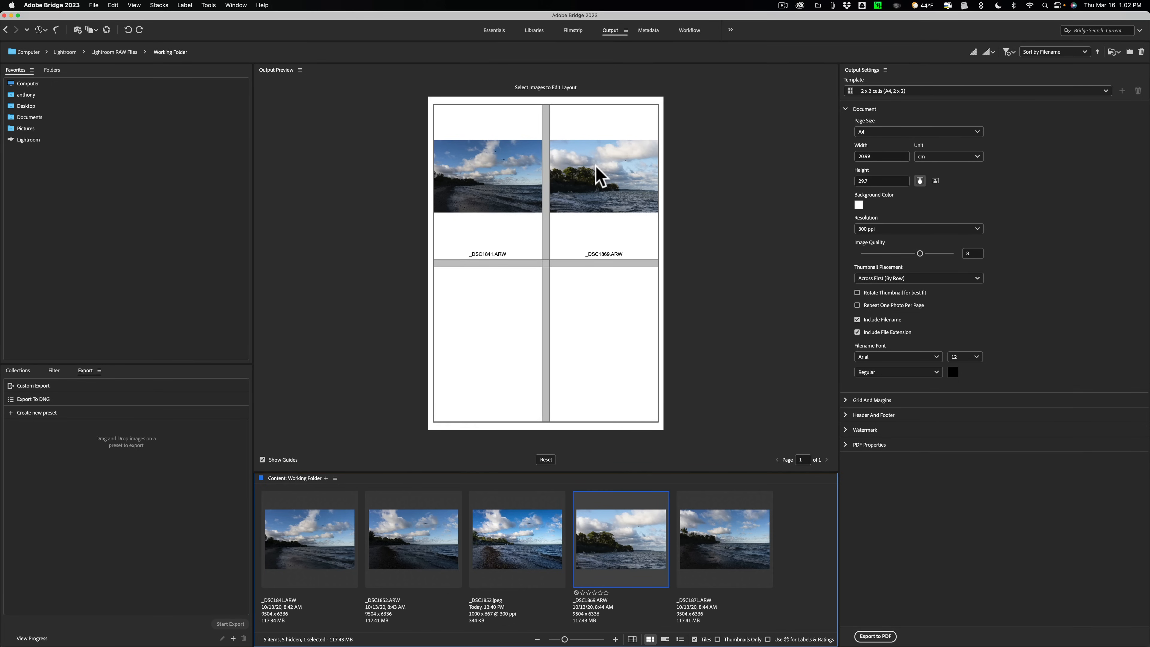
mouse_move(652, 43)
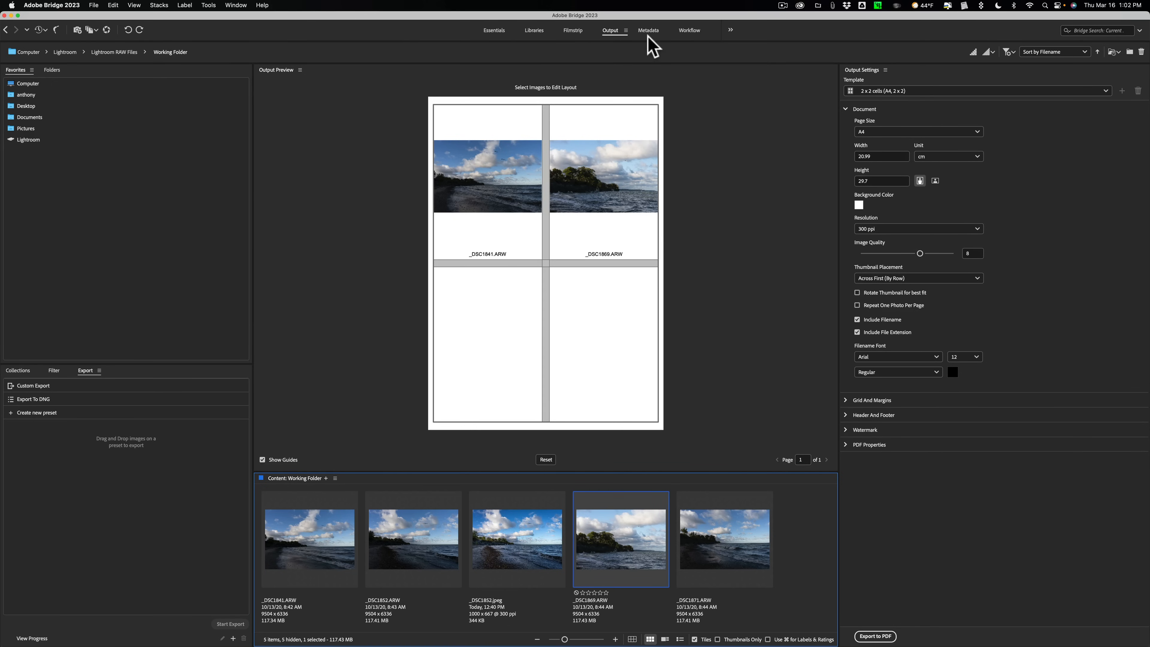
Step: Pass through Metadata to the Workflow workspace listing Custom Workflow, Rename, Change format and Resize presets
click(648, 30)
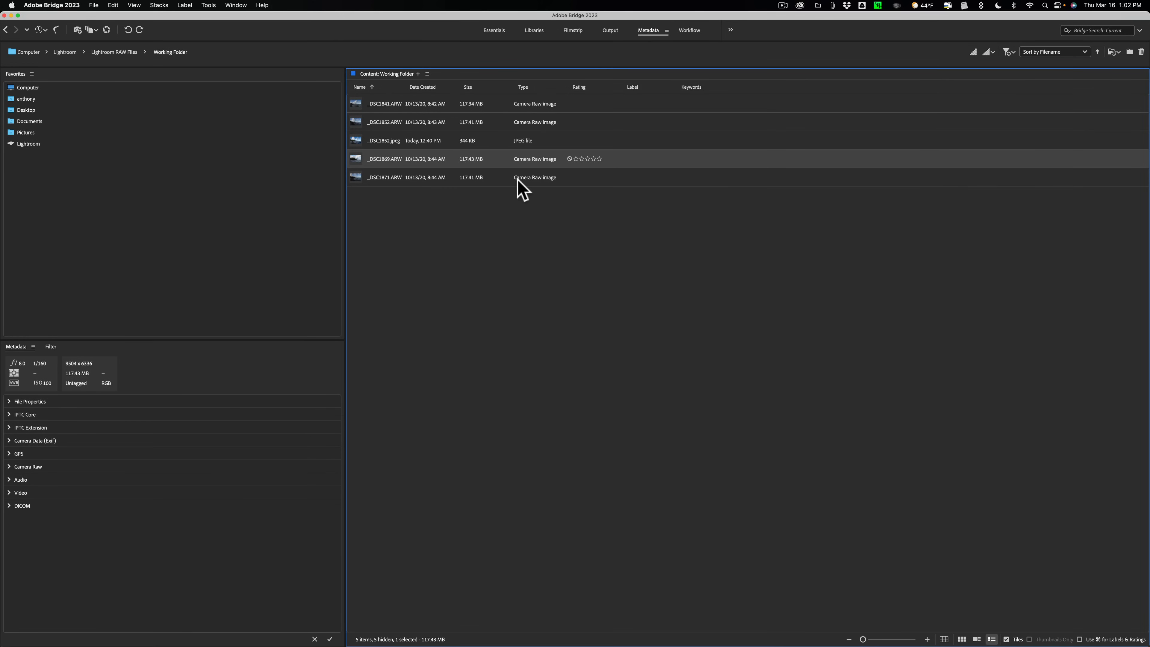
click(689, 30)
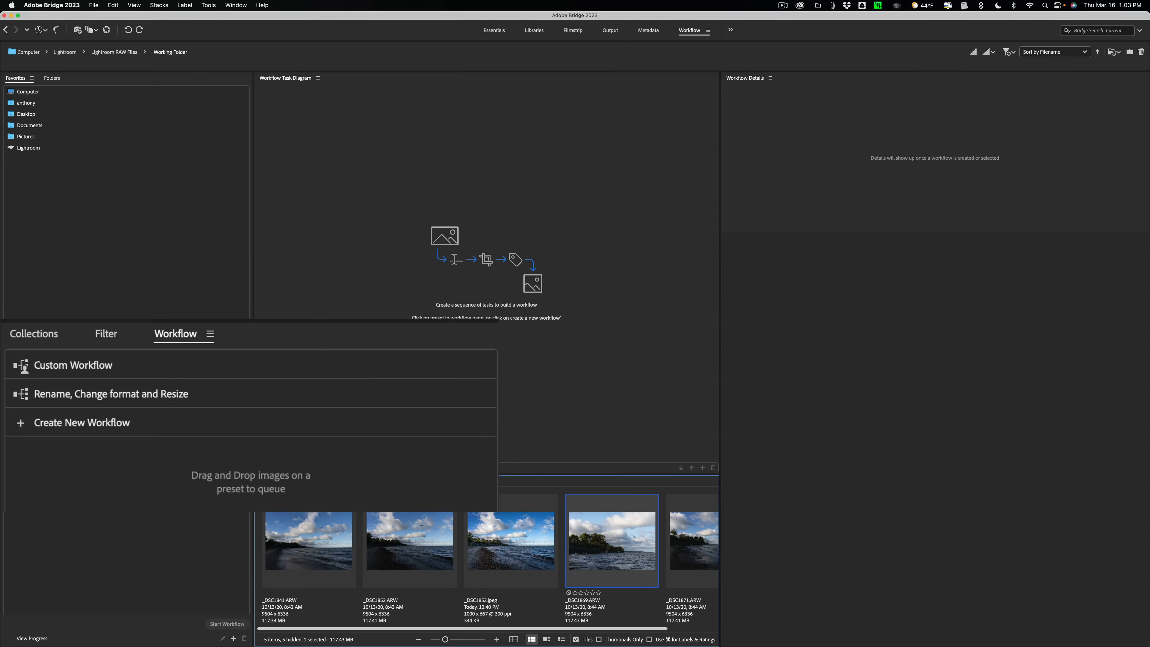
mouse_move(192, 352)
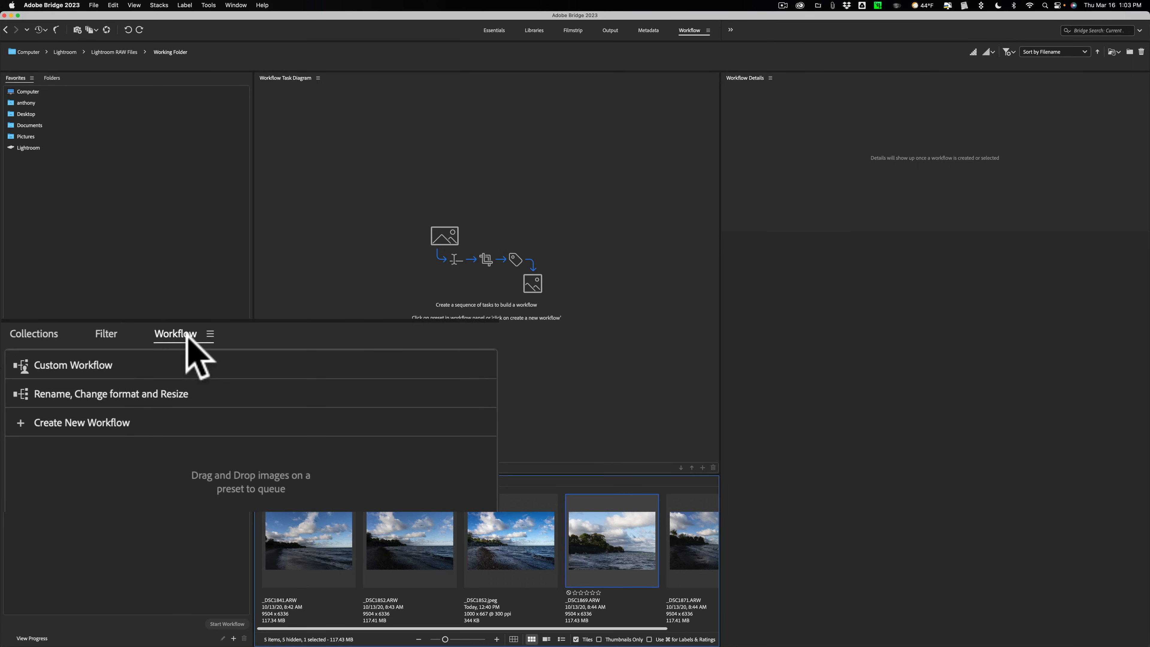
mouse_move(66, 411)
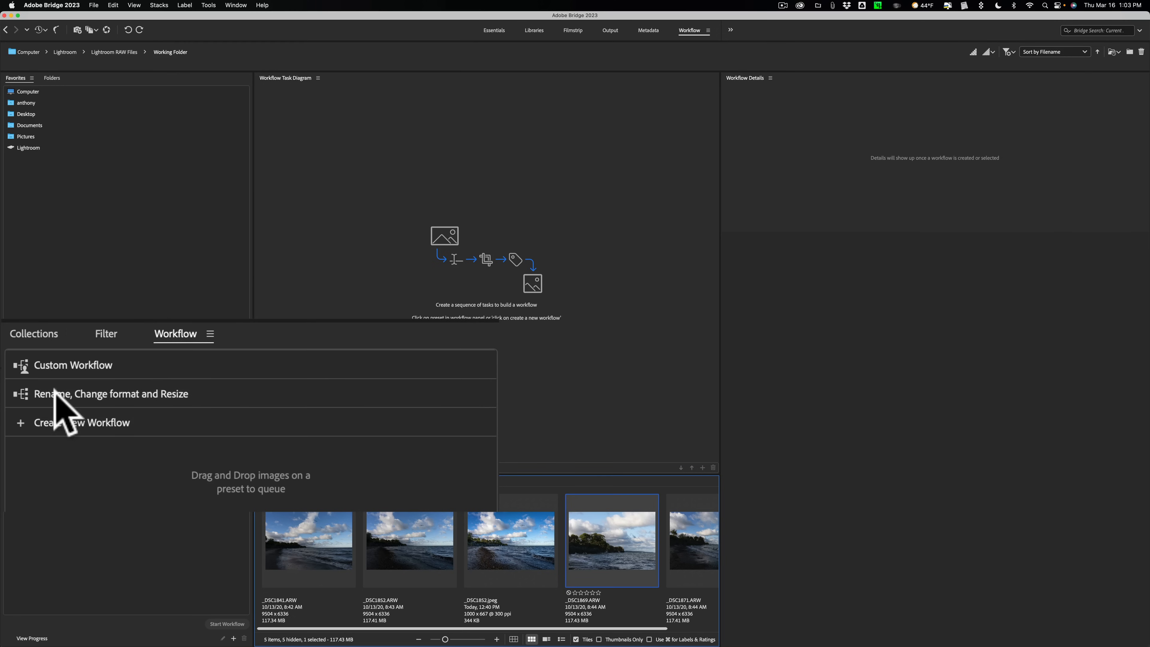
mouse_move(131, 418)
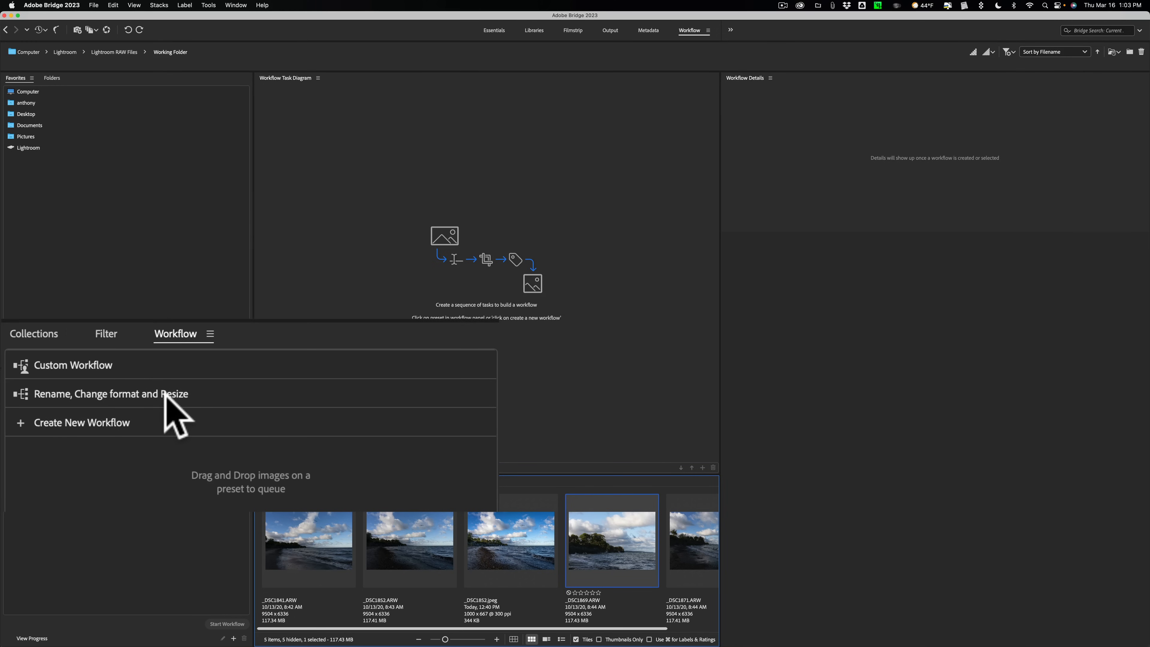
click(111, 395)
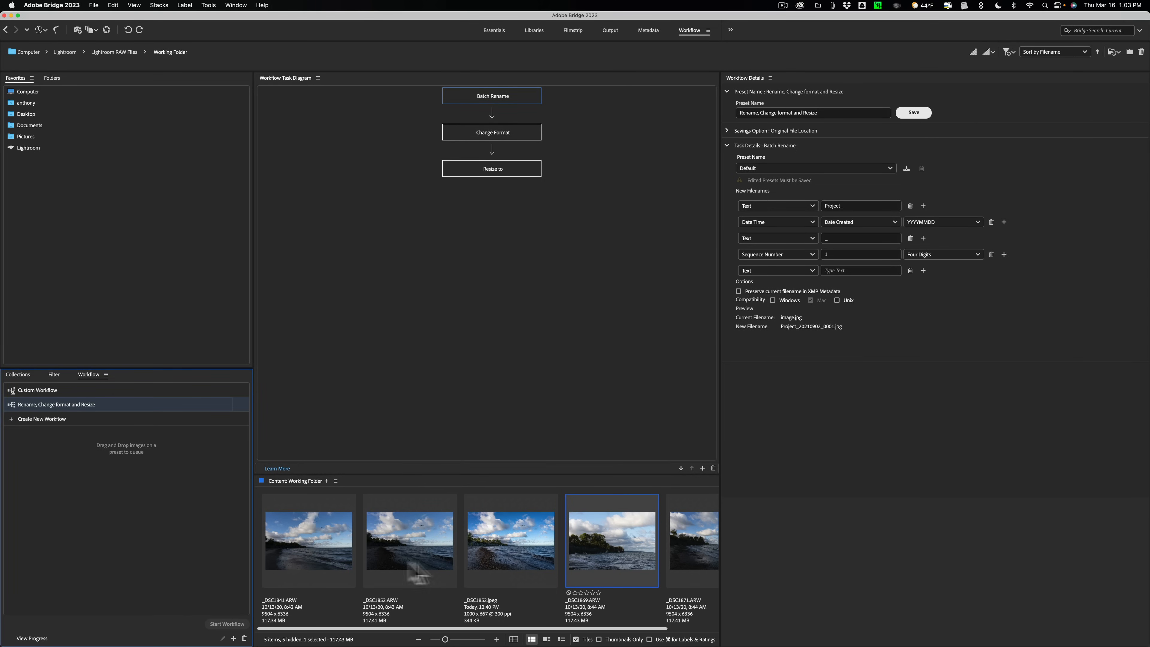
mouse_move(831, 169)
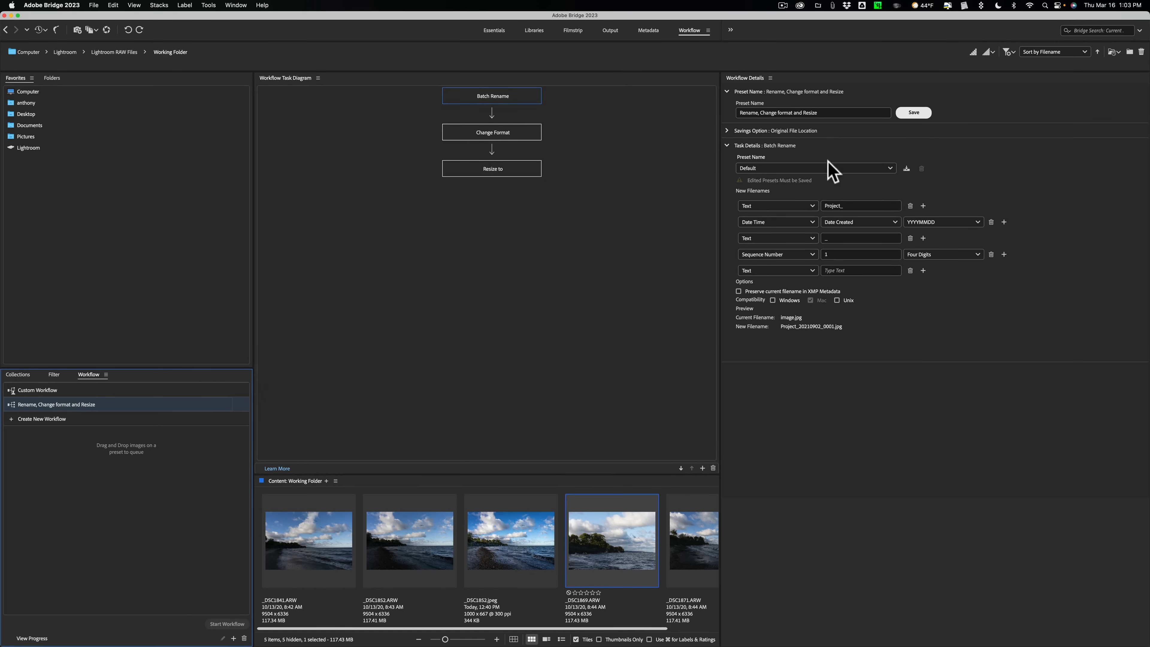
mouse_move(500, 143)
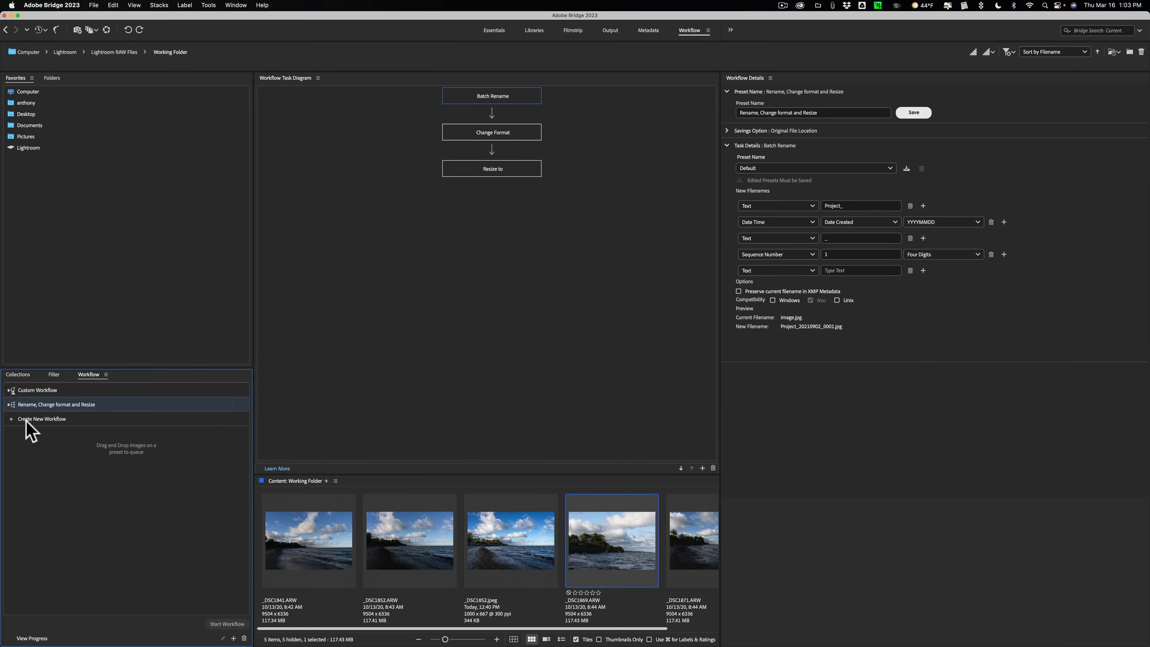
mouse_move(480, 172)
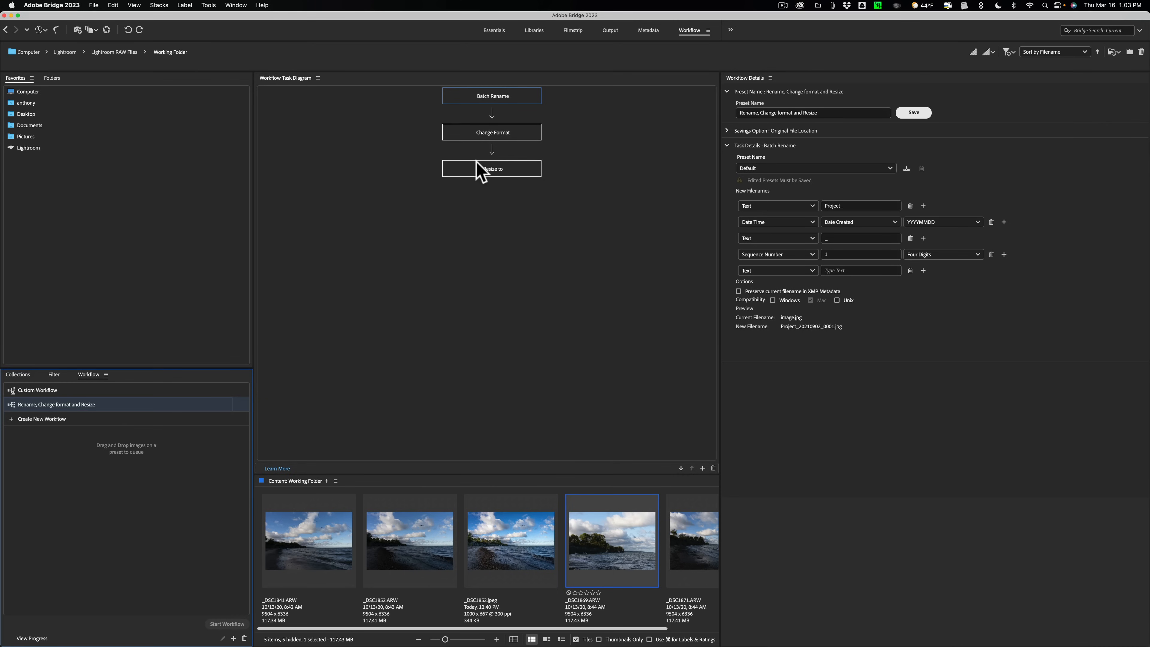
mouse_move(457, 193)
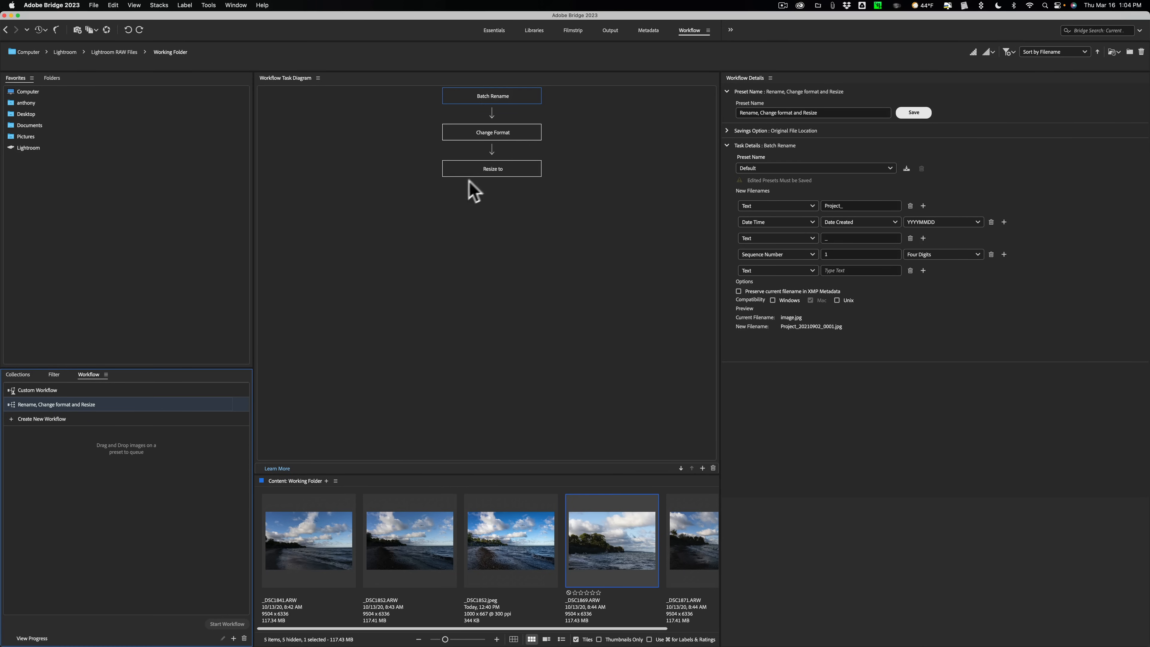
Step: Back in Essentials, try the Camera Raw filter on and off, then view the export presets
click(494, 30)
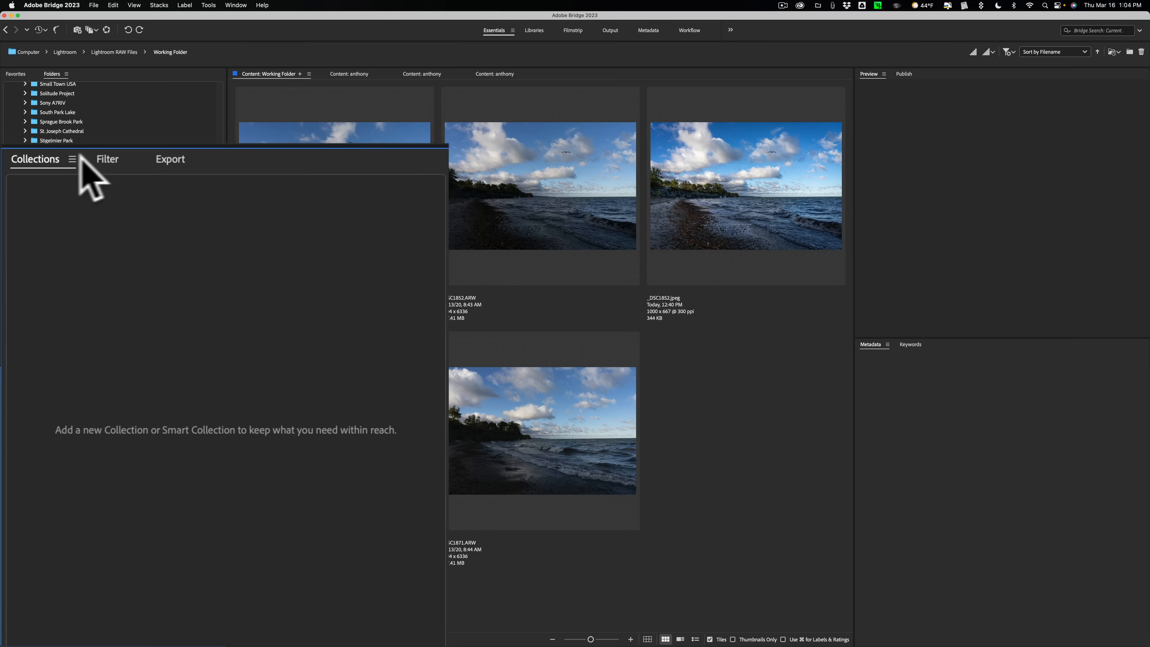
click(106, 160)
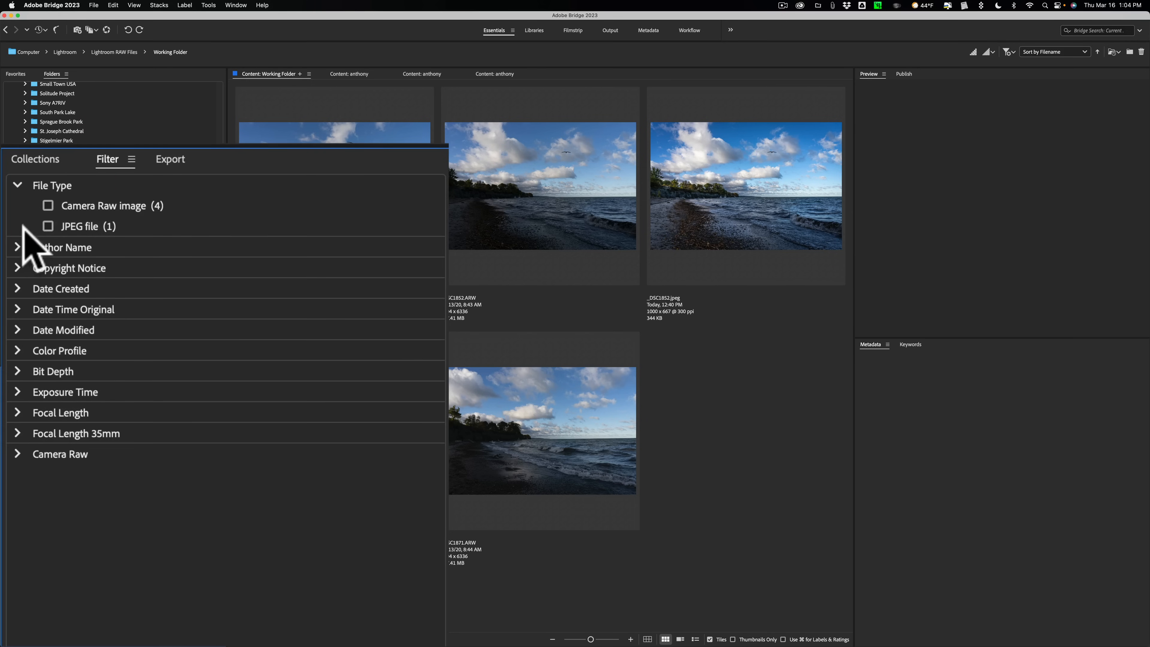
mouse_move(379, 259)
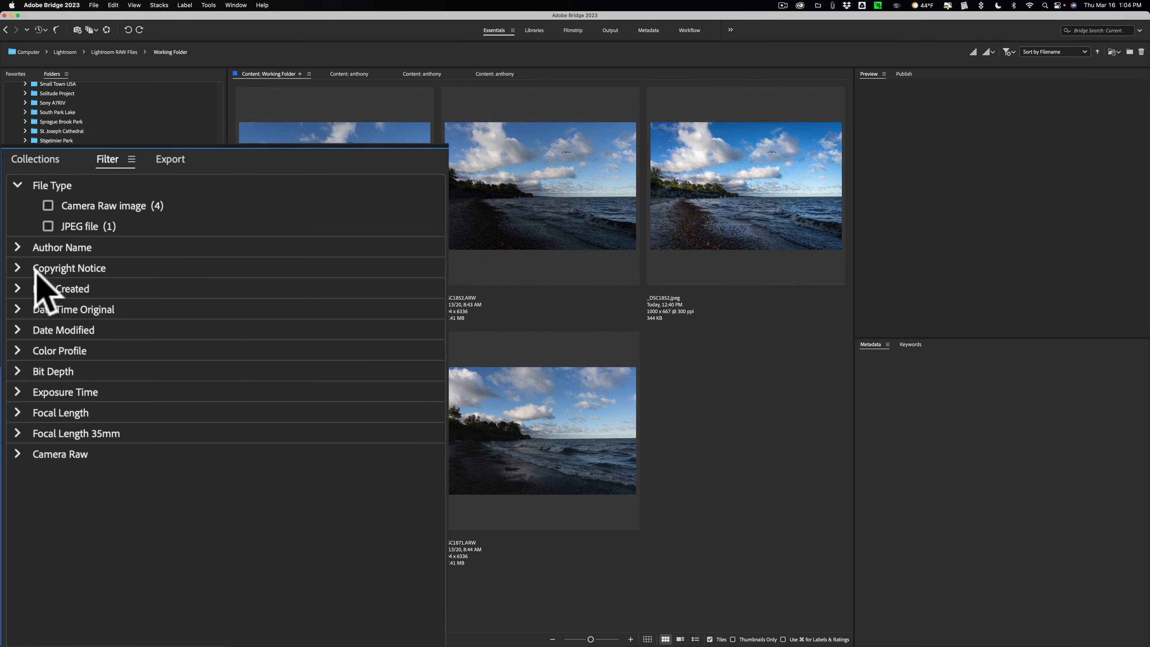
mouse_move(66, 469)
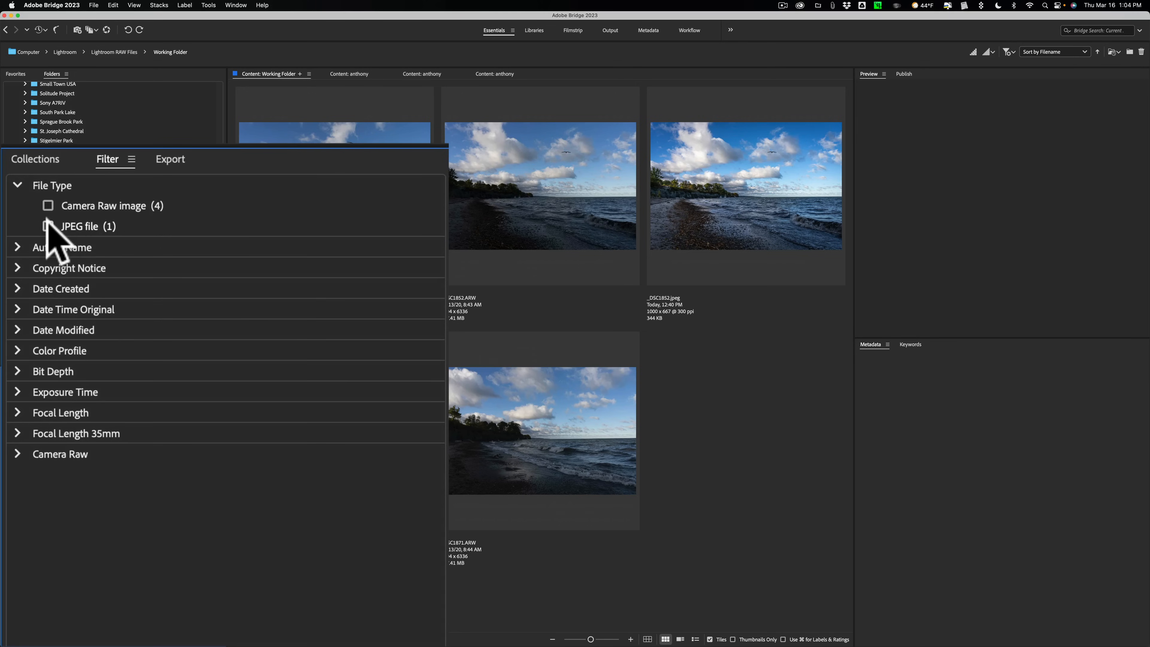
click(47, 206)
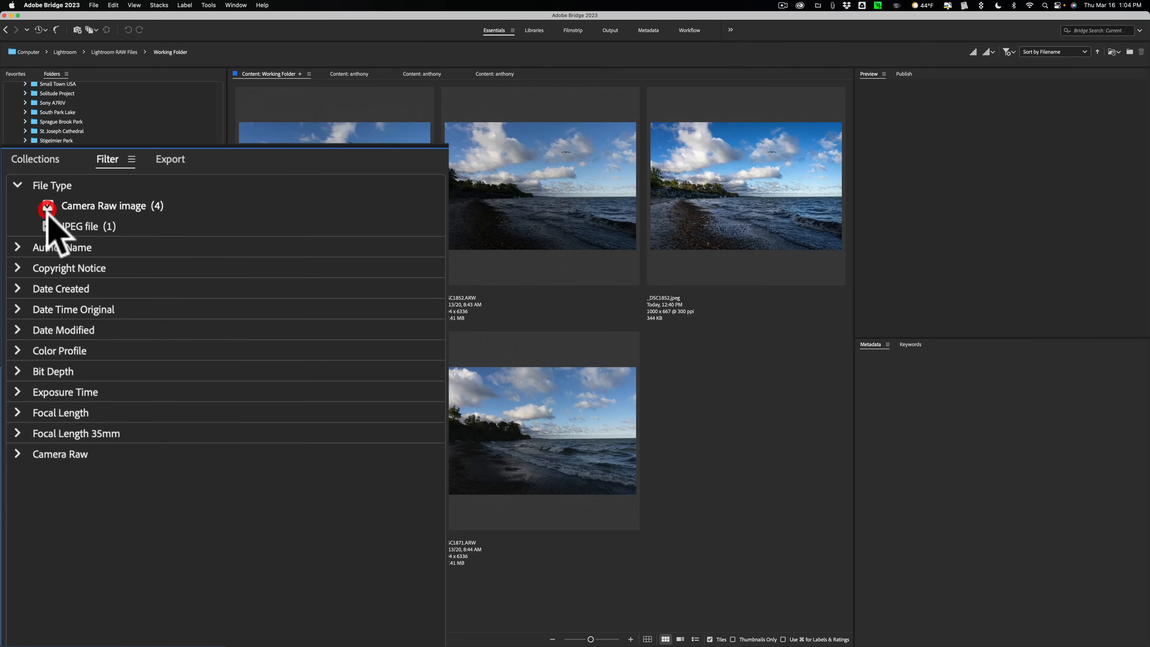
click(48, 205)
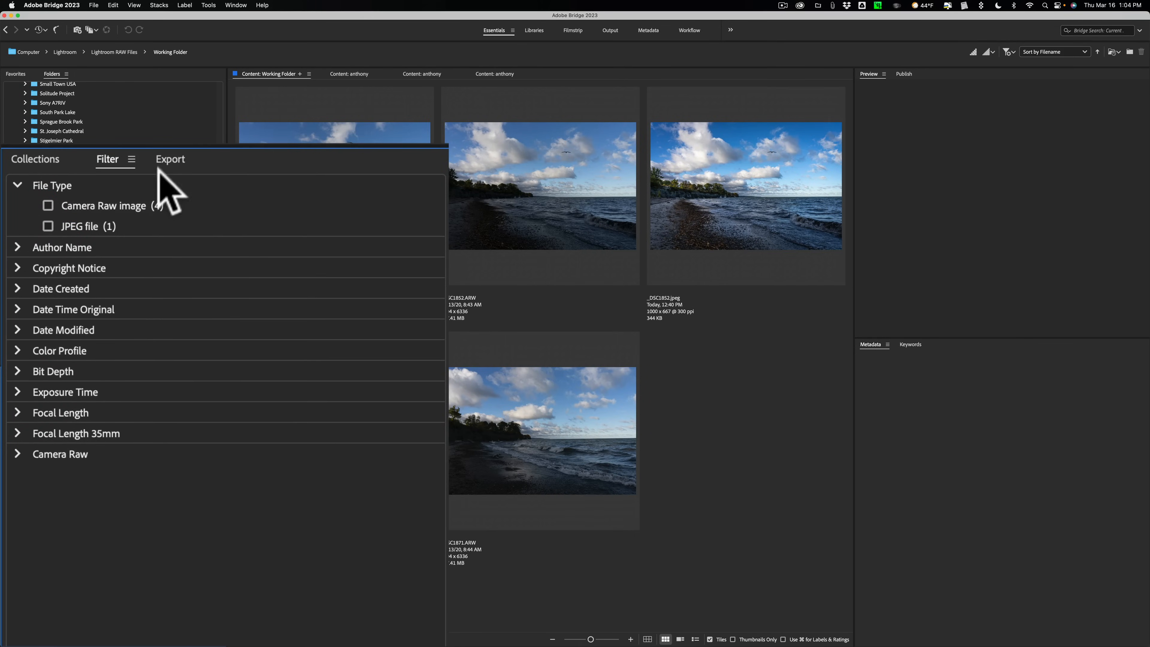
click(170, 160)
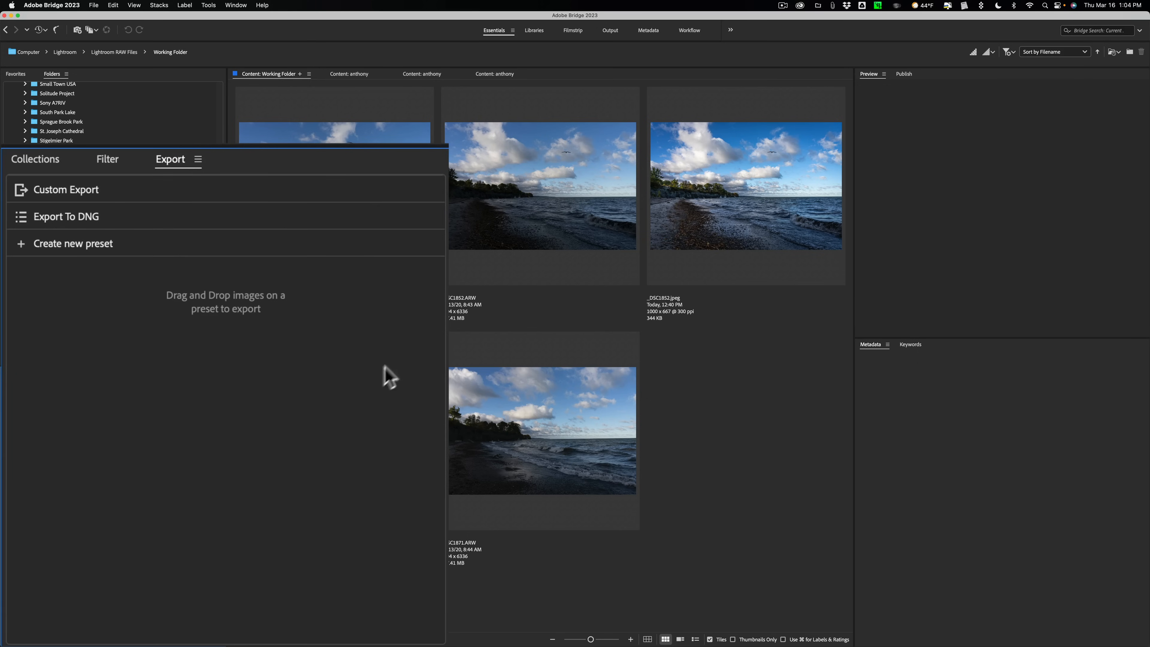
mouse_move(545, 277)
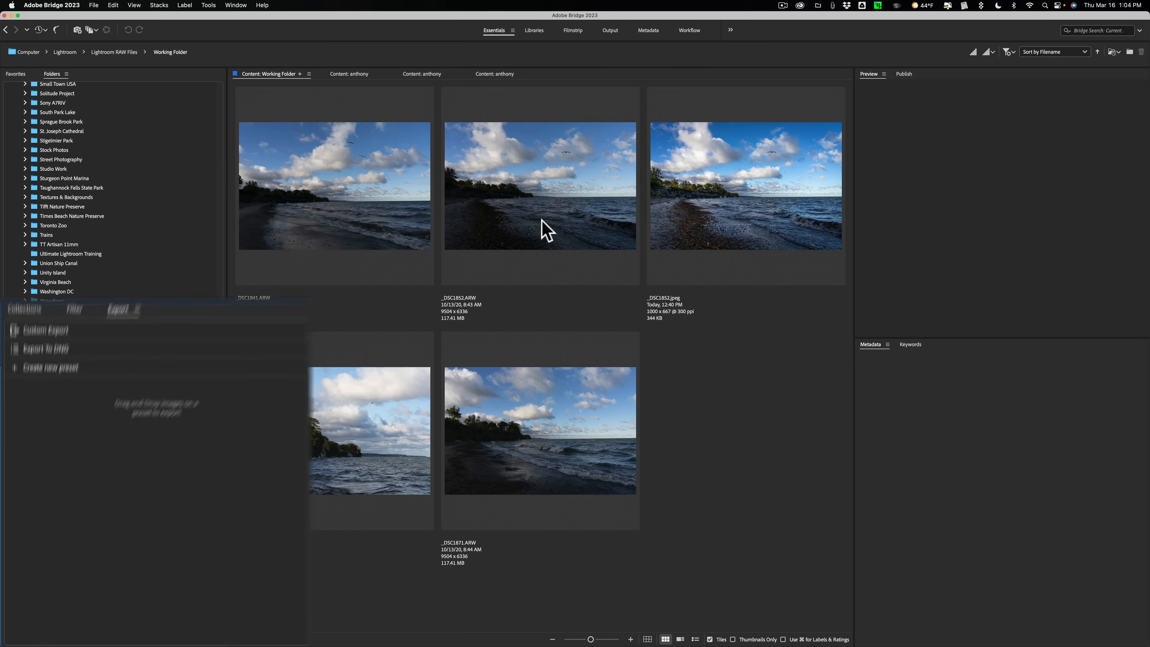
Step: Select _DSC1852.ARW, glance at its keywords and metadata, and rate it three stars
click(540, 186)
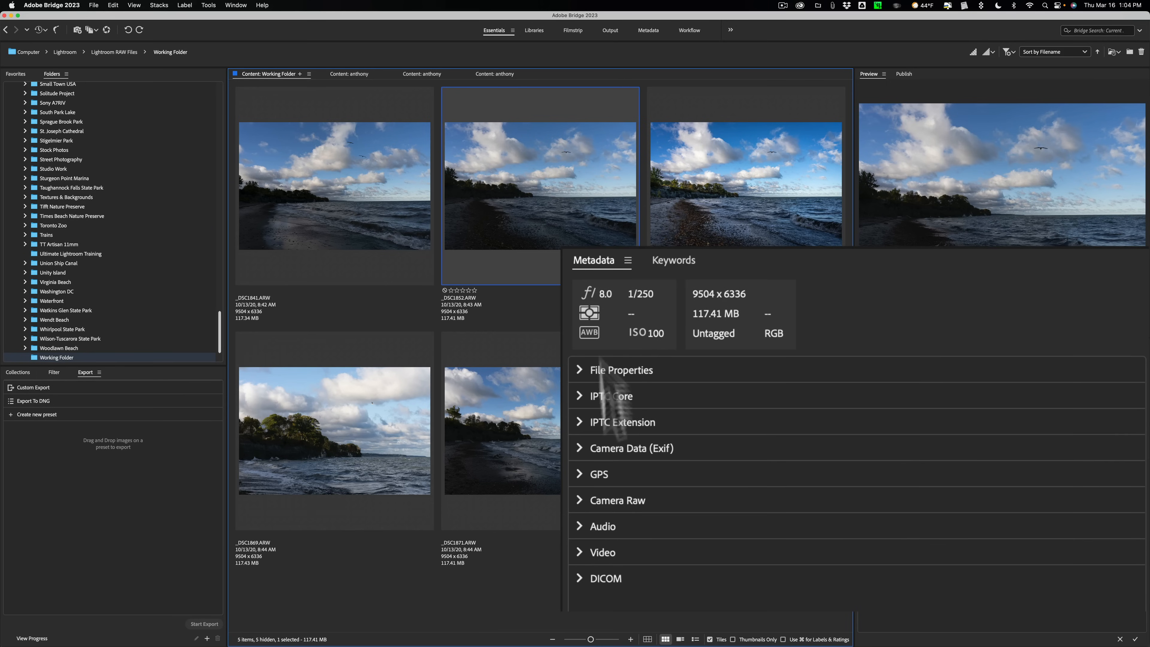
click(672, 259)
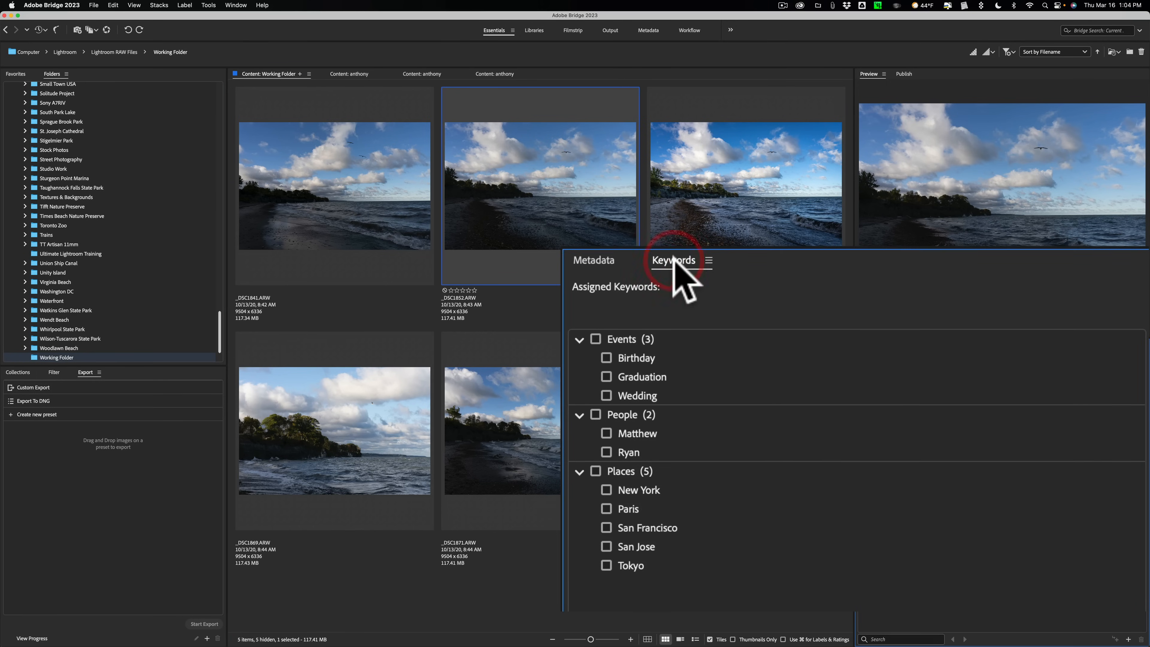
click(594, 259)
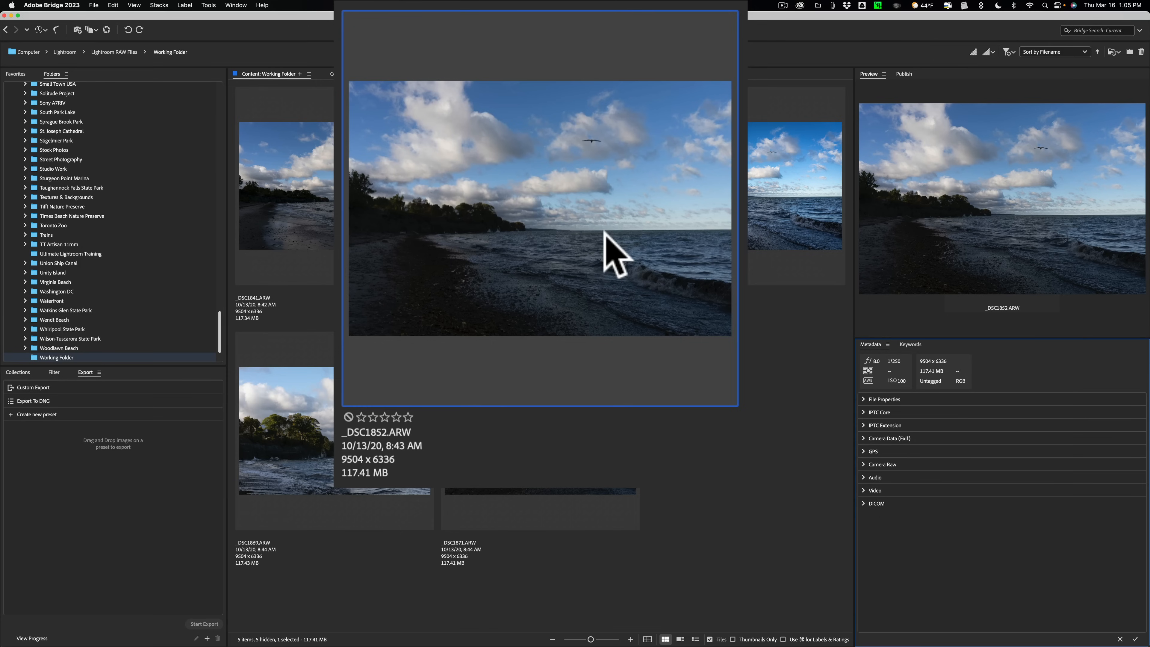
key(3)
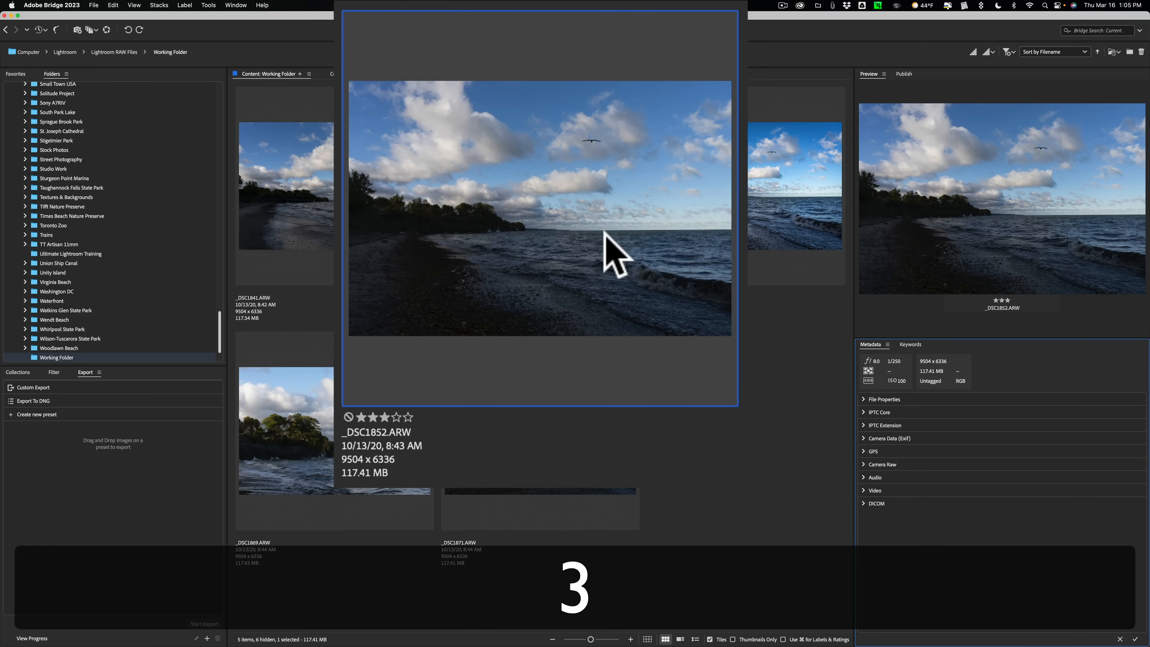
mouse_move(520, 429)
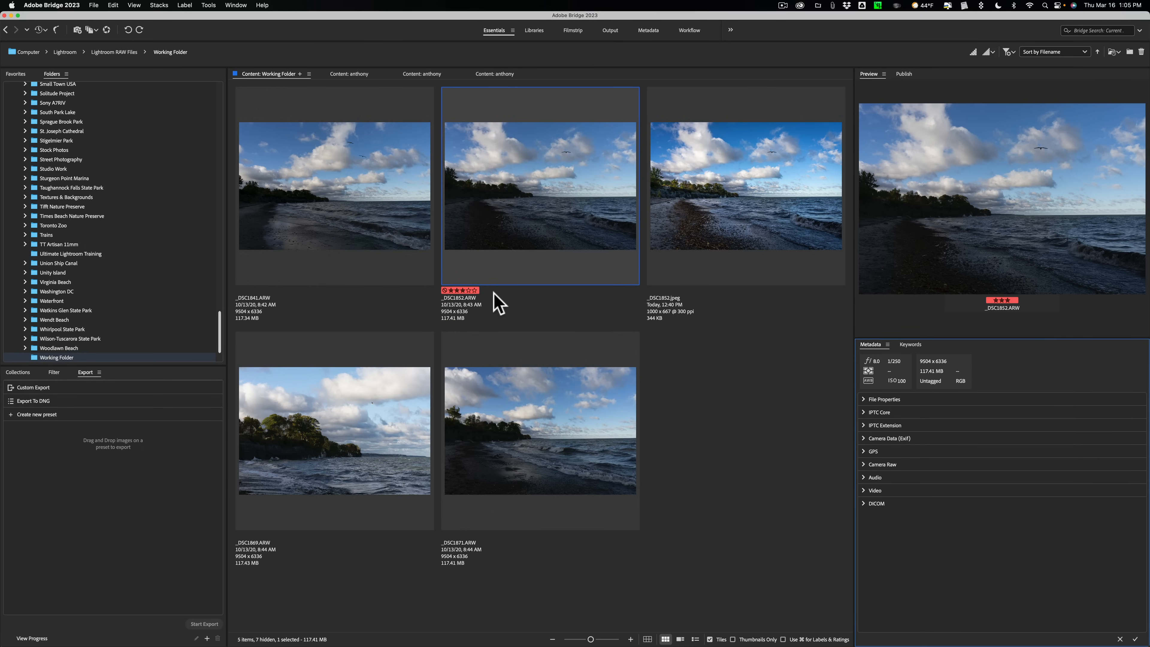
mouse_move(505, 202)
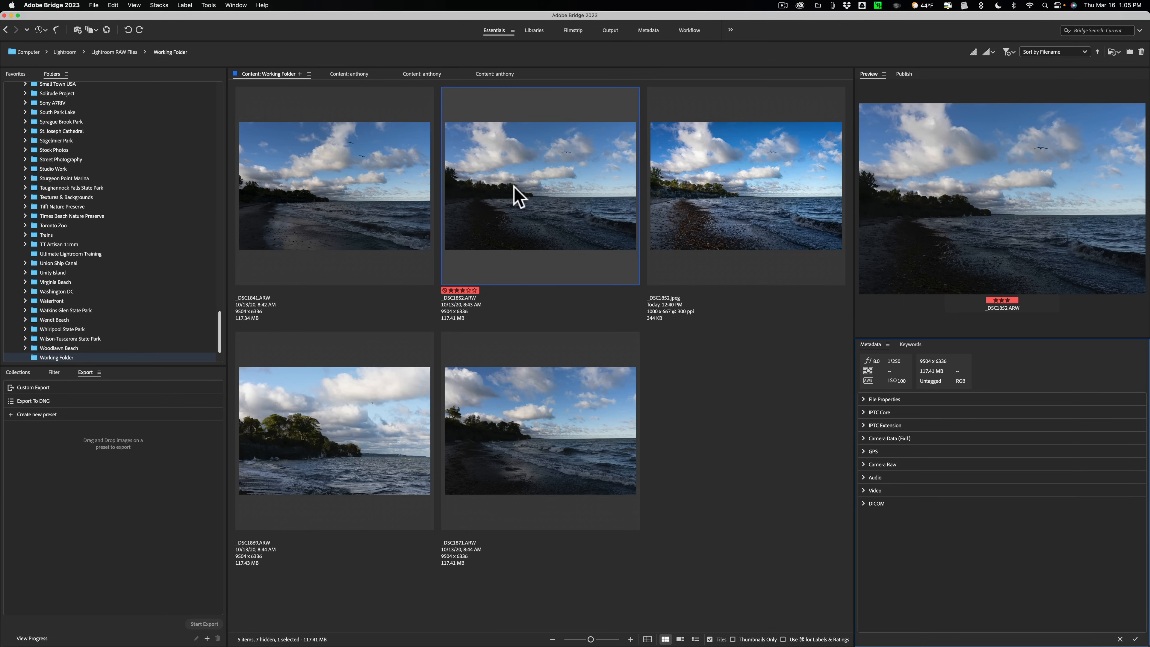
Step: Open the rated, red-labeled _DSC1852.ARW in Camera Raw and straighten it slightly with the Crop tool
click(542, 178)
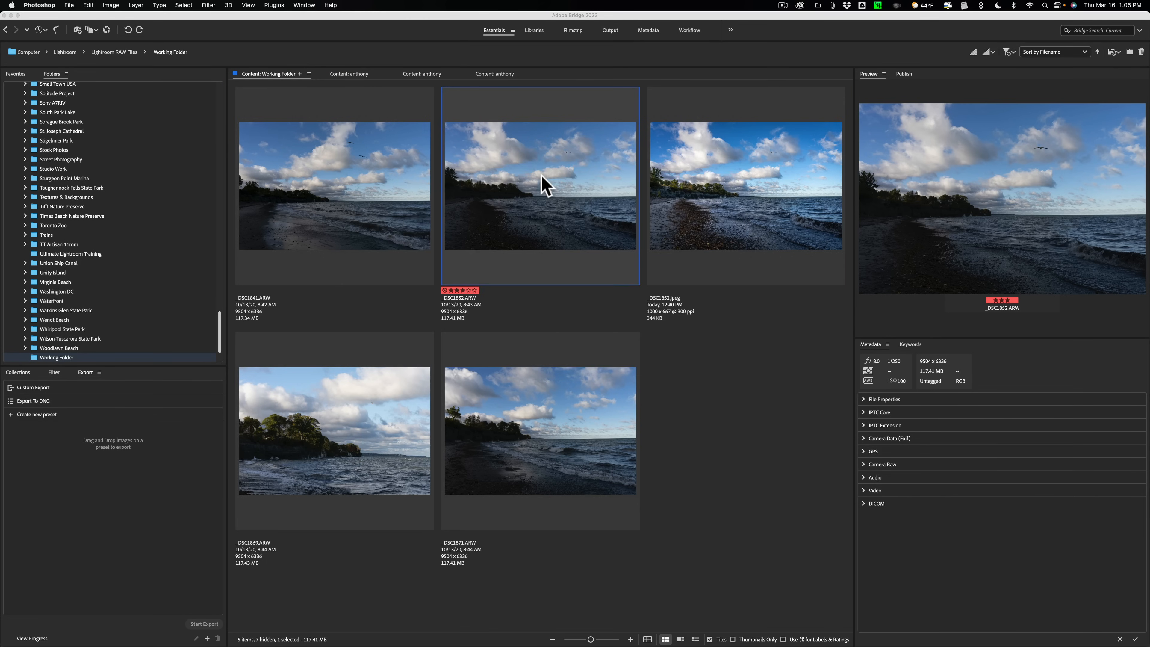
double_click(540, 185)
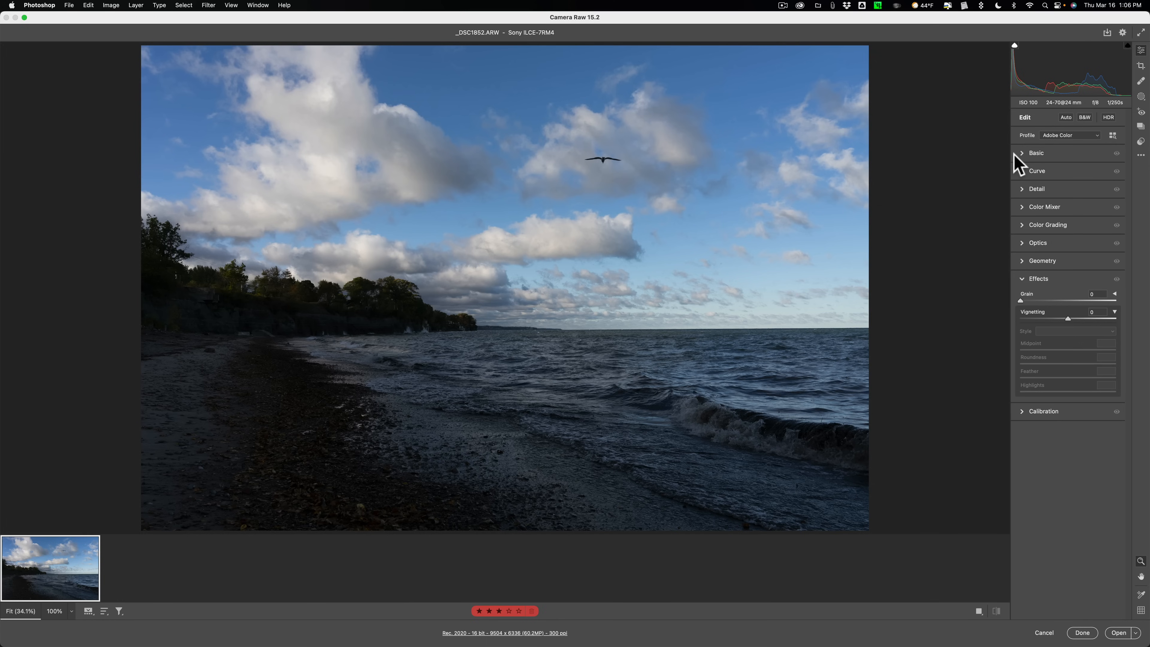
click(1141, 63)
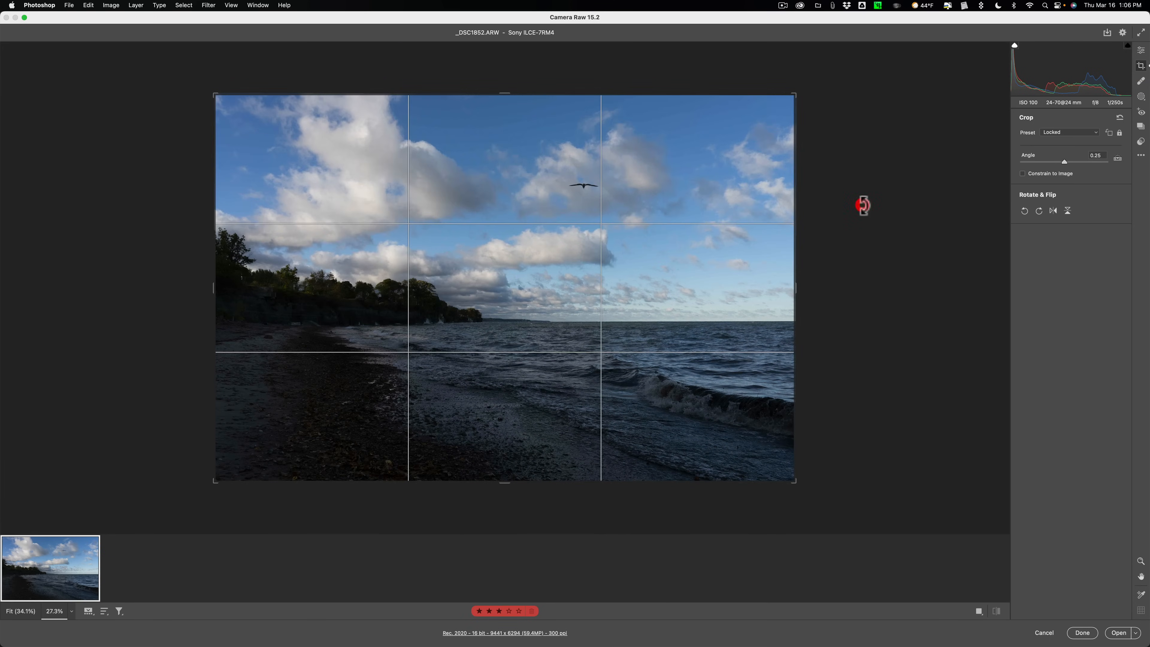
click(1141, 50)
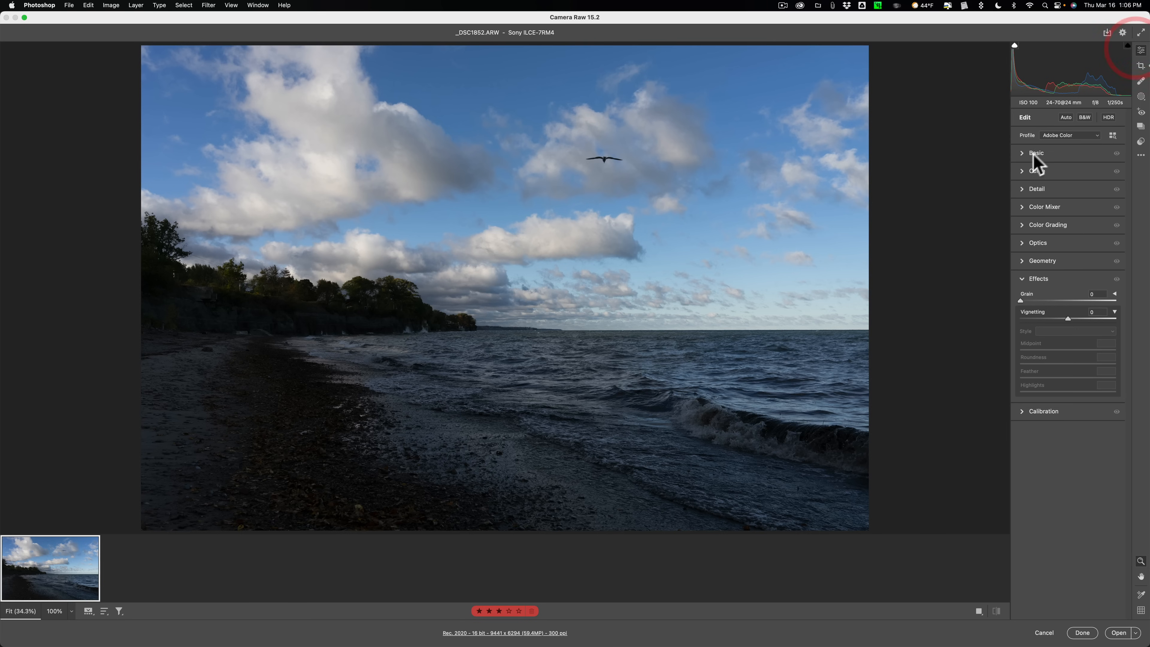
Step: In Basic, lift the shadows fully, raise exposure slightly and pull highlights down to recover the sky
click(1037, 153)
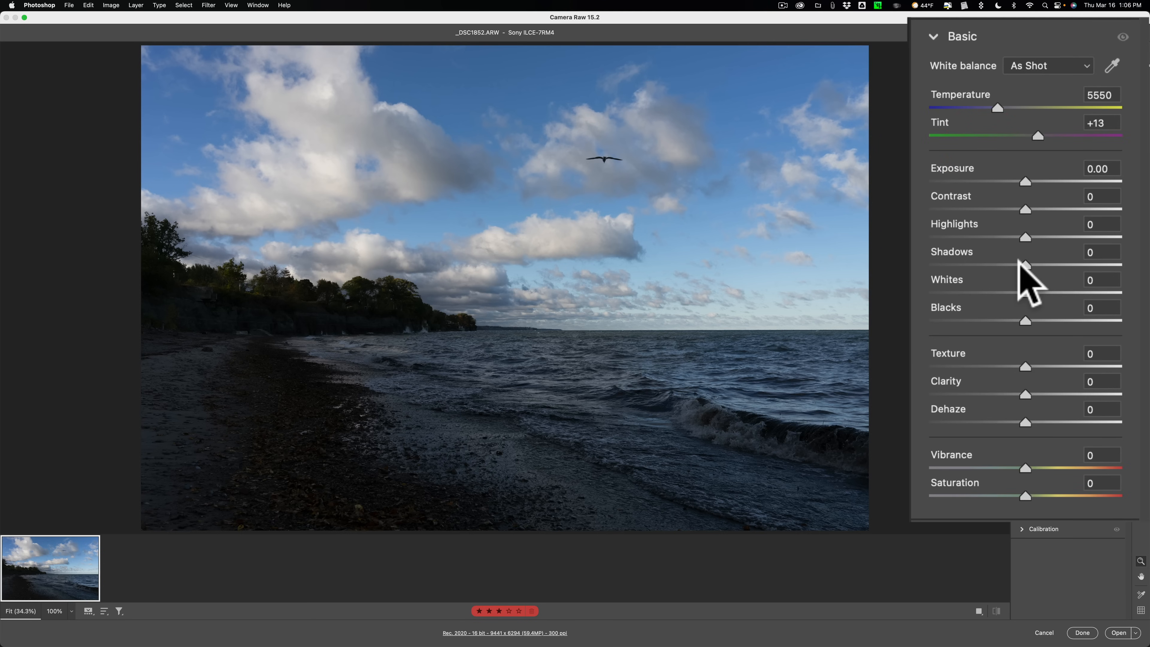
drag(1025, 265, 1123, 265)
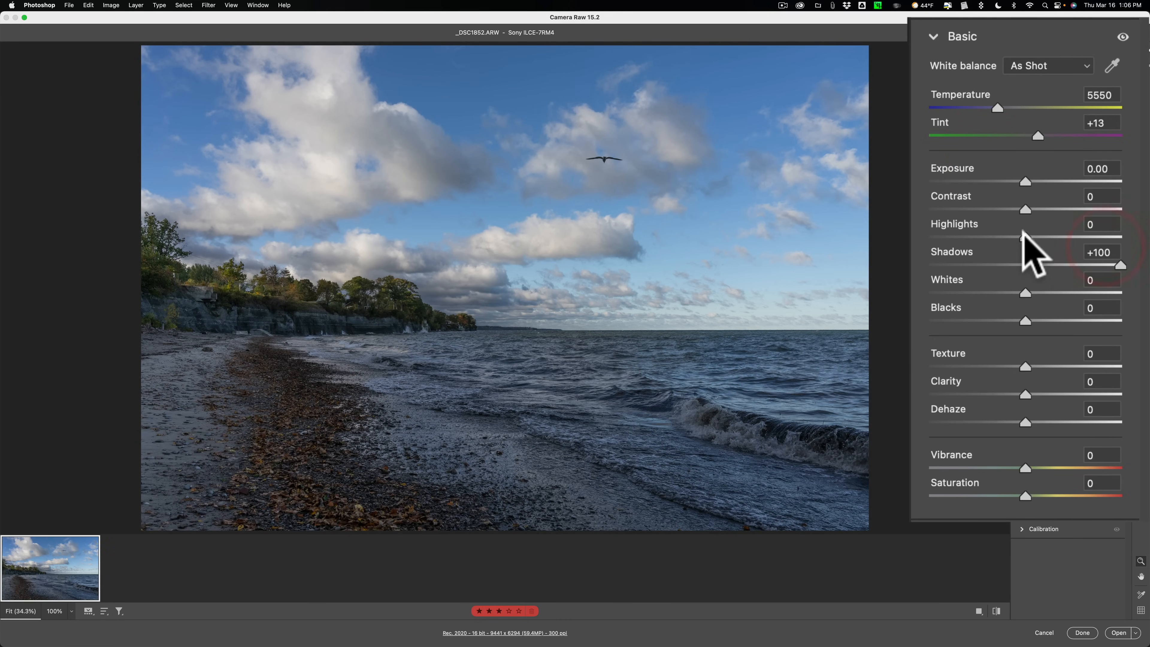
drag(1025, 181, 1029, 181)
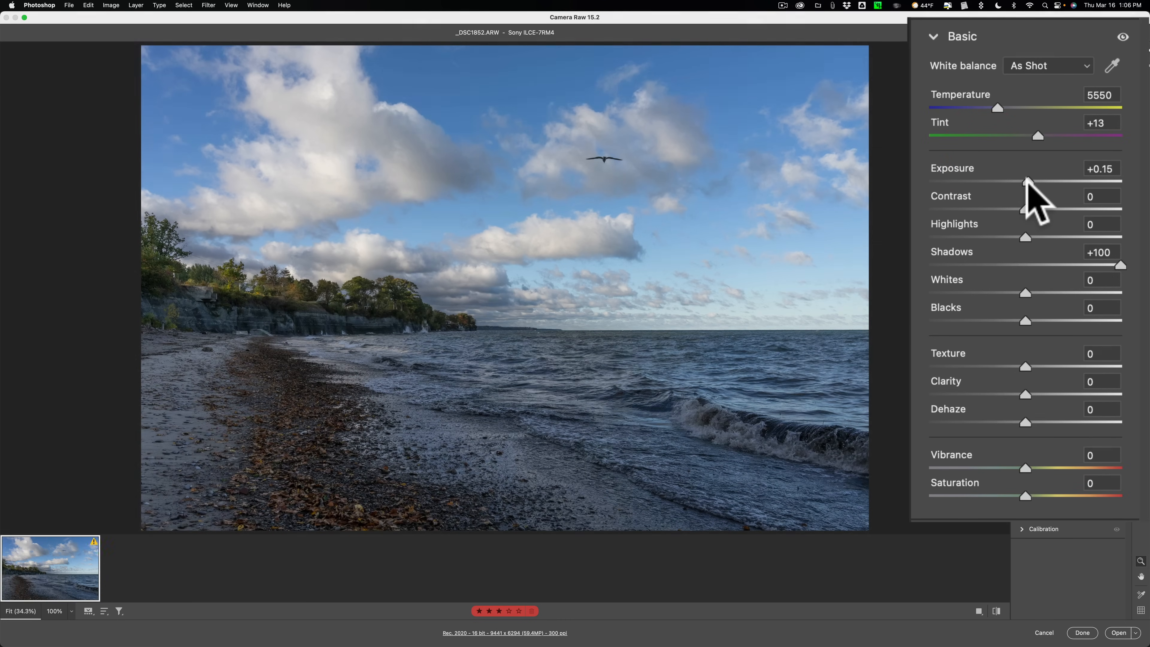
drag(1027, 181, 1030, 181)
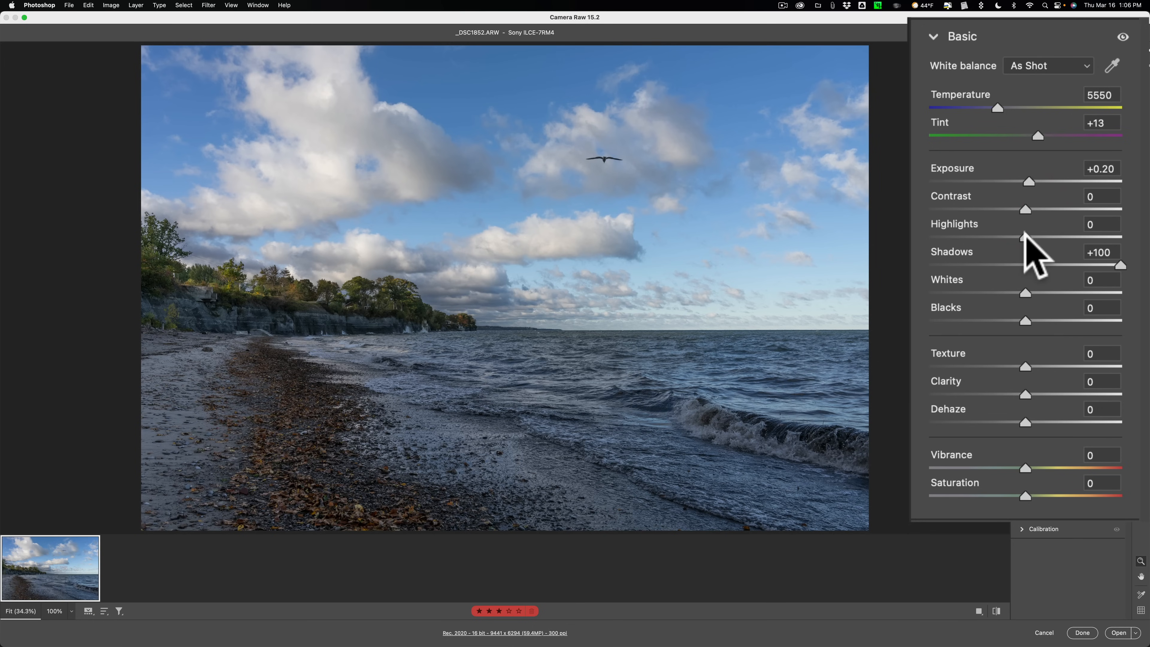
drag(1026, 237, 978, 238)
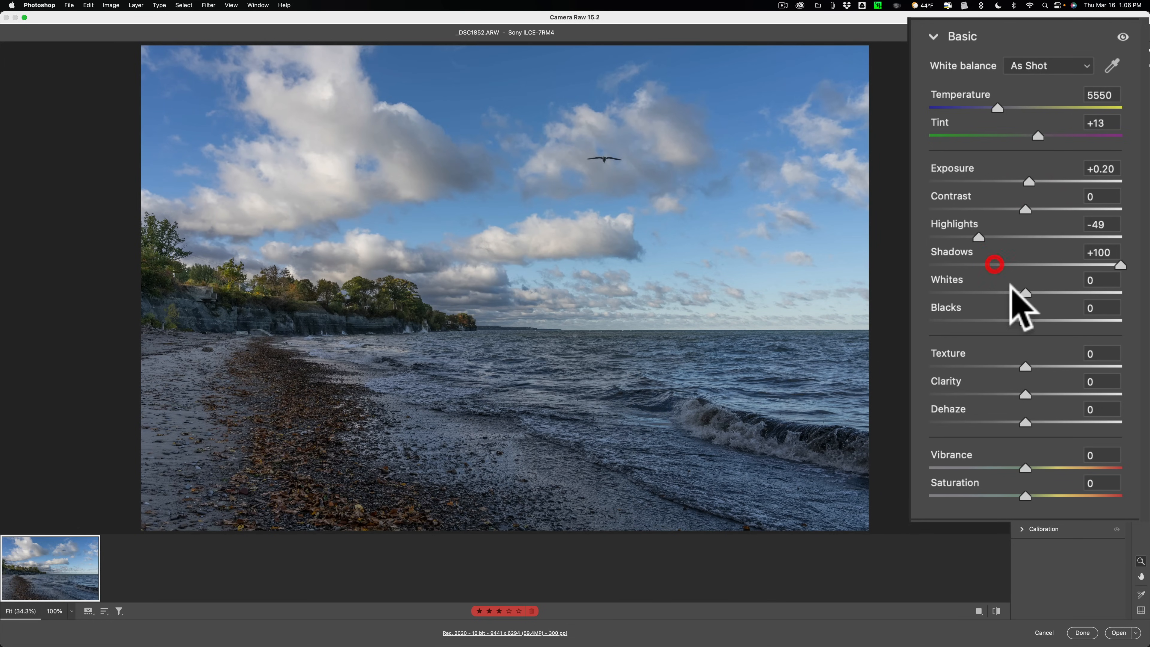
mouse_move(1026, 308)
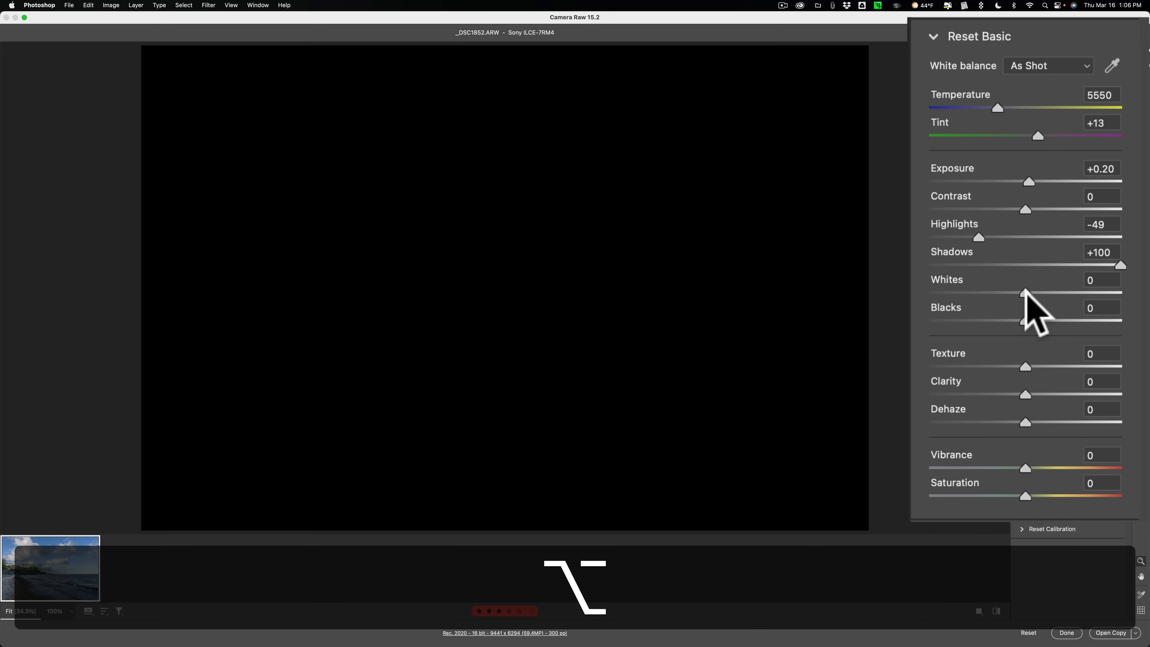
Step: Raise the whites while checking clipping, darken the blacks and add a touch of texture
drag(1026, 294, 1061, 293)
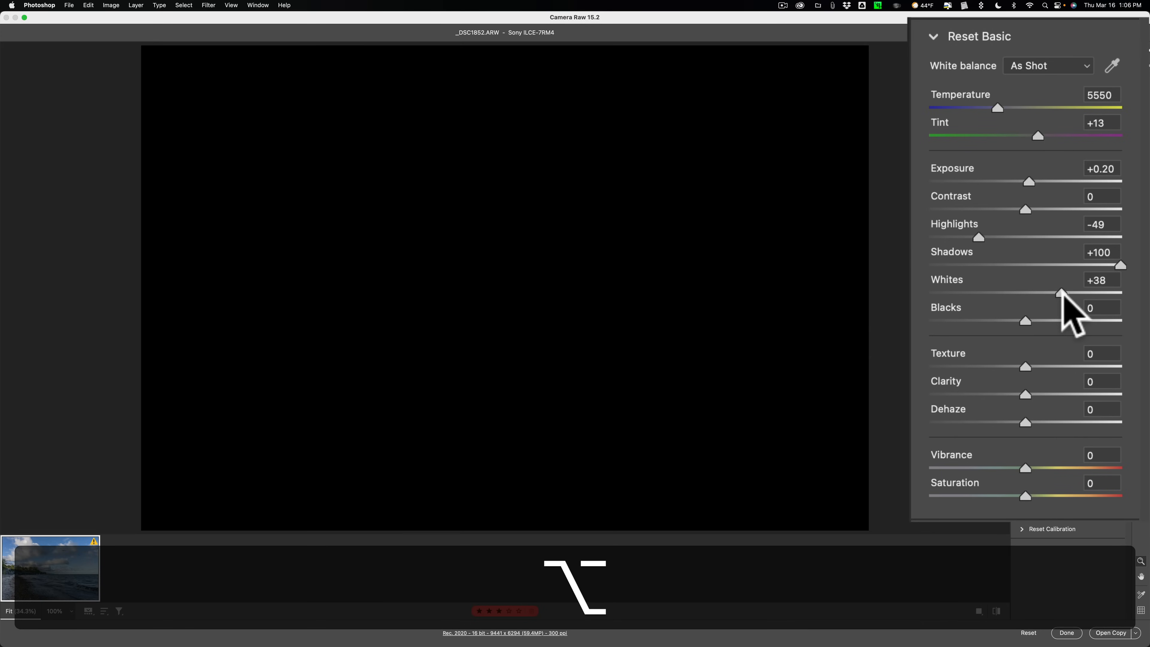
drag(1062, 294, 1066, 294)
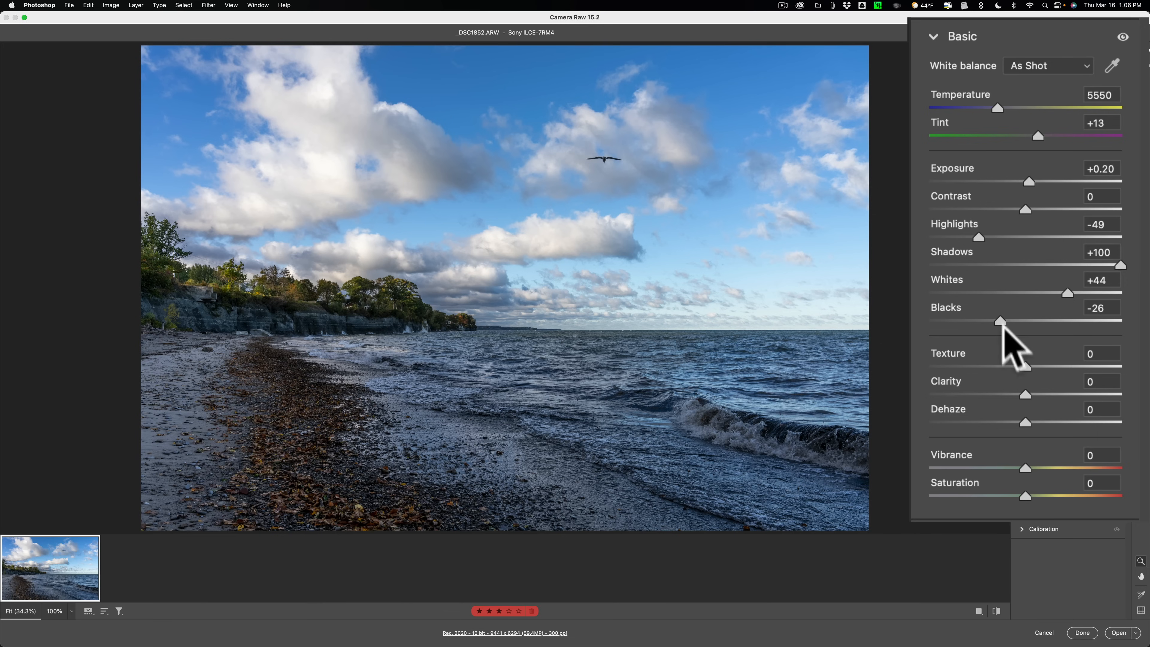
drag(1026, 365, 1030, 365)
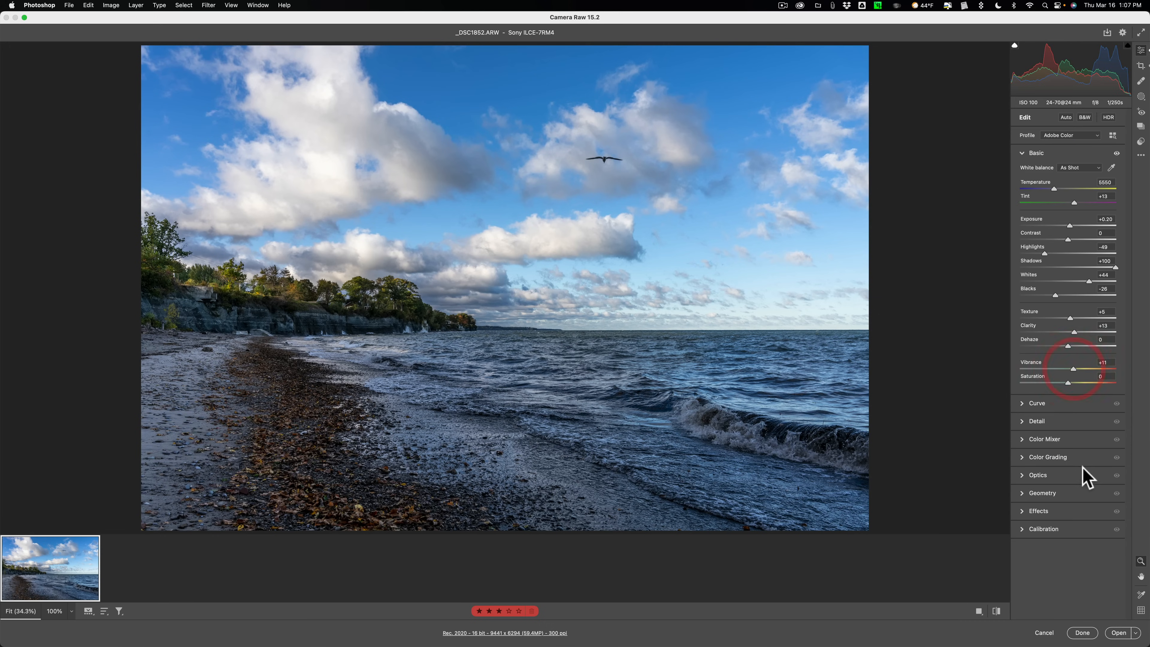
Step: In Effects, add a -16 vignette to darken the photo's edges
click(1039, 511)
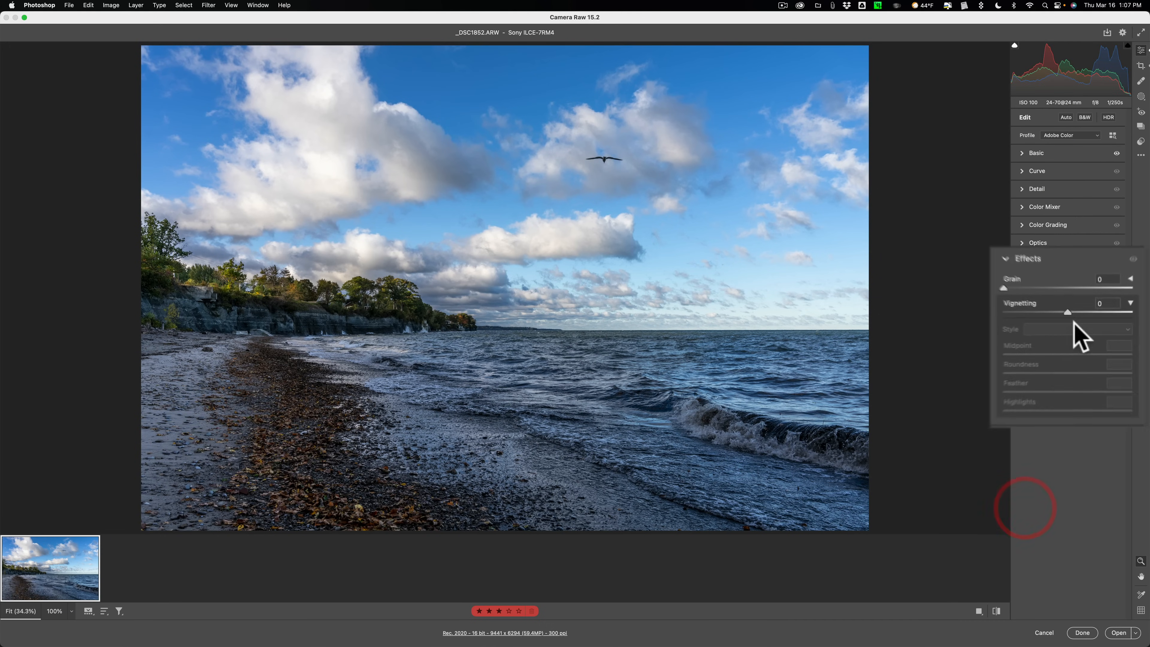
drag(1068, 311, 1013, 311)
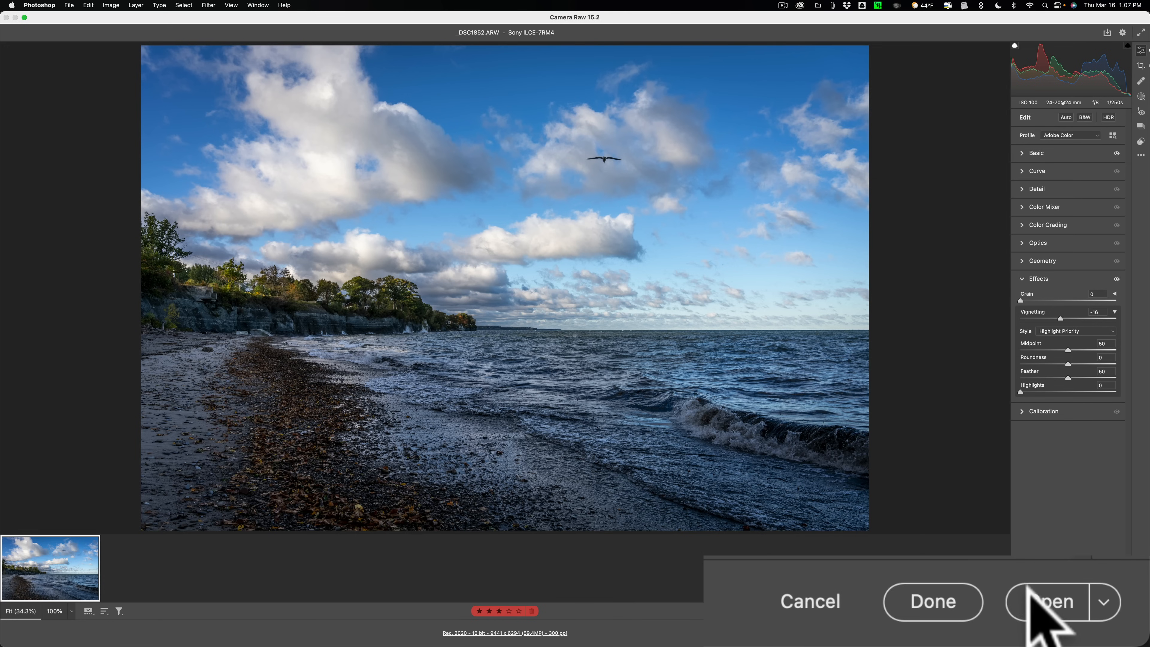
mouse_move(1052, 602)
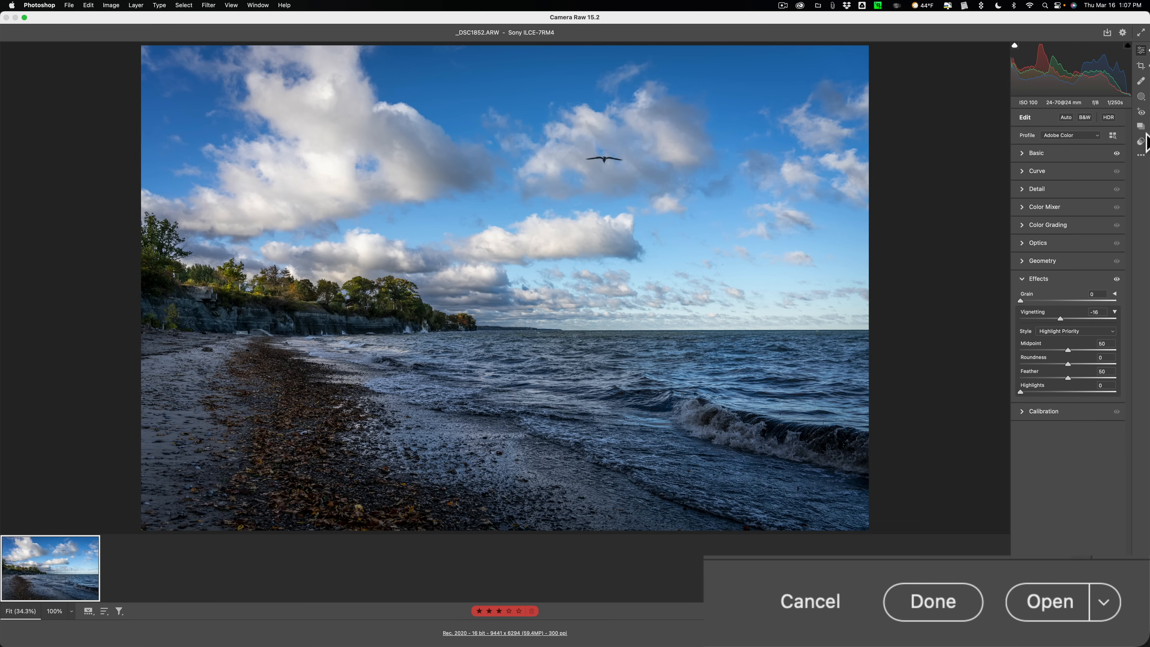
click(1141, 82)
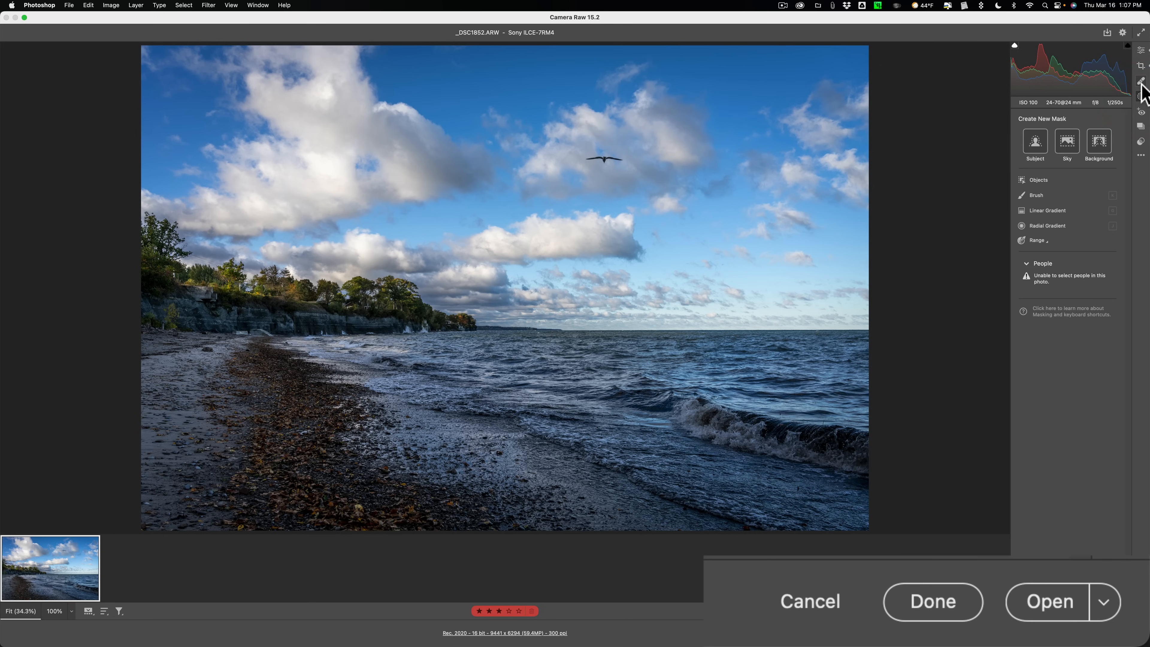
click(1140, 81)
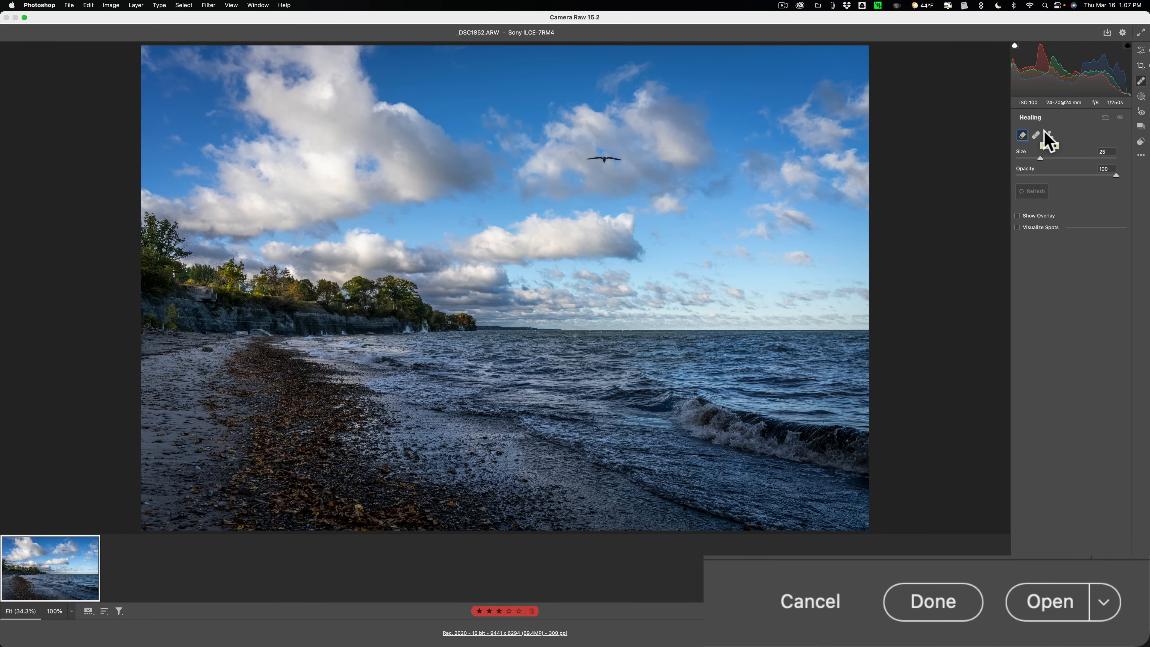
mouse_move(1138, 60)
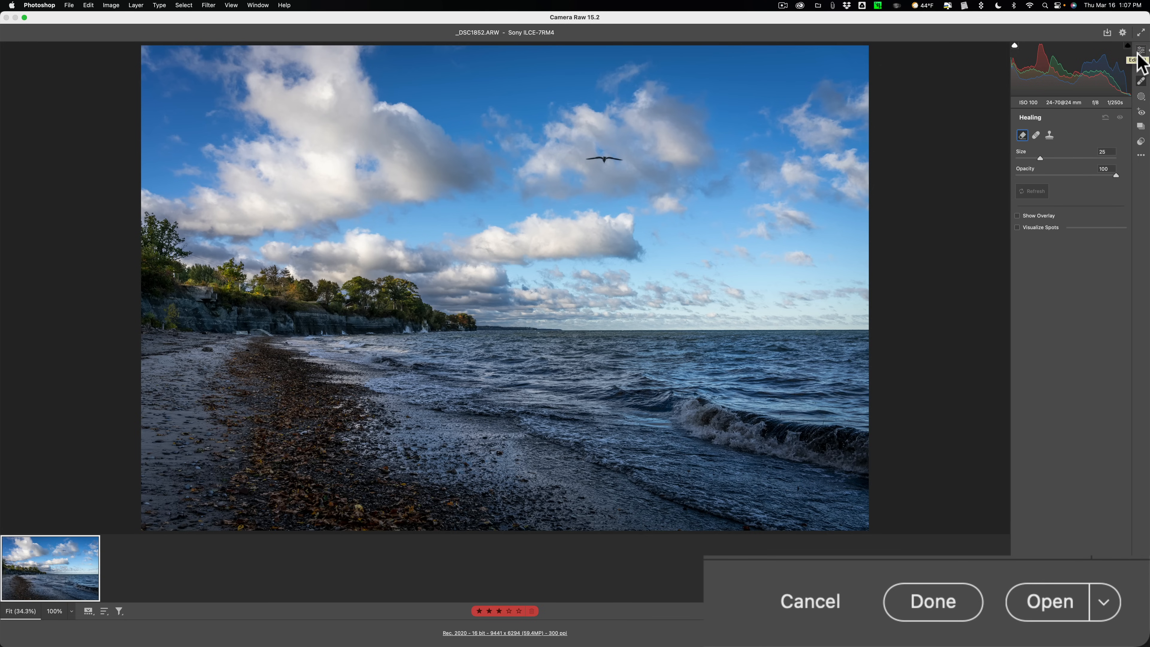
click(1142, 50)
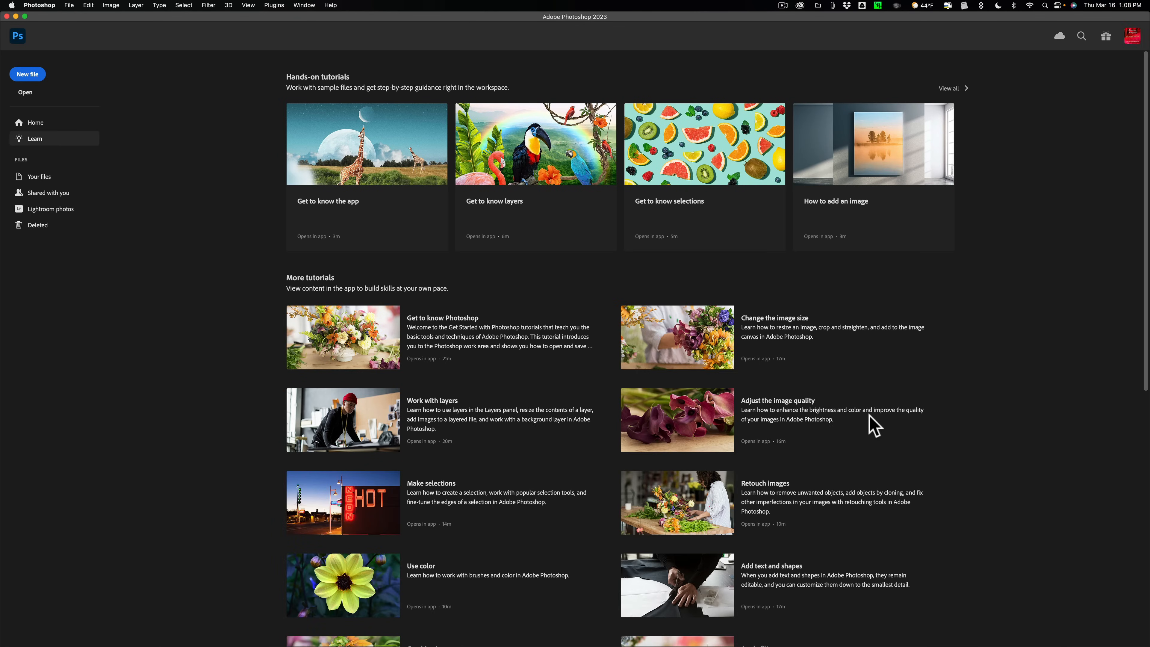
mouse_move(57, 16)
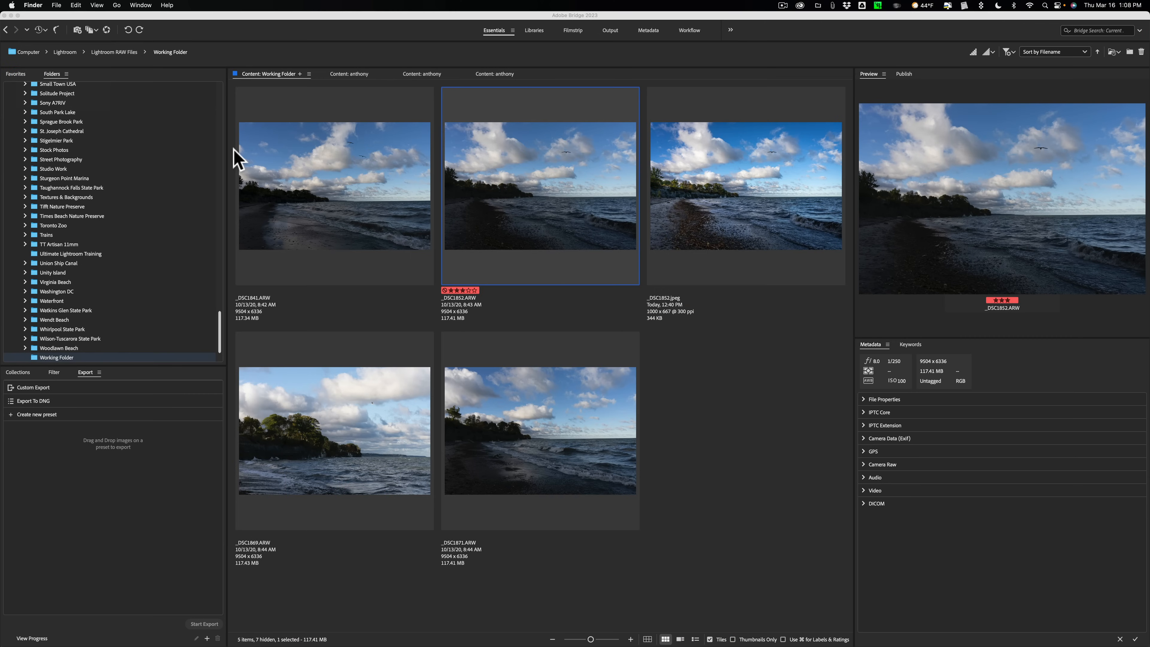
mouse_move(539, 201)
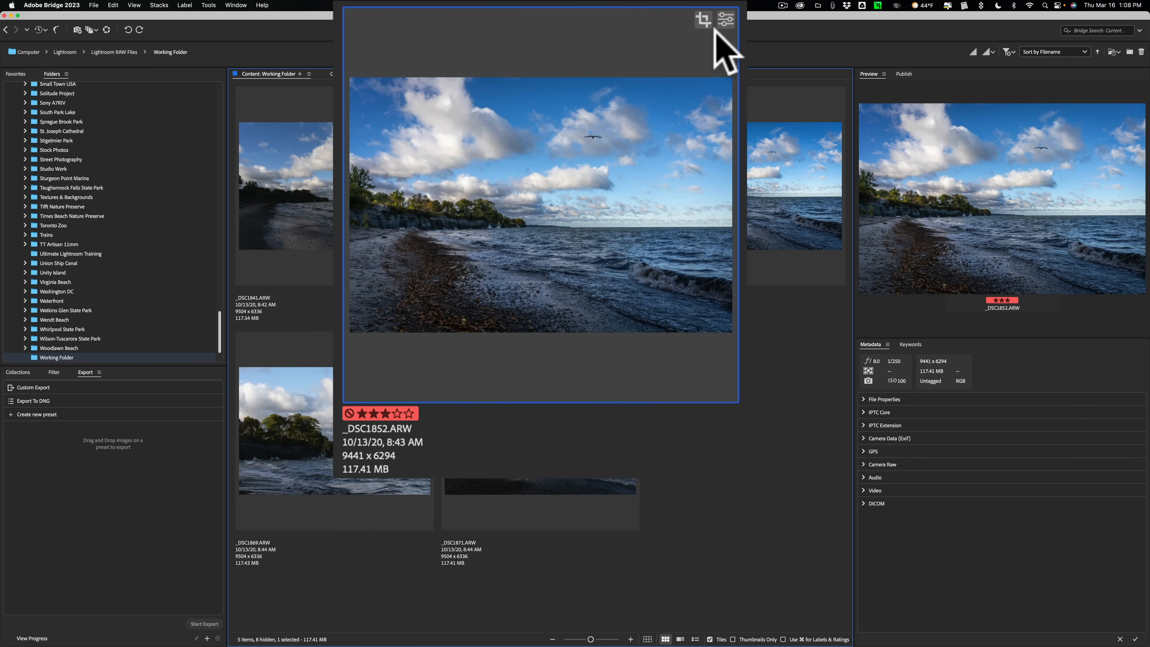
mouse_move(729, 35)
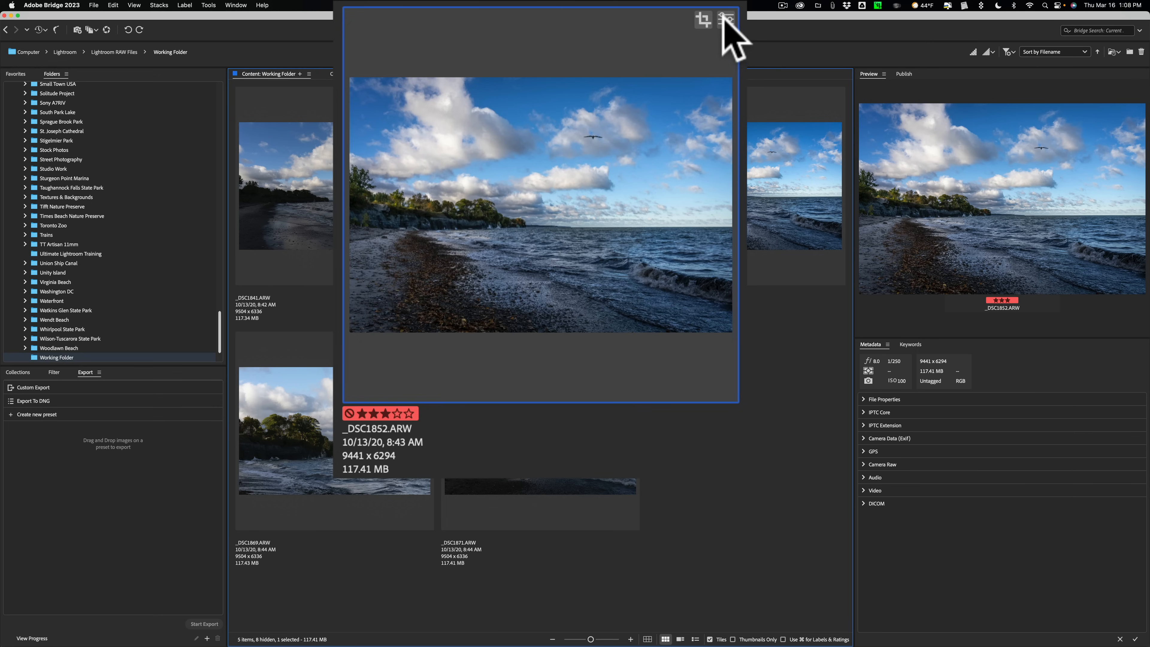
mouse_move(732, 42)
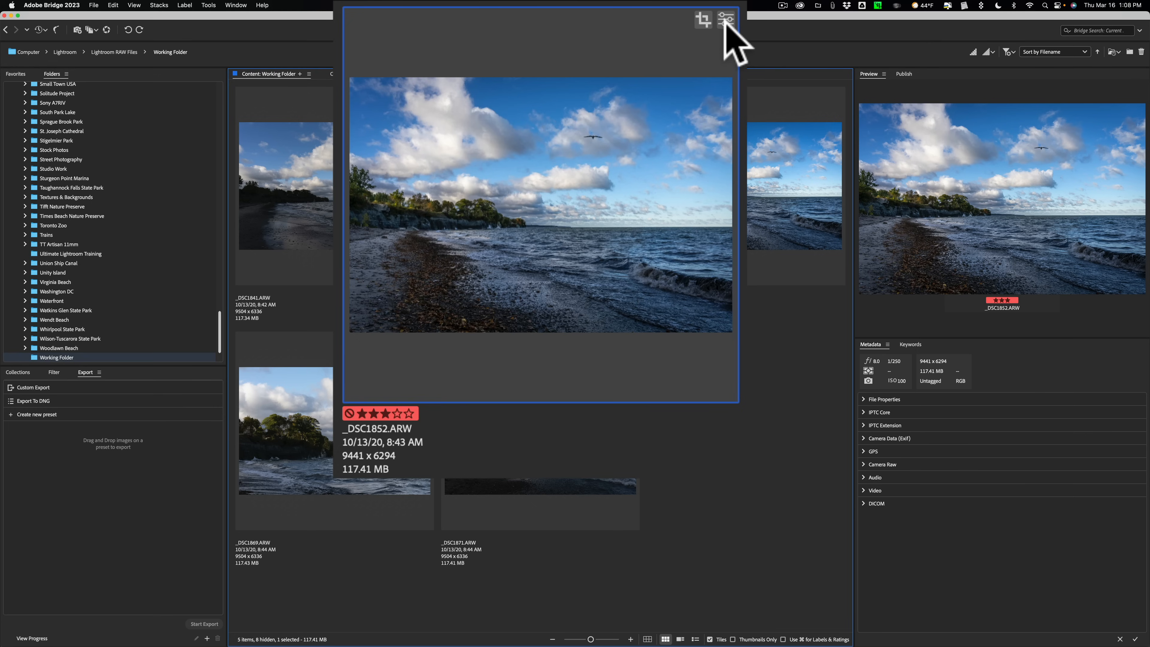
mouse_move(648, 189)
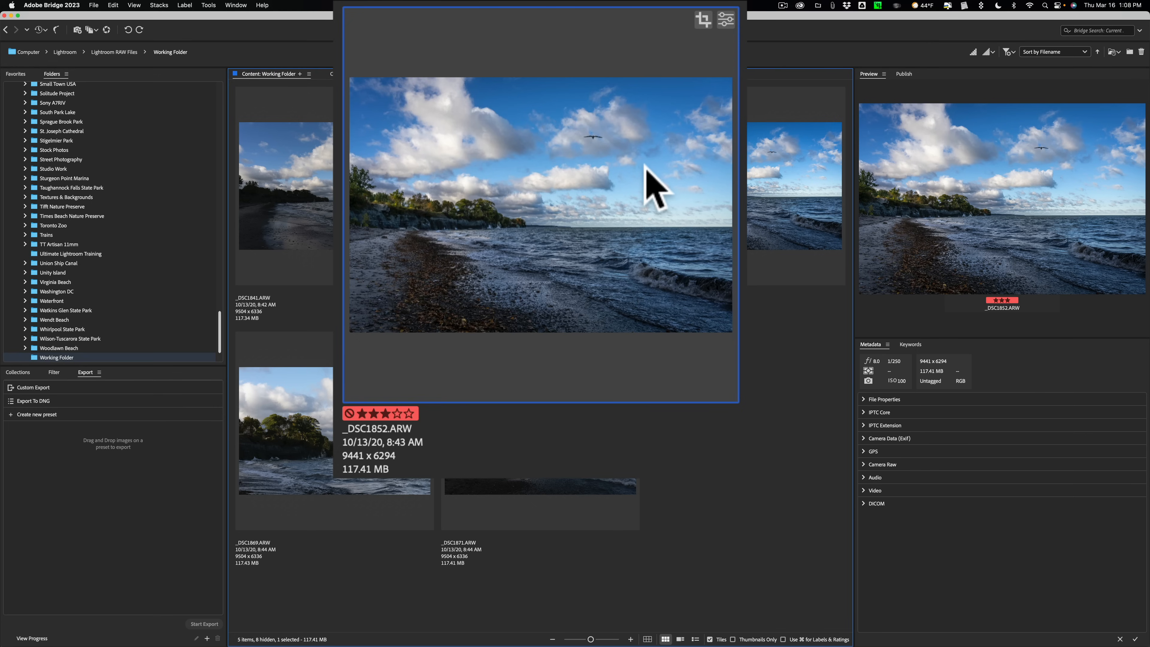
mouse_move(653, 187)
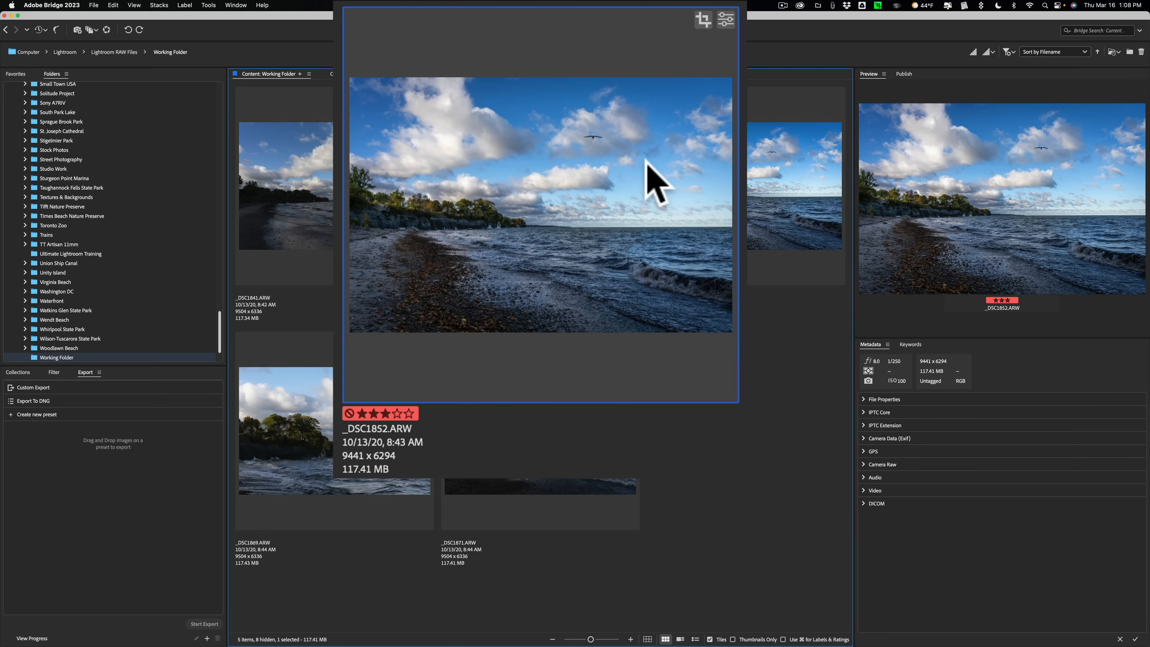
mouse_move(553, 206)
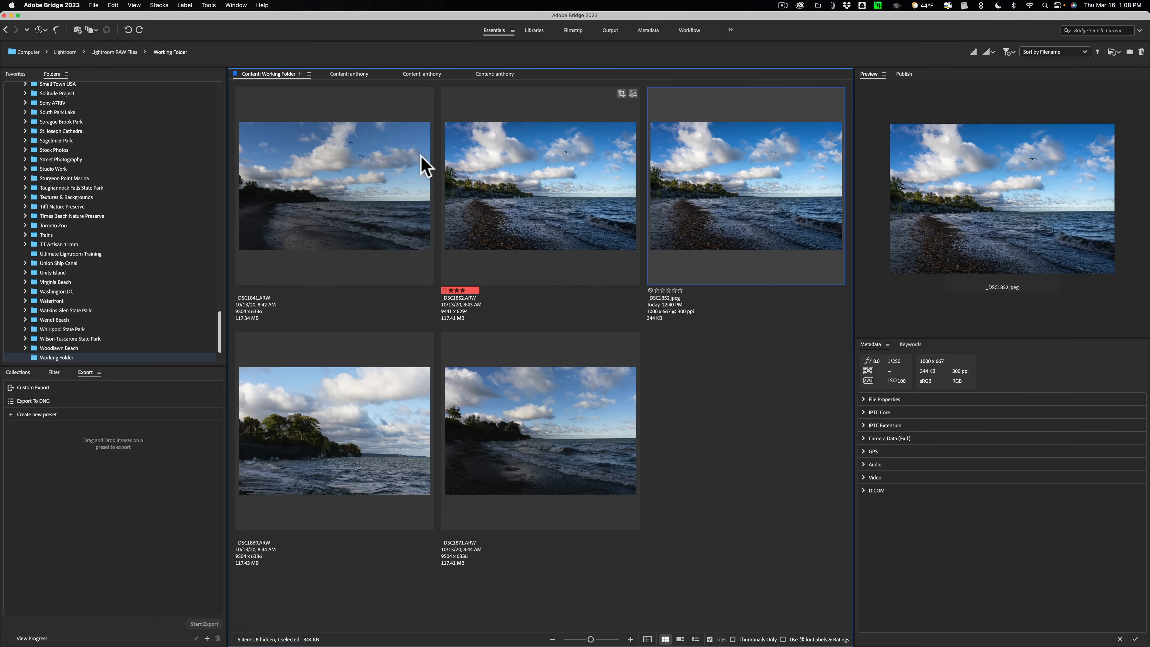
Step: Compare two other beach shots in the preview, then reselect the edited _DSC1852.ARW
click(540, 431)
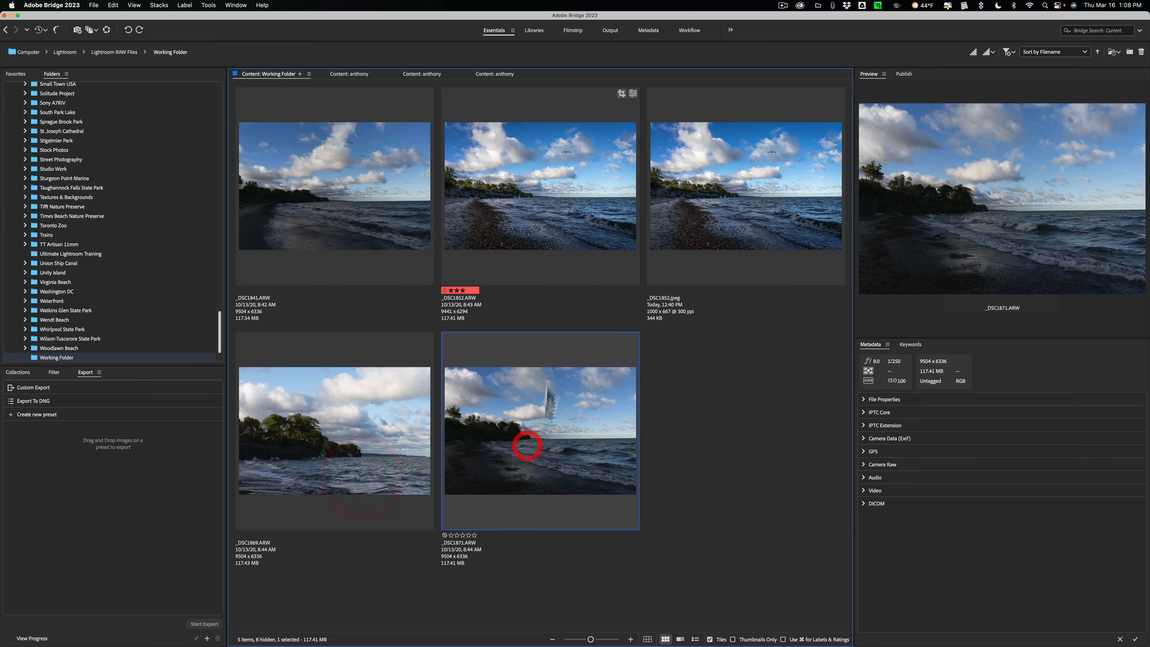
click(539, 185)
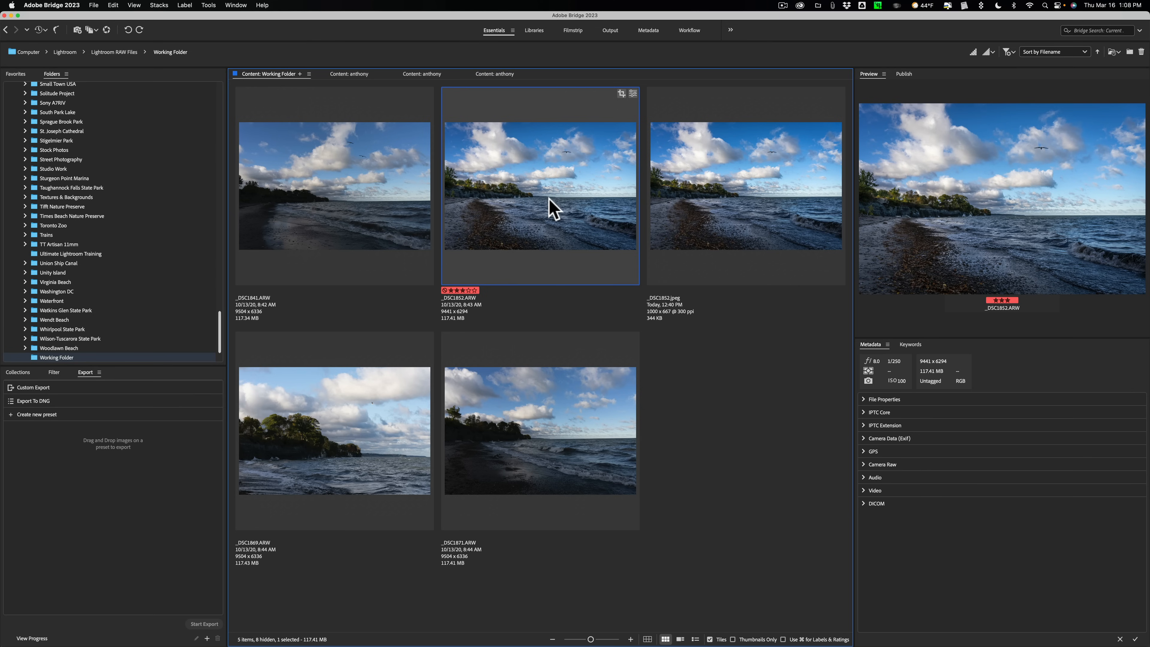
click(170, 327)
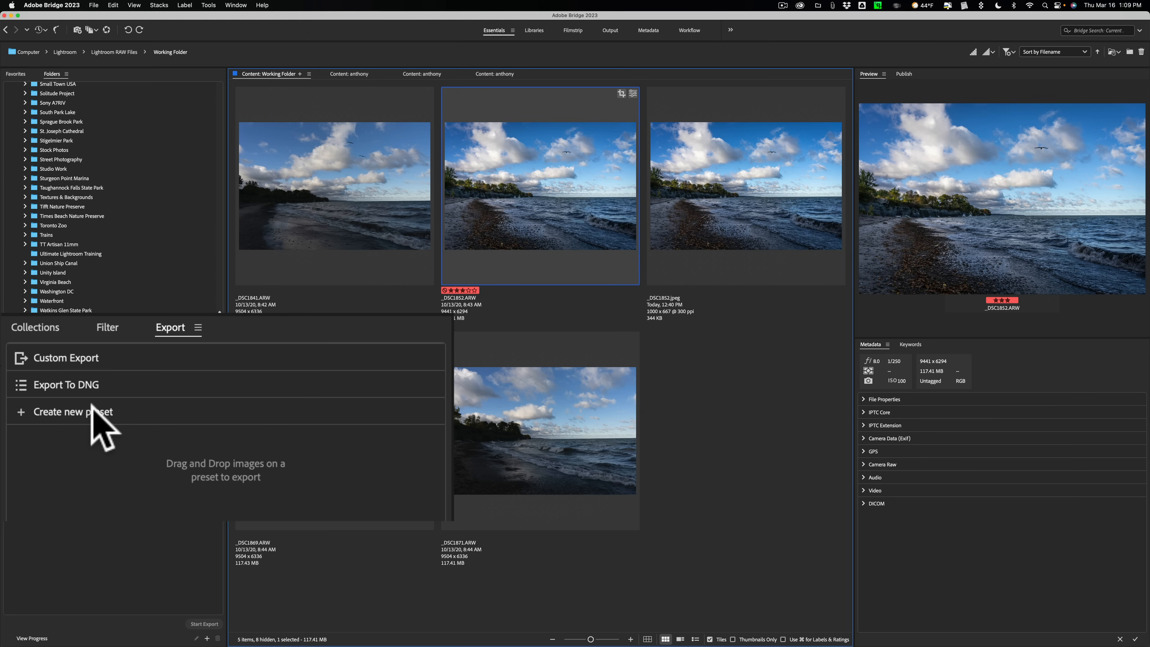
mouse_move(485, 245)
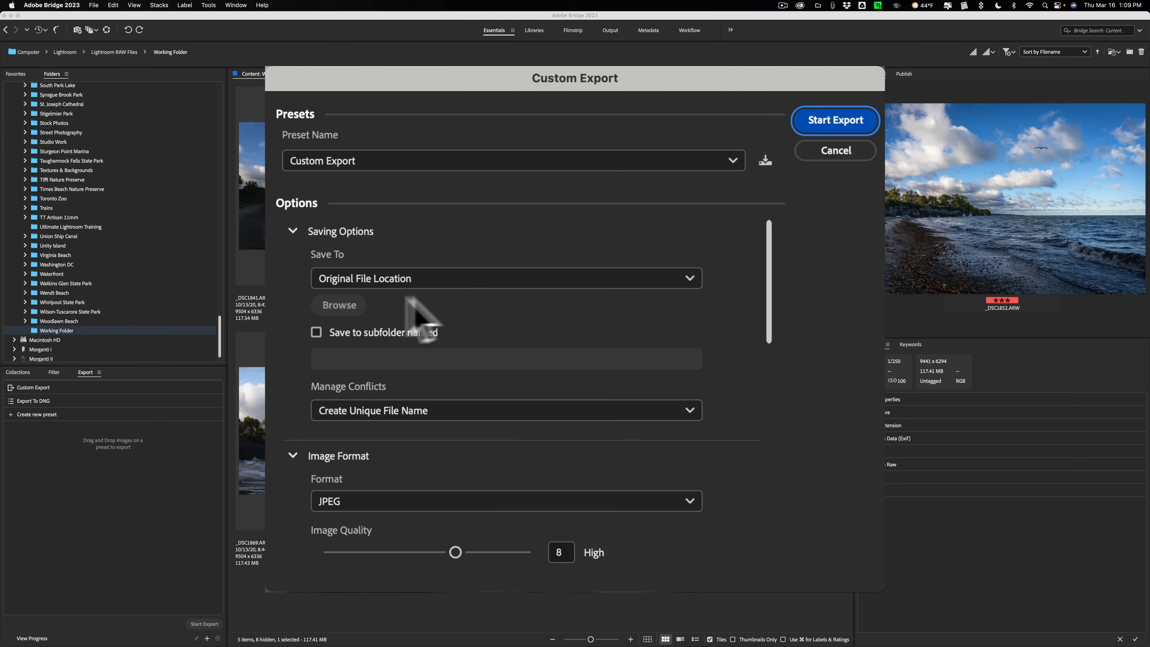
Step: Save exports to a specific Desktop folder and keep unique file names on conflict
click(505, 278)
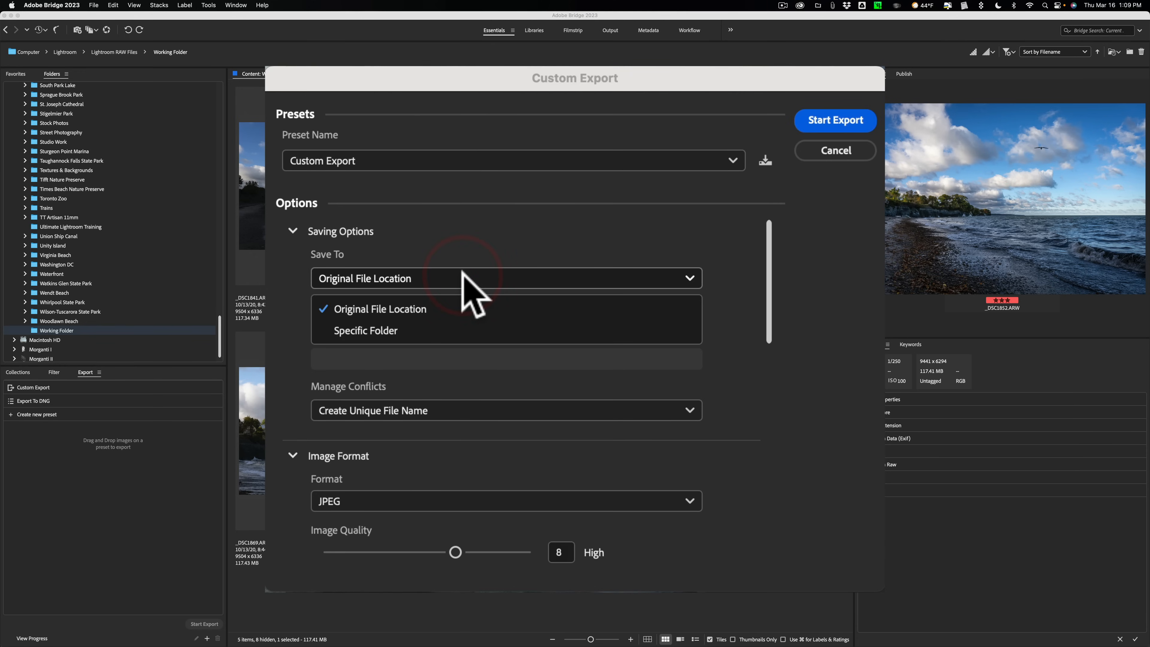
click(365, 330)
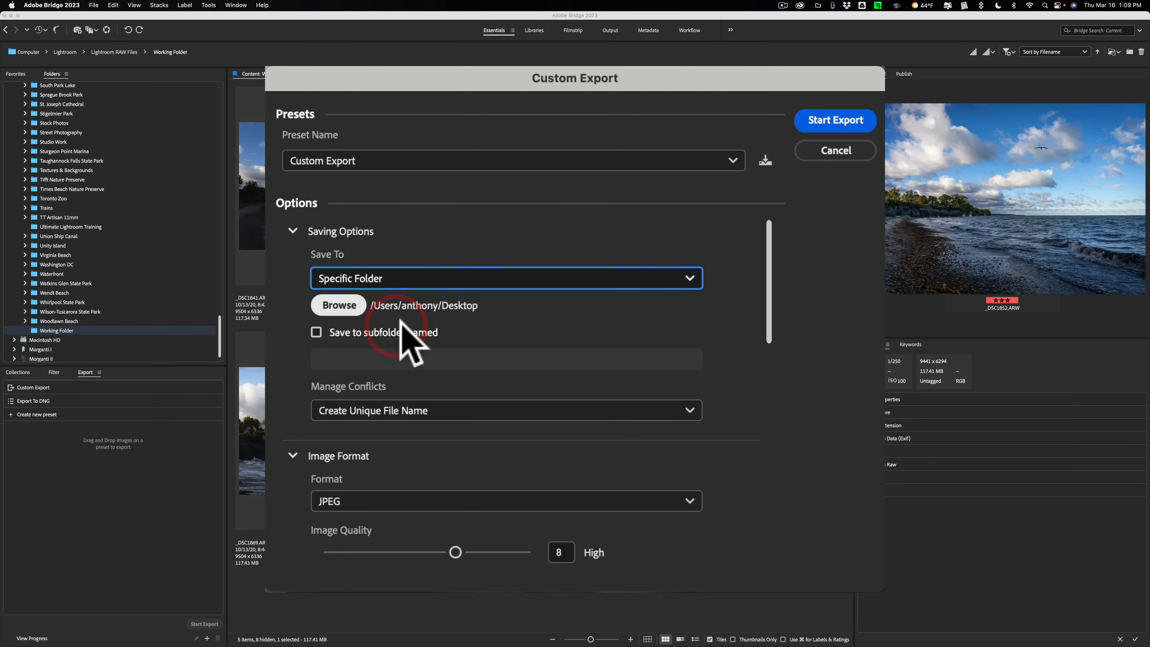
mouse_move(418, 330)
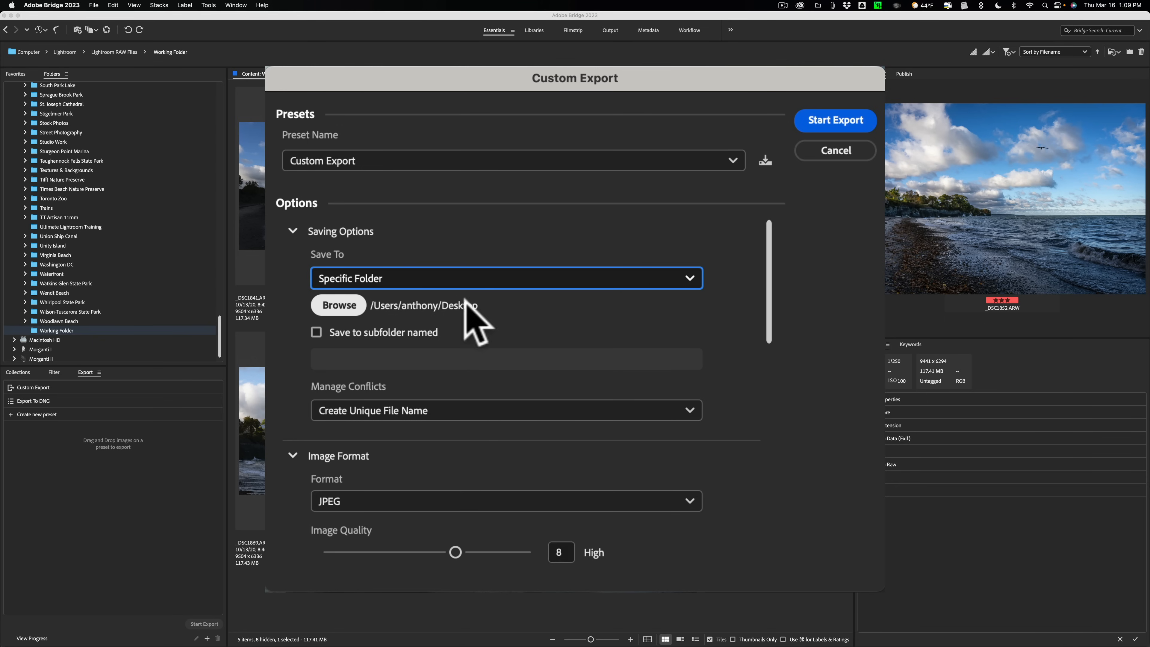
scroll(down, 3)
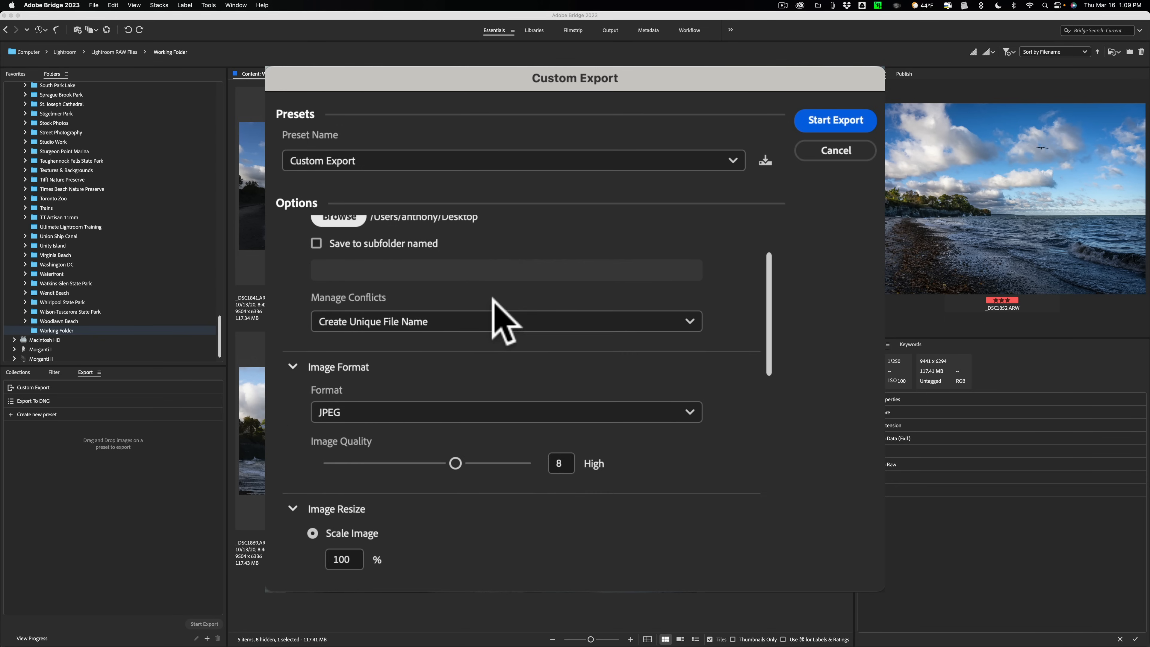
click(505, 321)
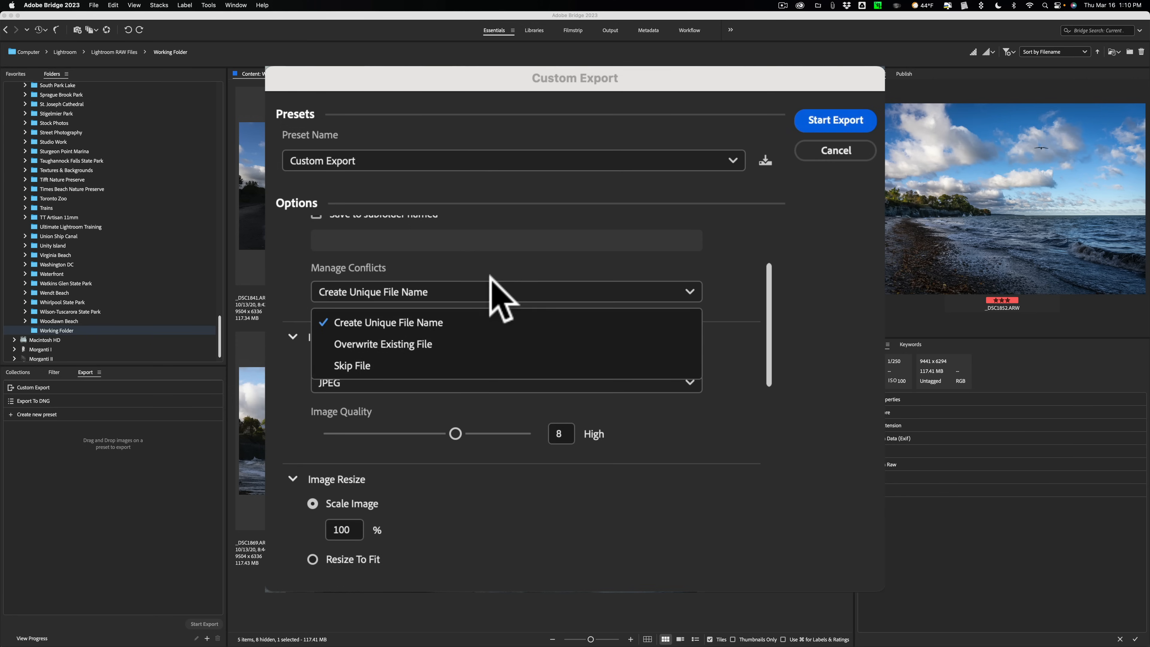
click(388, 322)
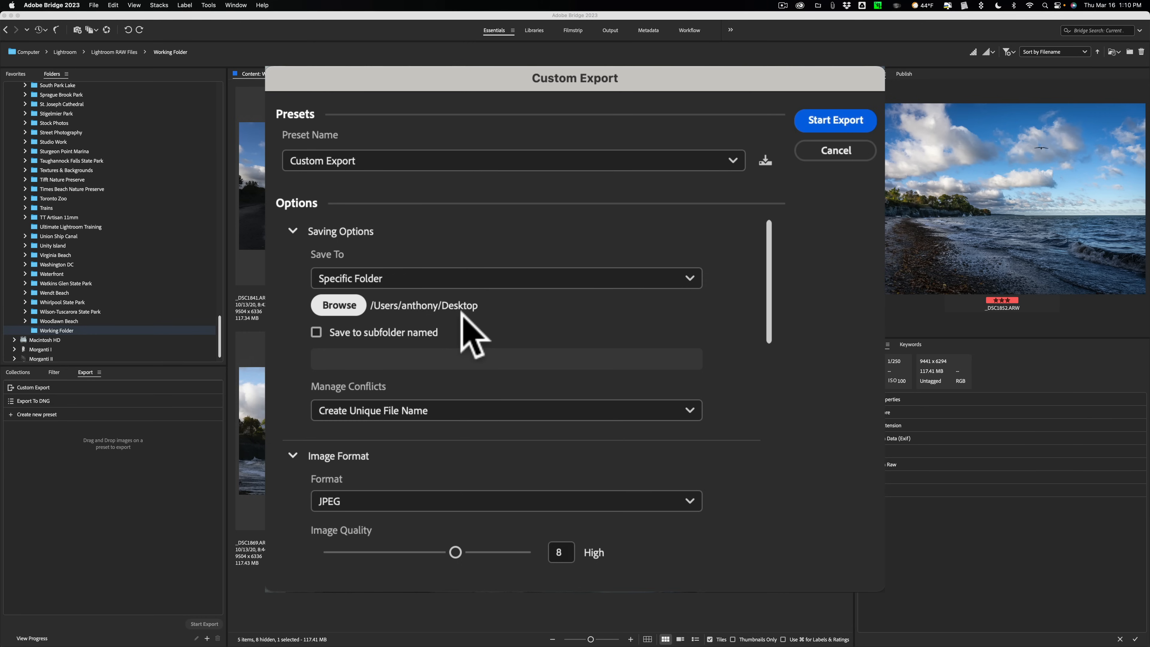
Step: Raise the JPEG quality slider to 10
scroll(down, 3)
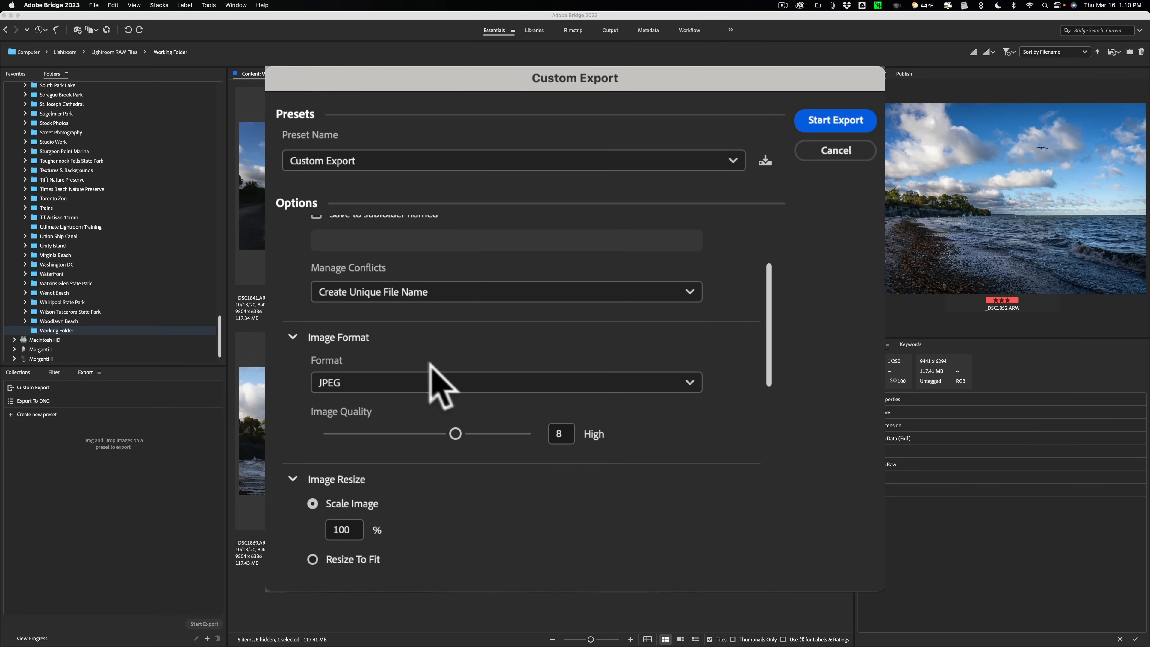
drag(454, 433, 493, 434)
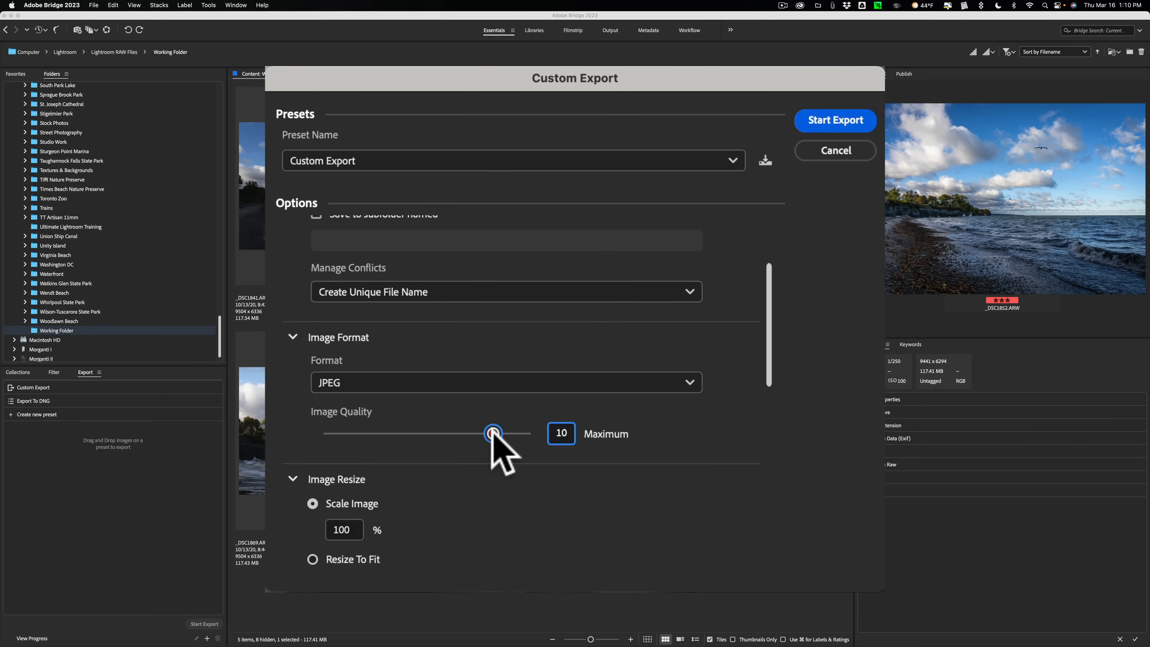
drag(493, 434, 513, 434)
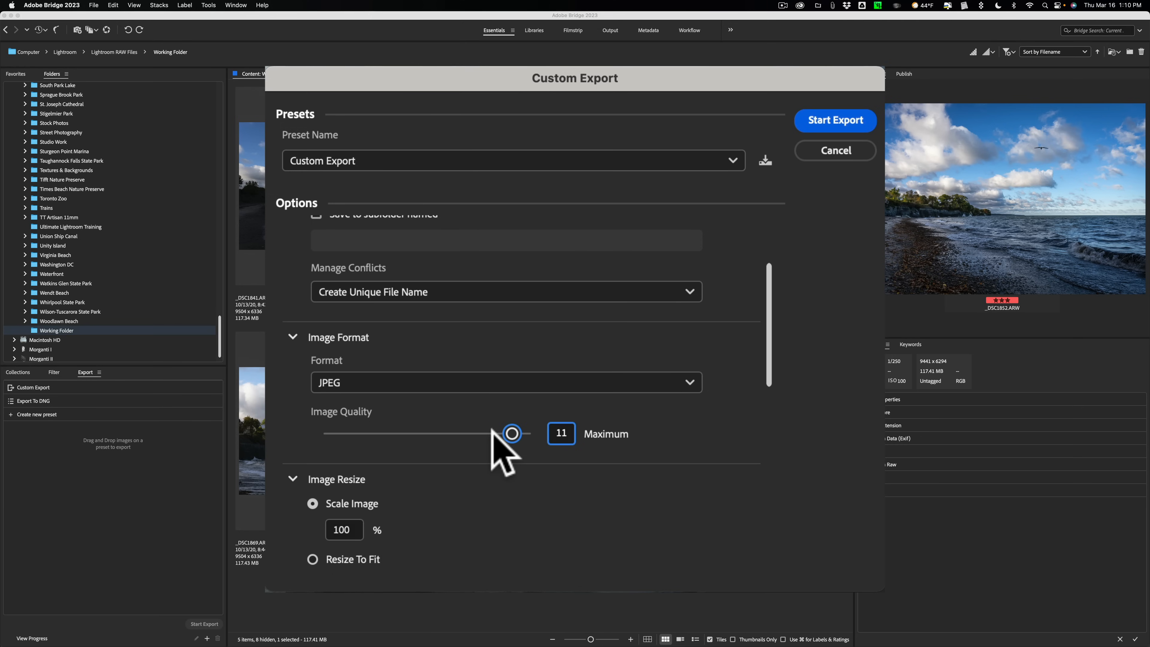
drag(511, 432, 530, 432)
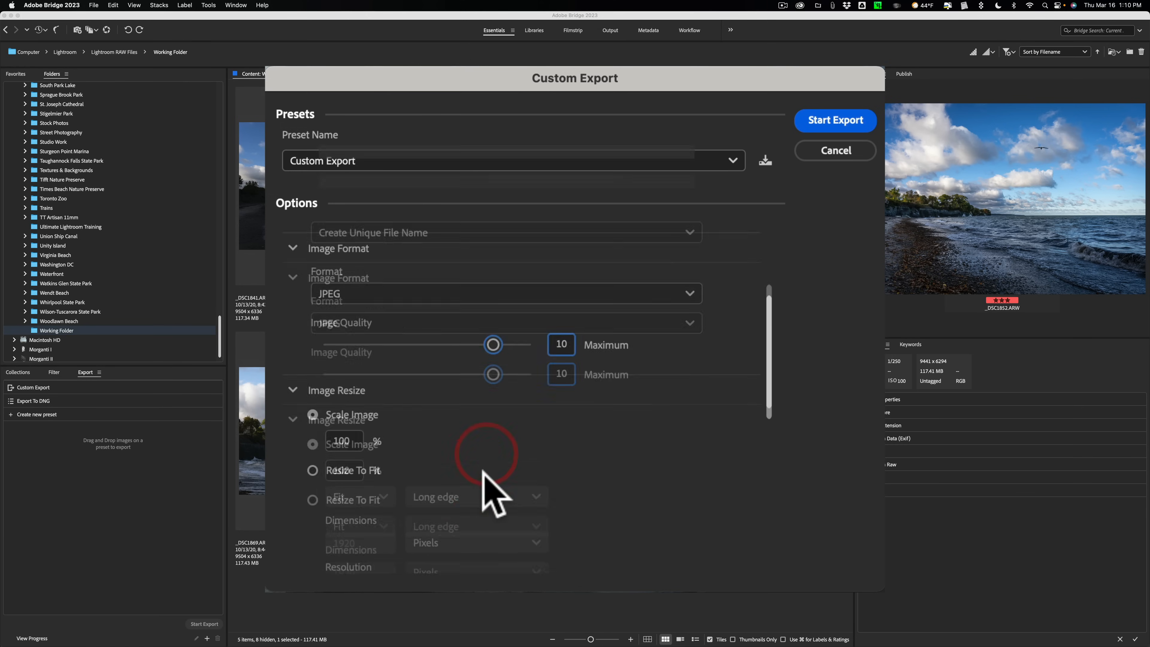
Step: Enable Resize To Fit with a 1000-pixel long edge
click(313, 440)
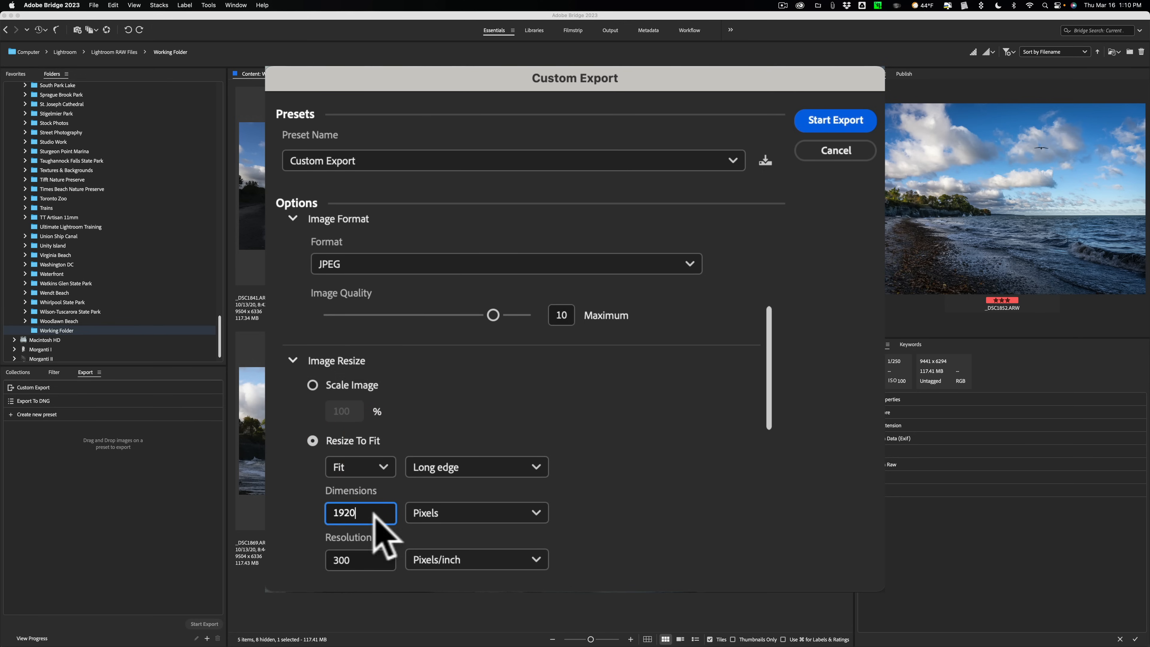
key(backspace)
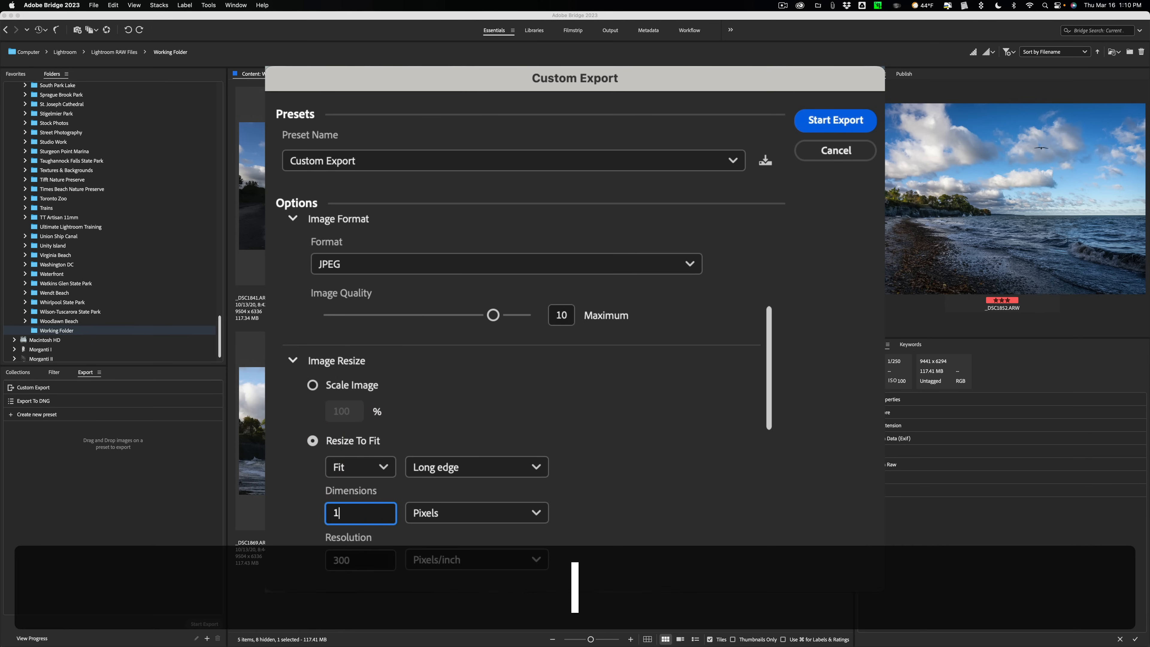
text(000)
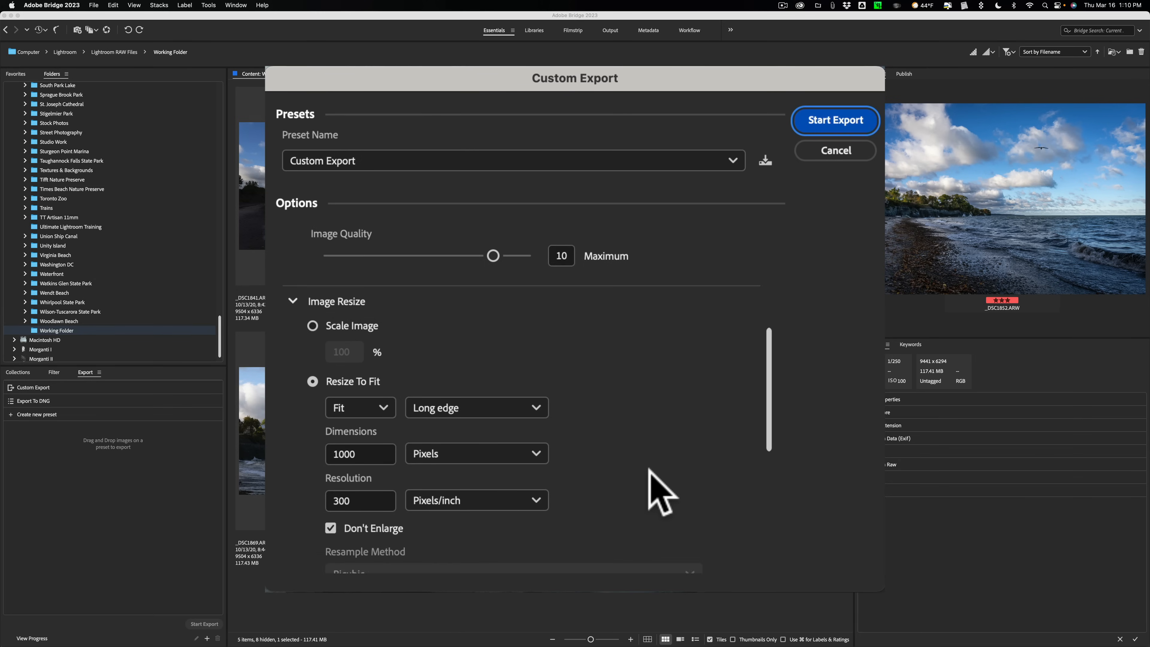
scroll(down, 3)
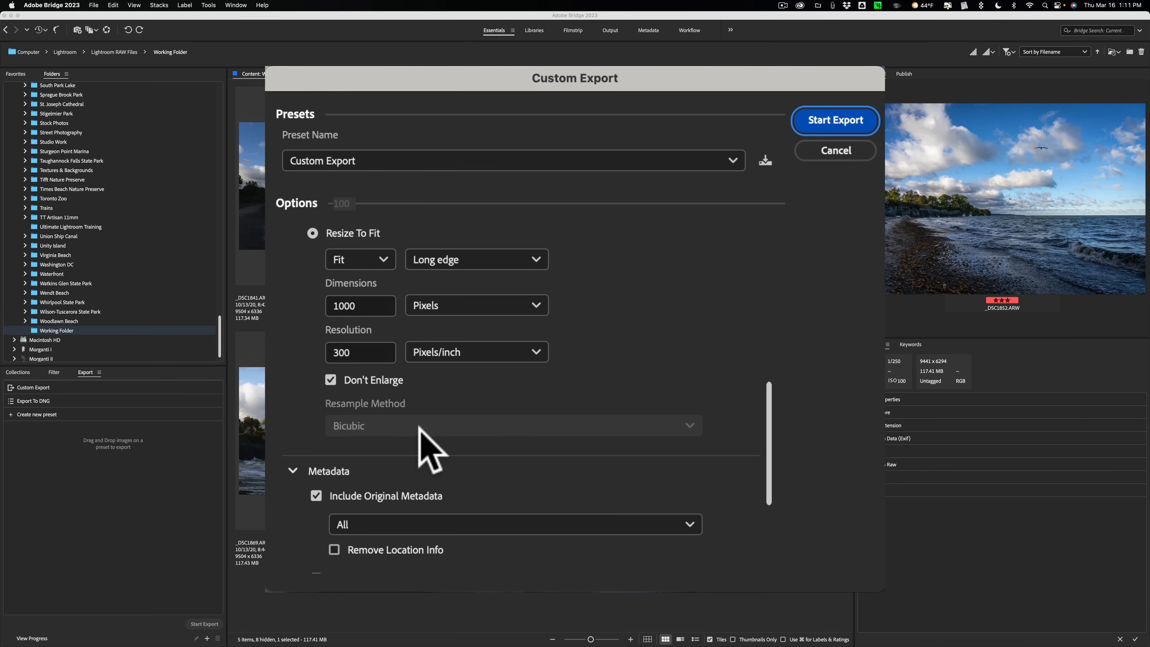
mouse_move(440, 447)
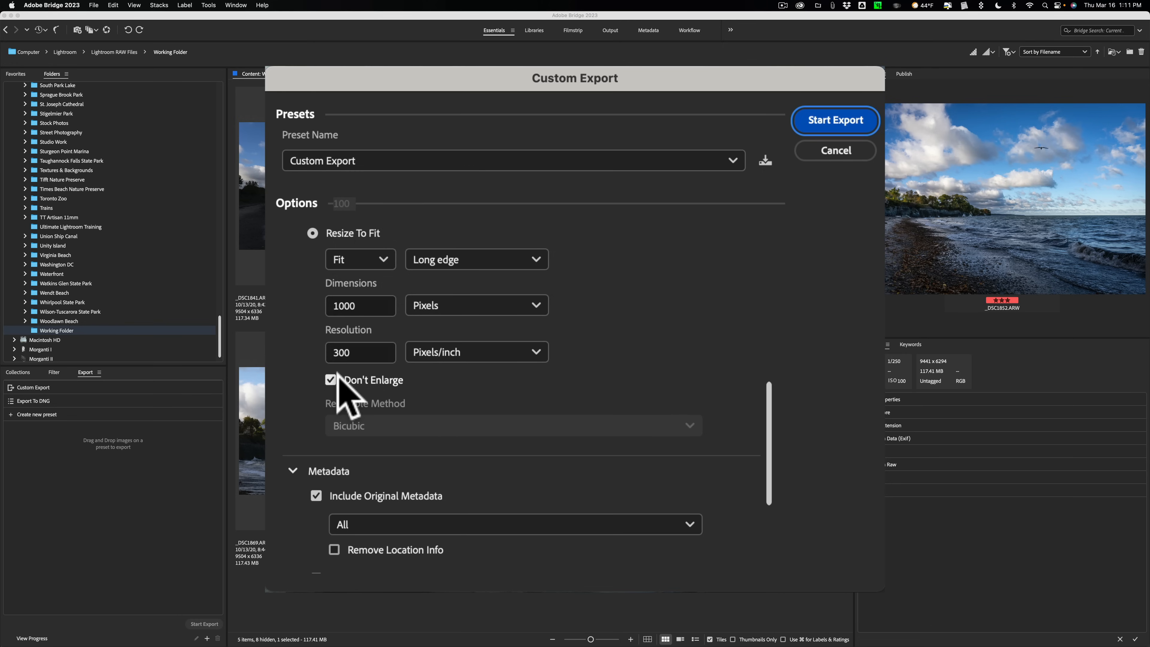
mouse_move(378, 312)
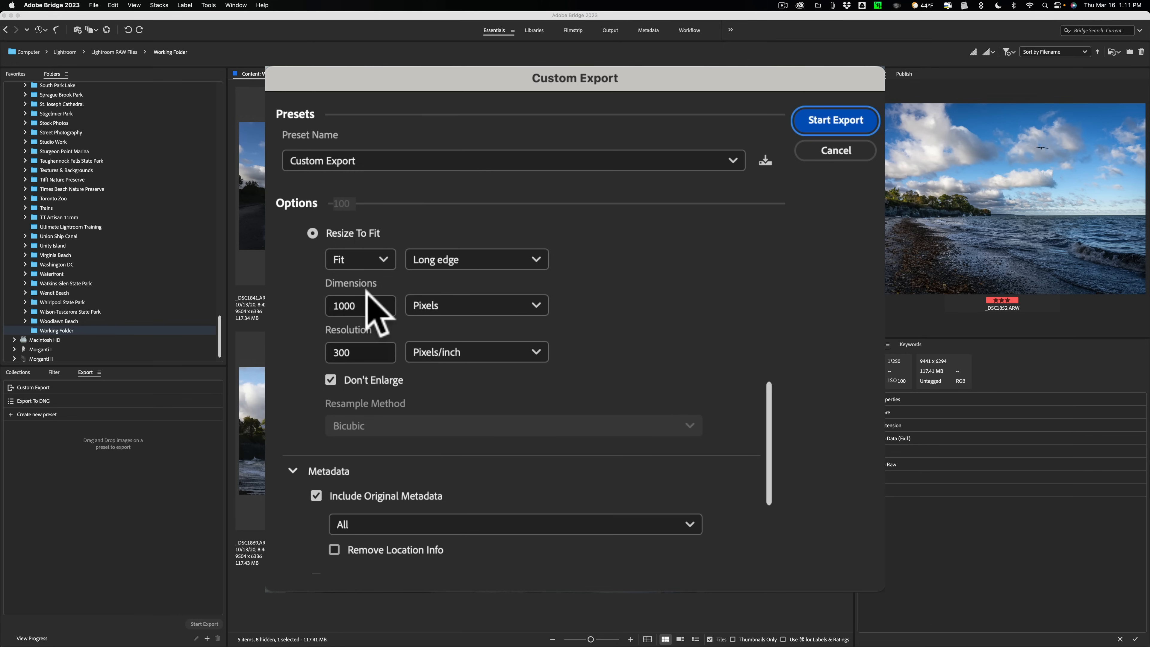
Step: Set Include Original Metadata to Copyright Only
scroll(down, 3)
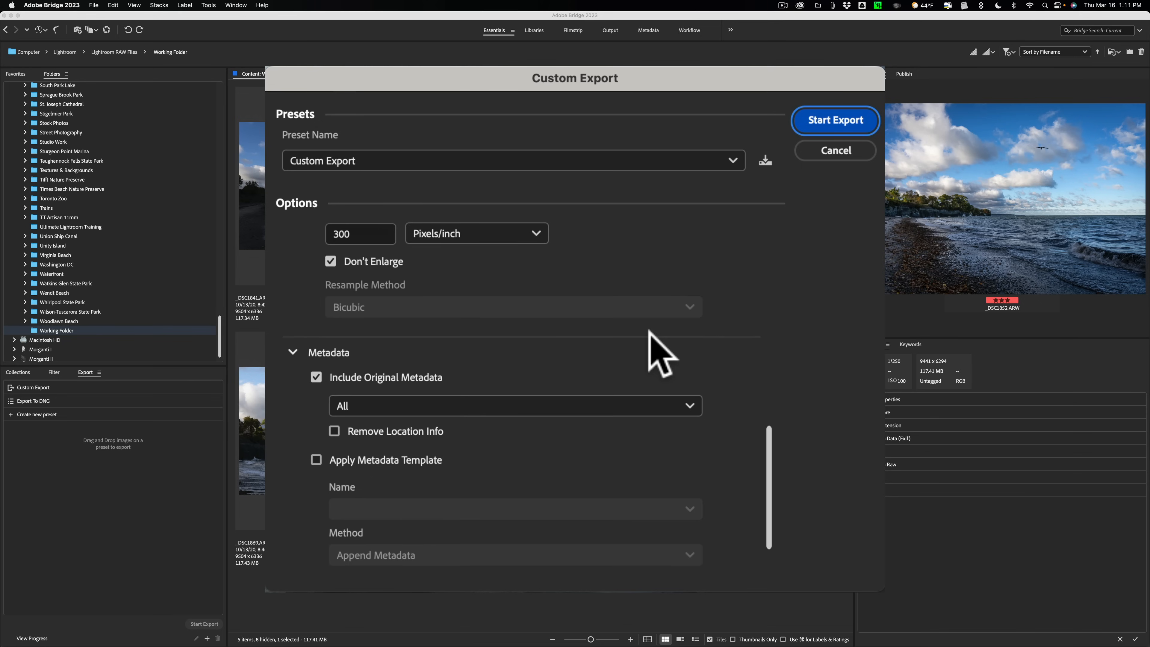
mouse_move(388, 396)
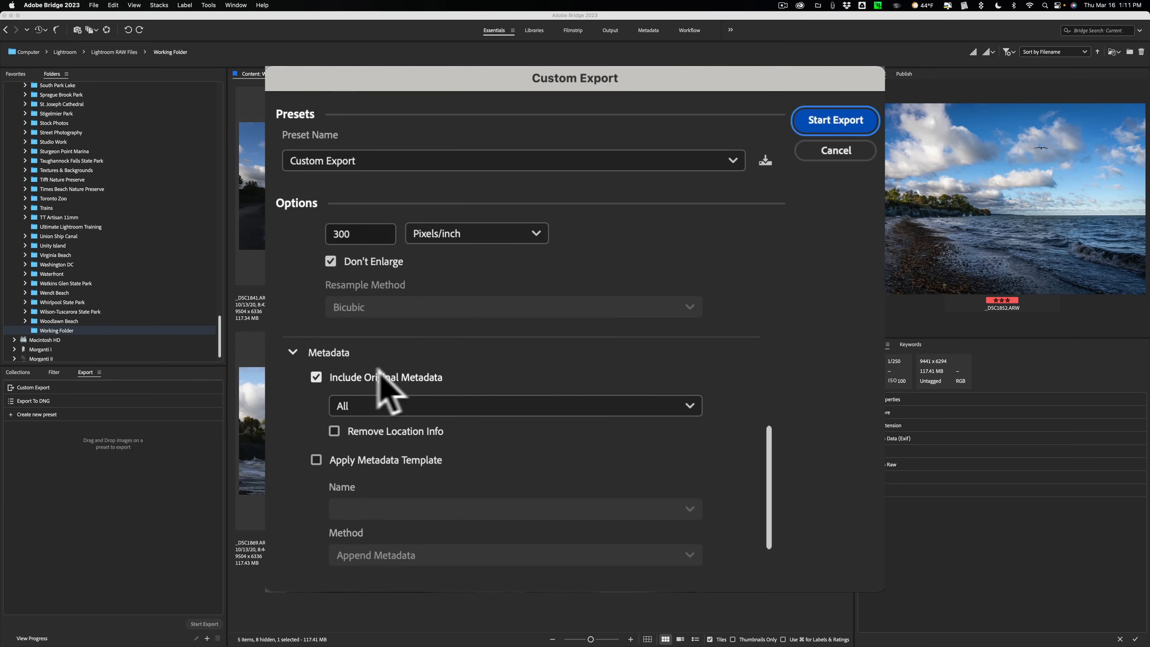
mouse_move(418, 400)
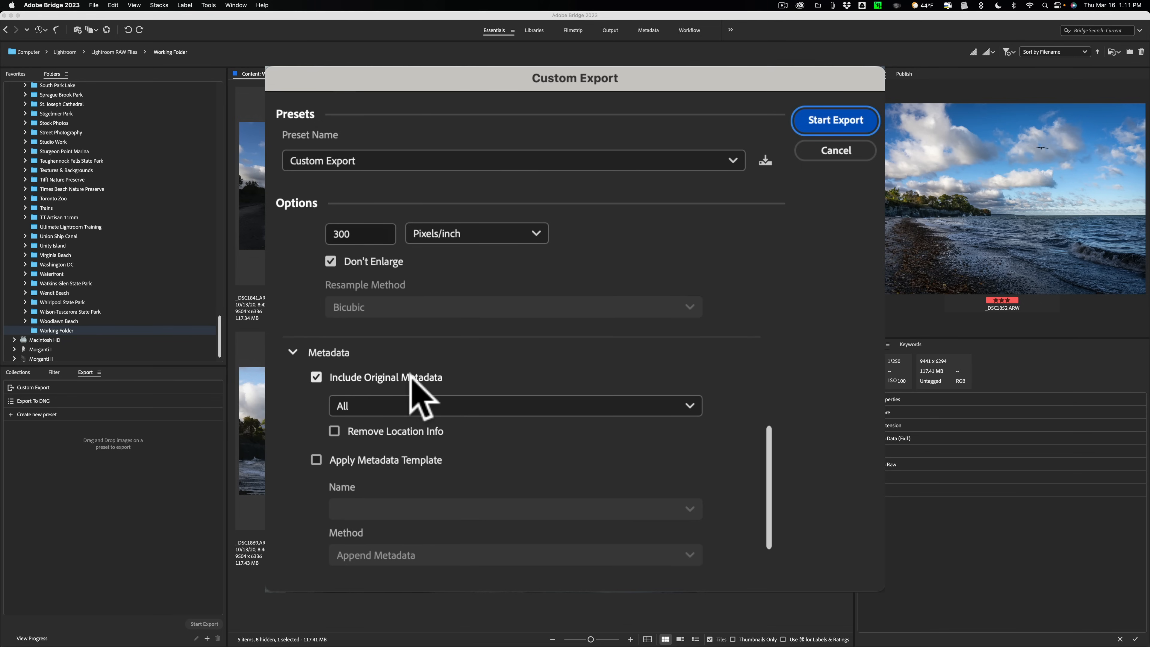
click(514, 405)
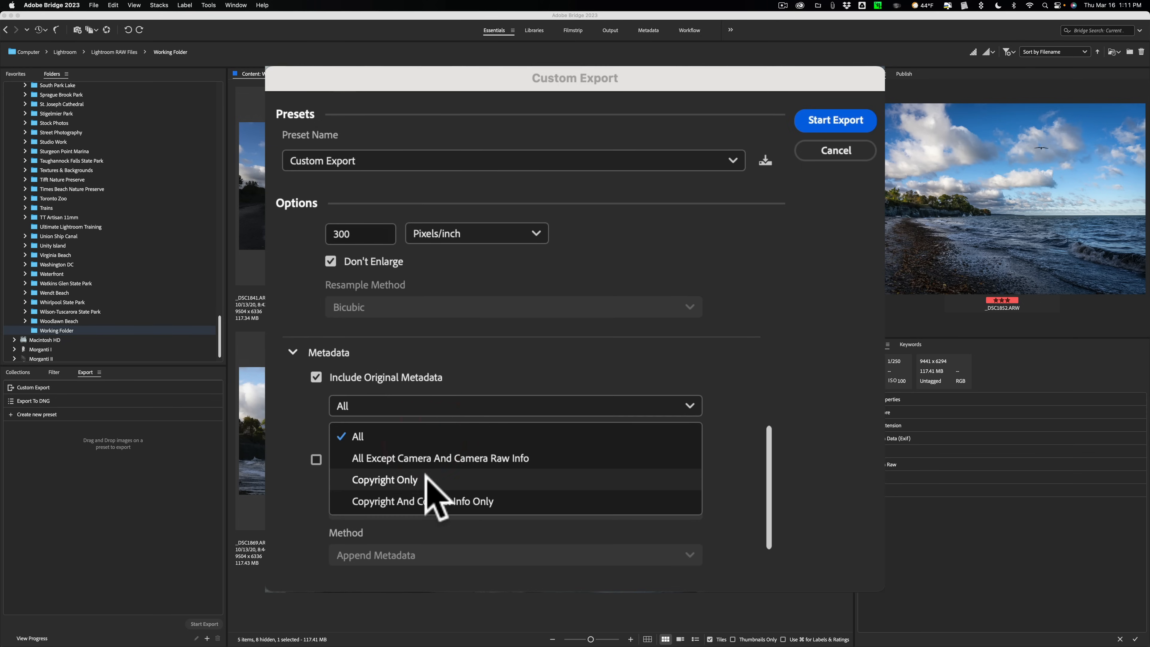
click(384, 479)
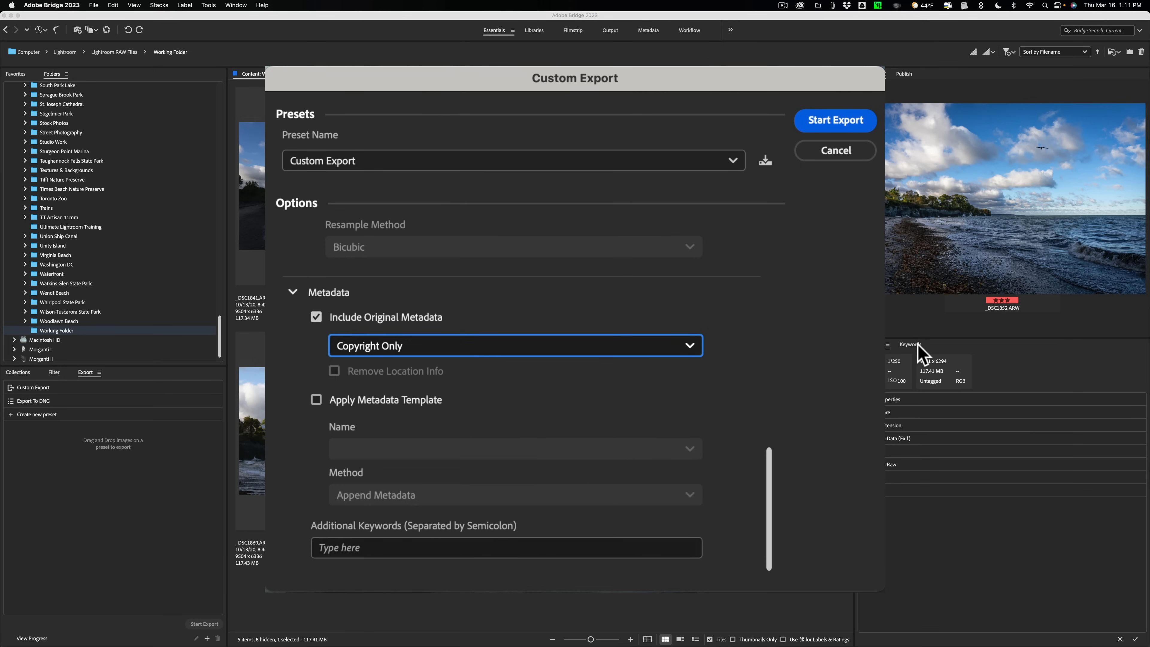
mouse_move(922, 354)
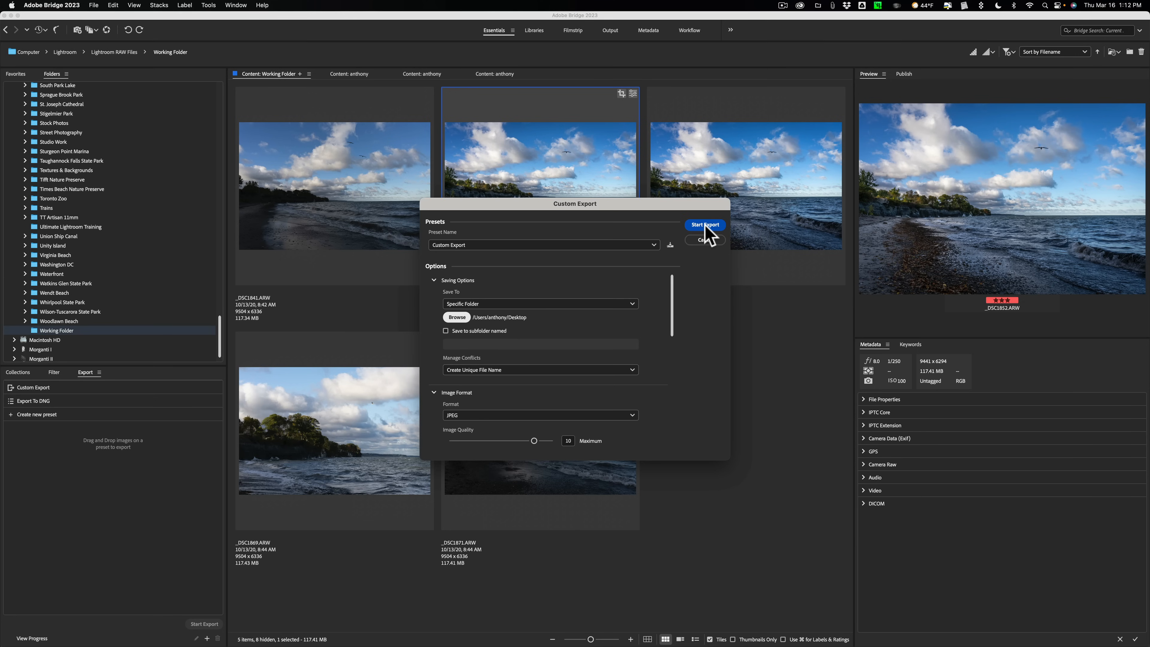
Step: Start the export and close the finished Export Progress report
click(704, 224)
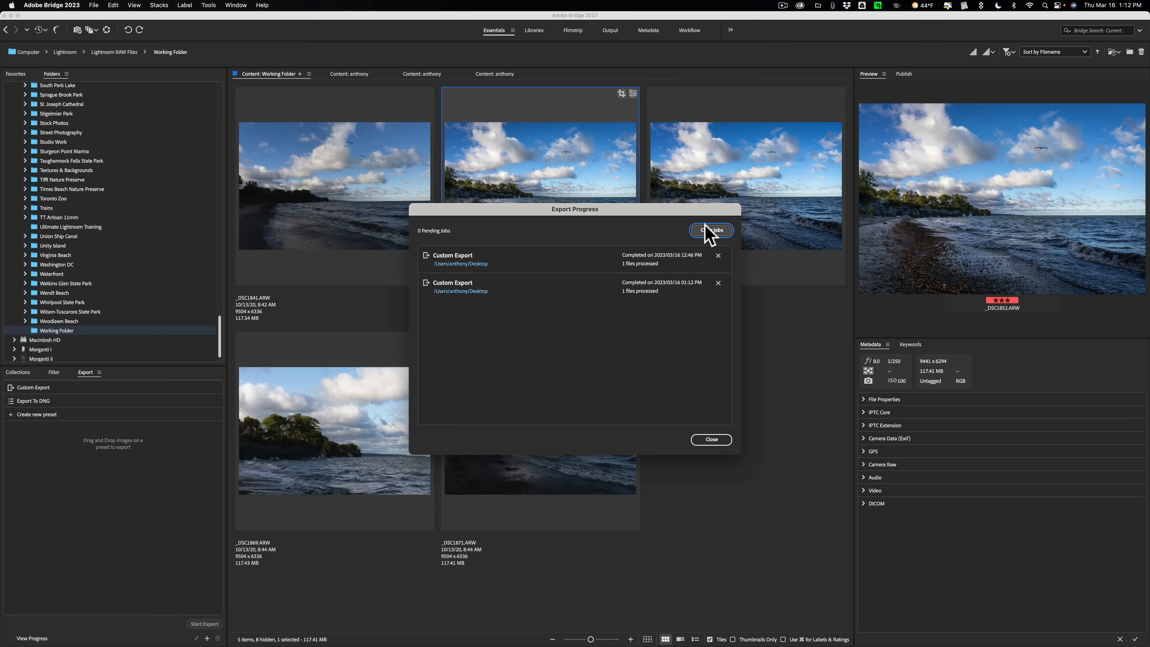
mouse_move(730, 425)
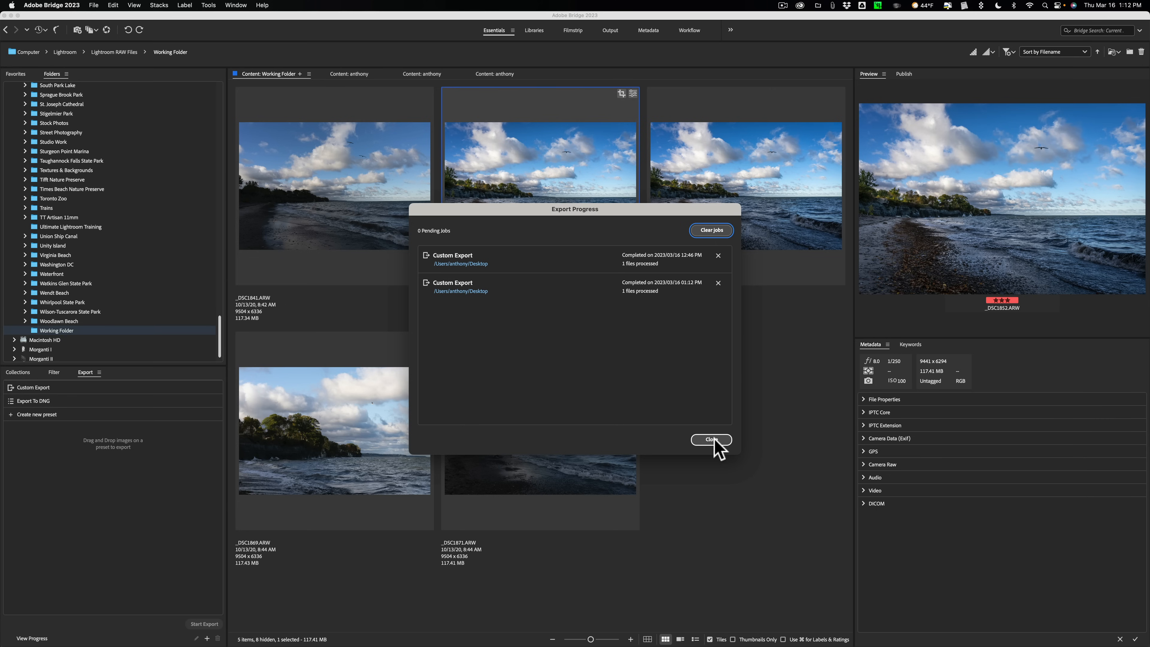
click(711, 440)
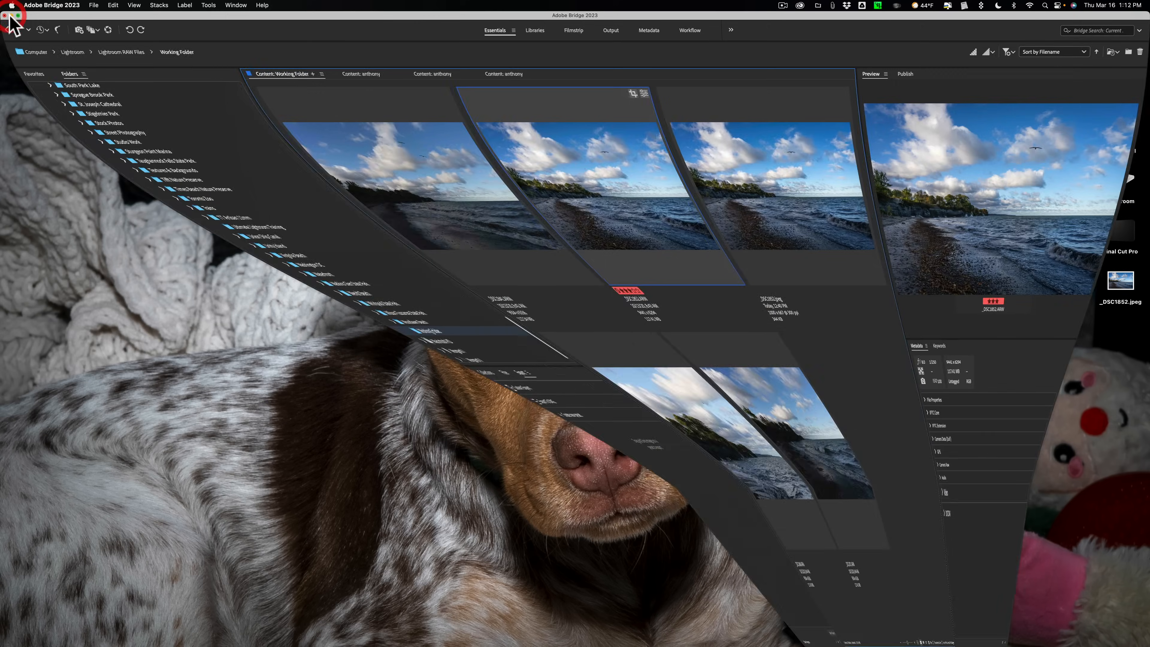
Step: View the exported _DSC1852.jpeg from the desktop in Preview and close it
click(12, 20)
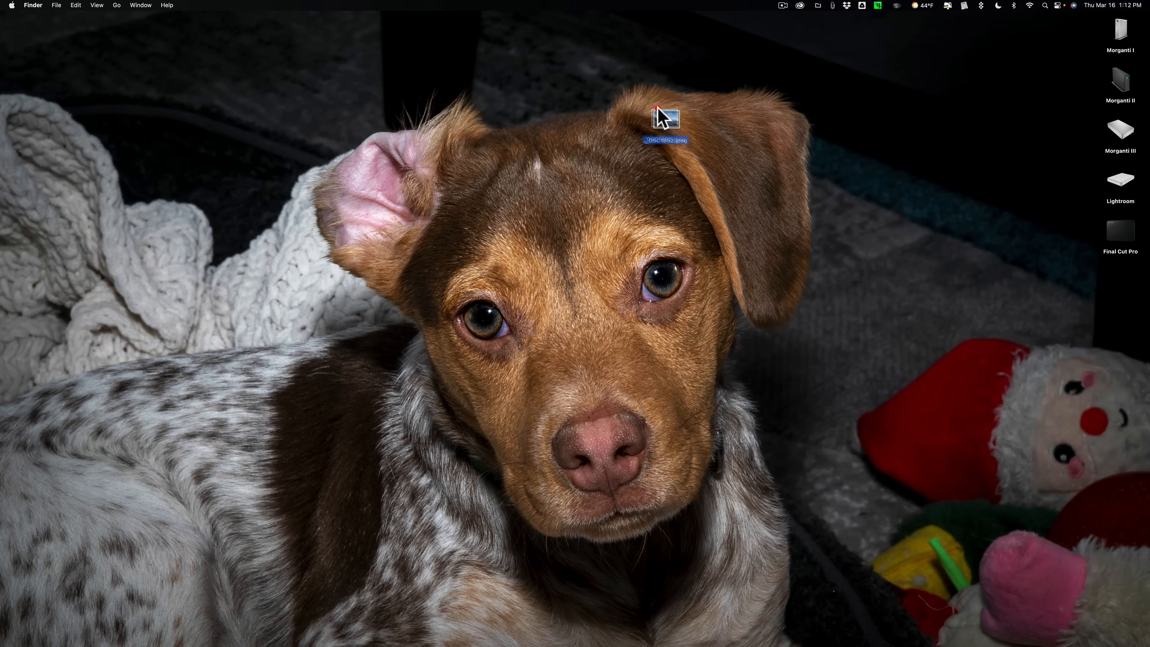
double_click(666, 117)
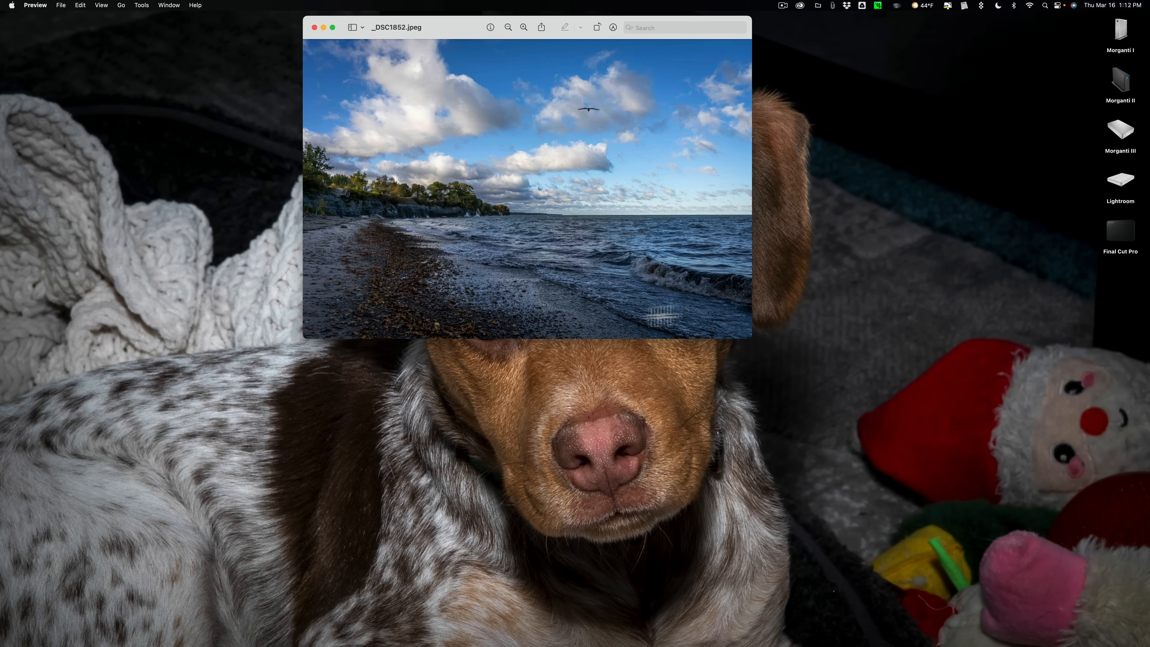
click(323, 28)
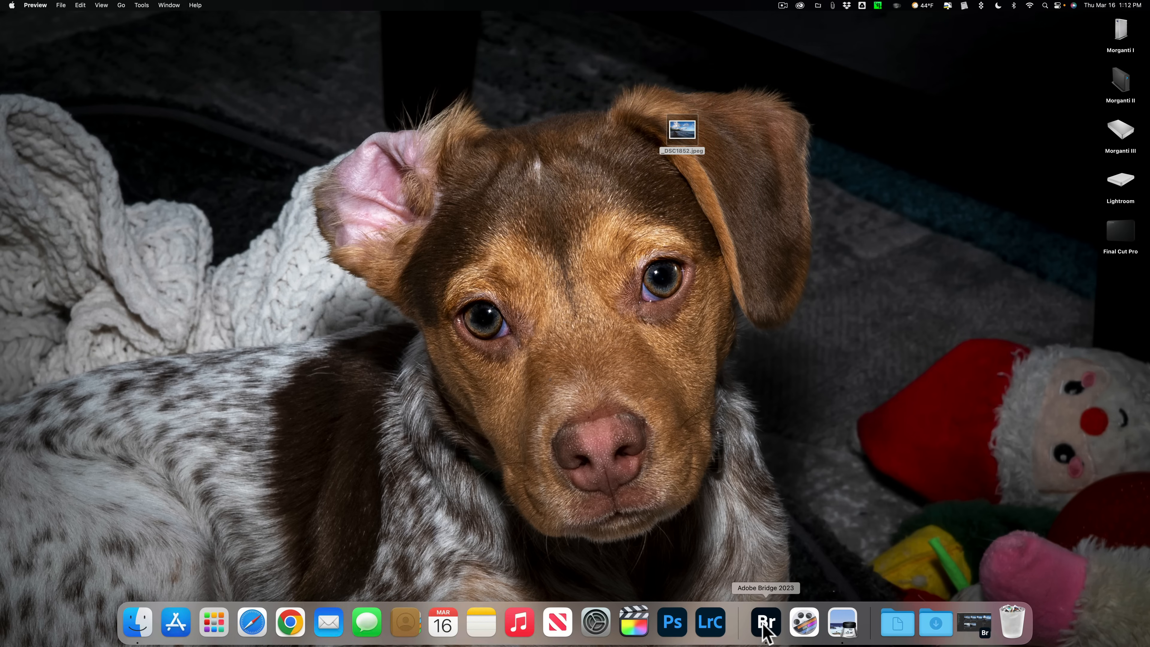
Step: Bring Bridge back, try the Filmstrip workspace, then return to Essentials
click(765, 623)
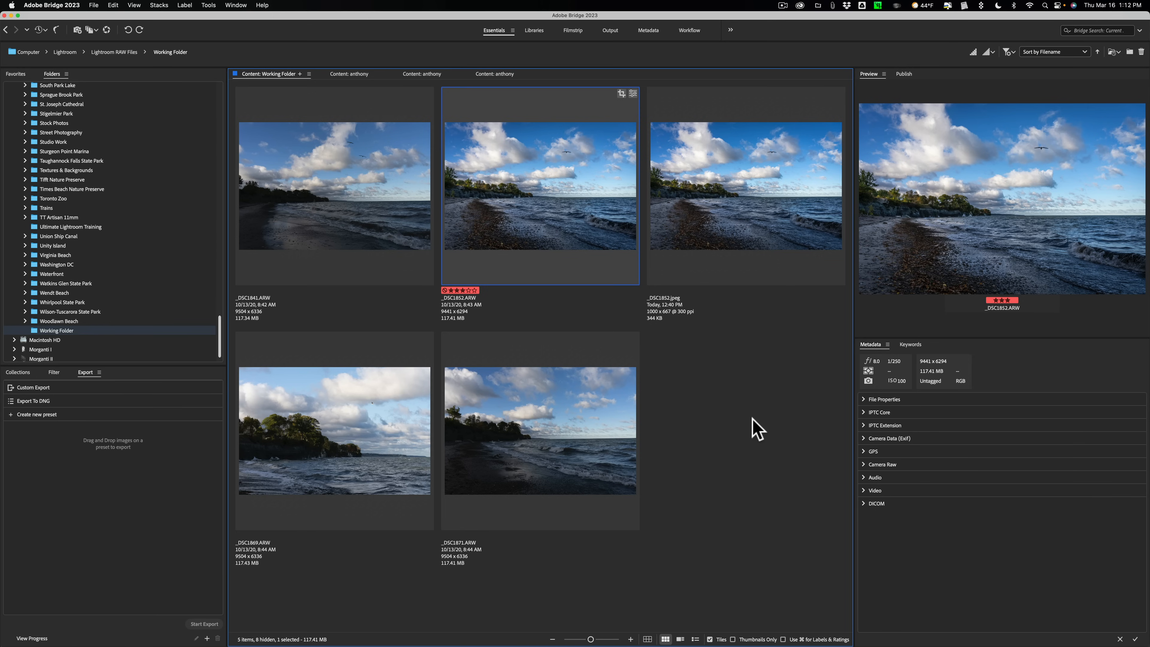
mouse_move(659, 91)
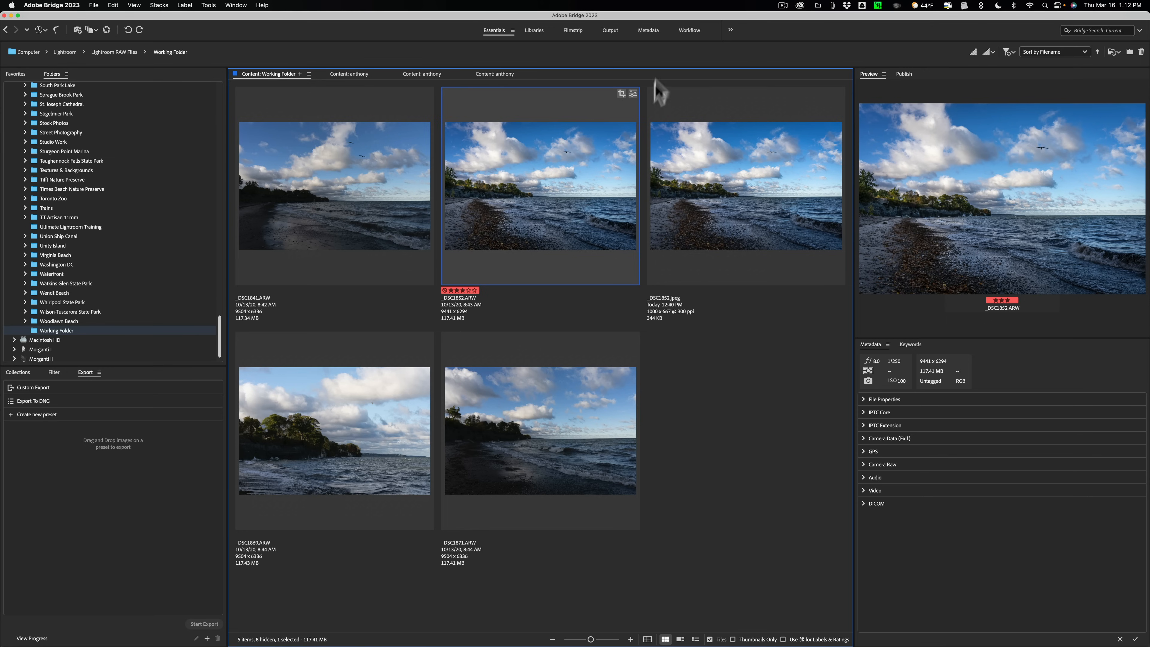
mouse_move(662, 64)
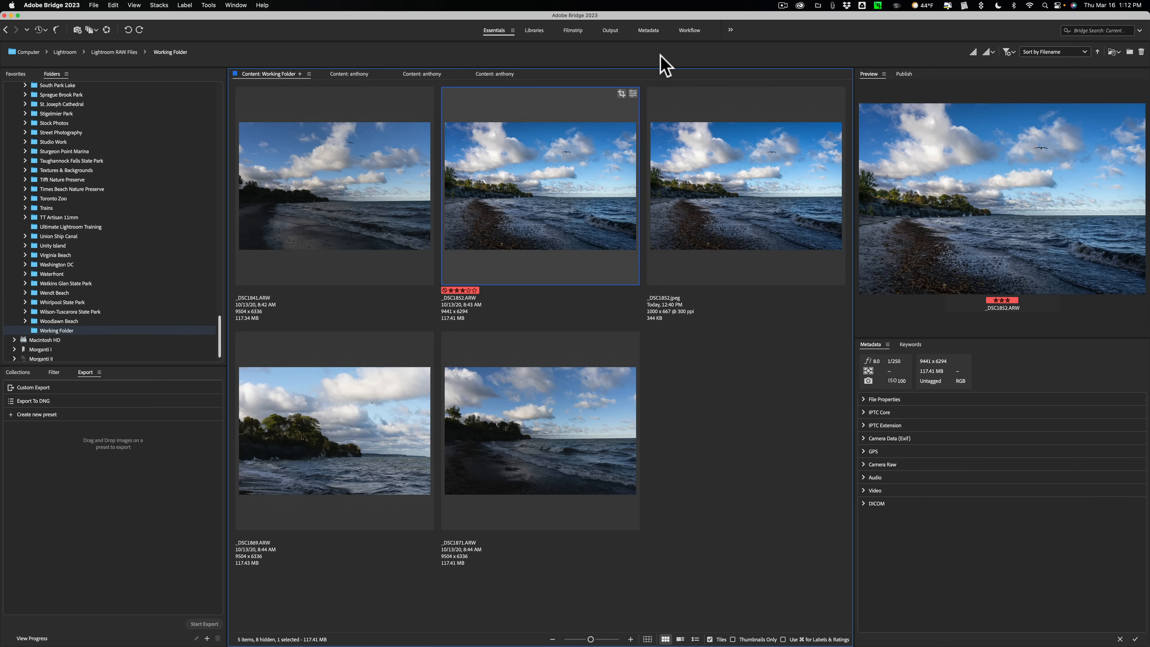
mouse_move(535, 55)
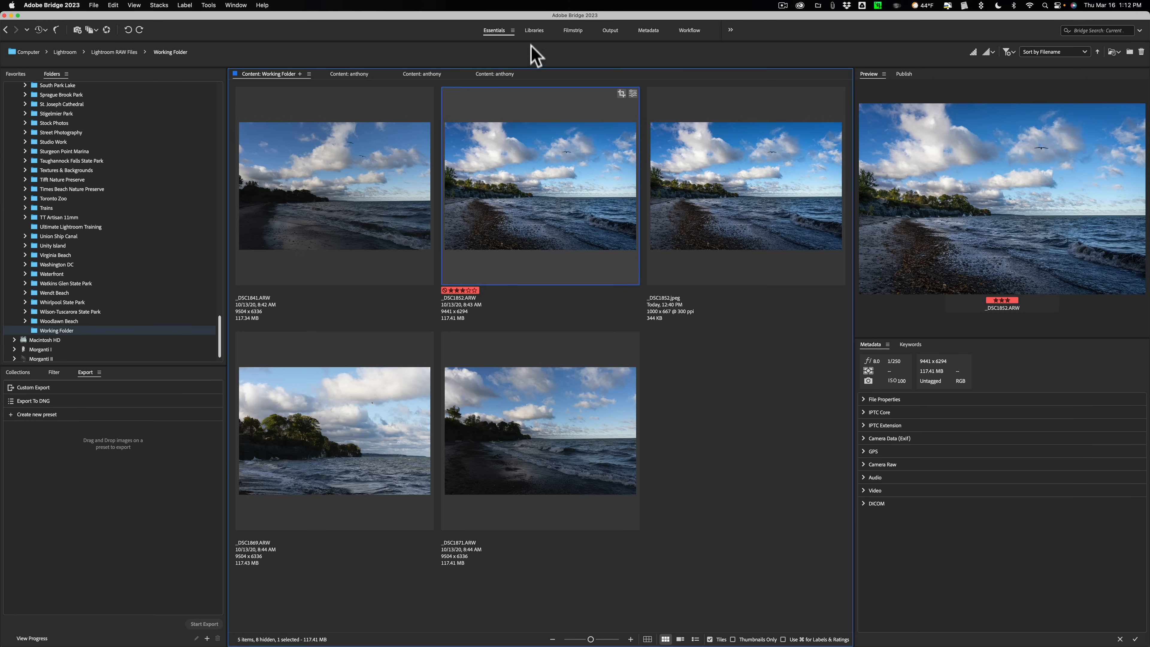
mouse_move(648, 41)
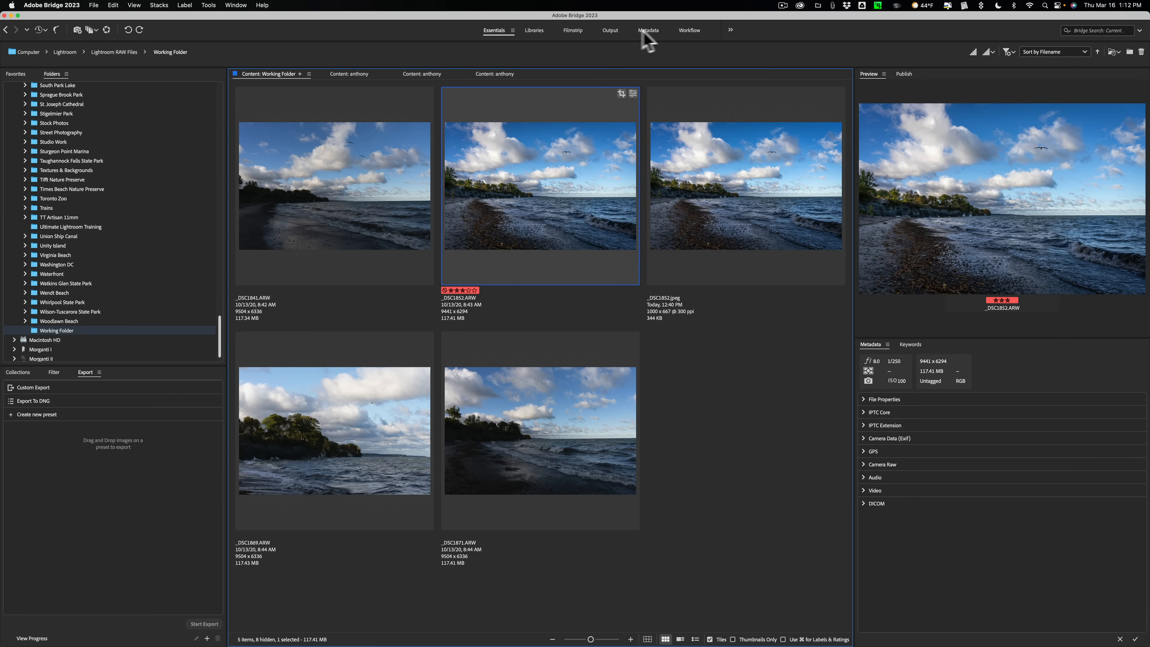
click(573, 30)
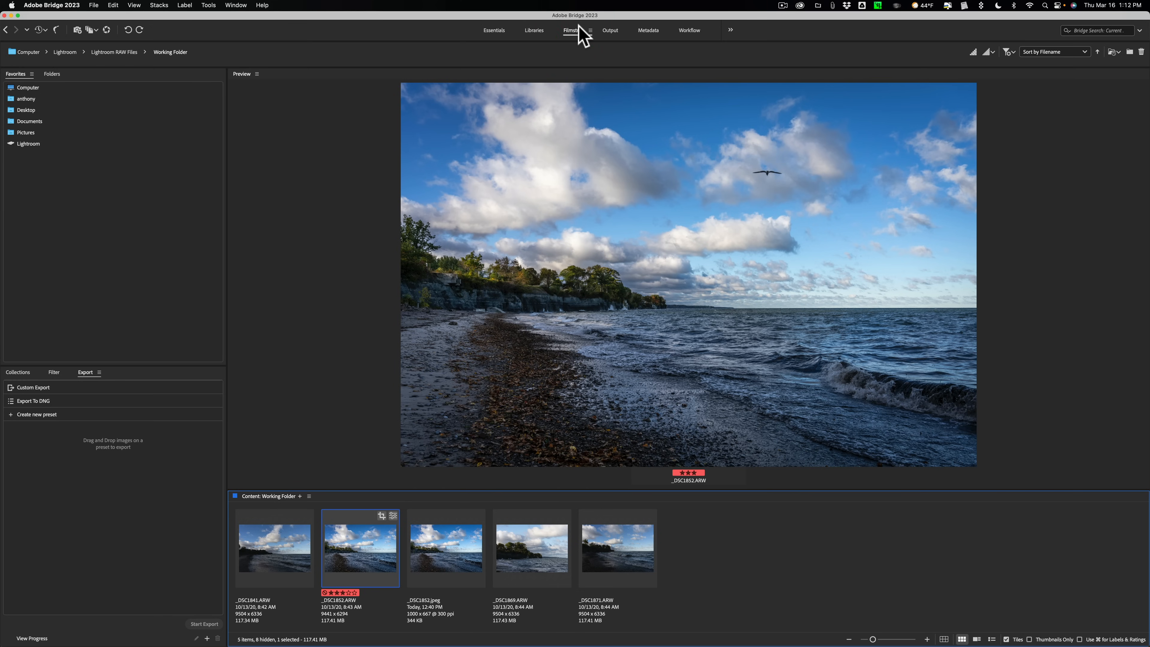
mouse_move(496, 40)
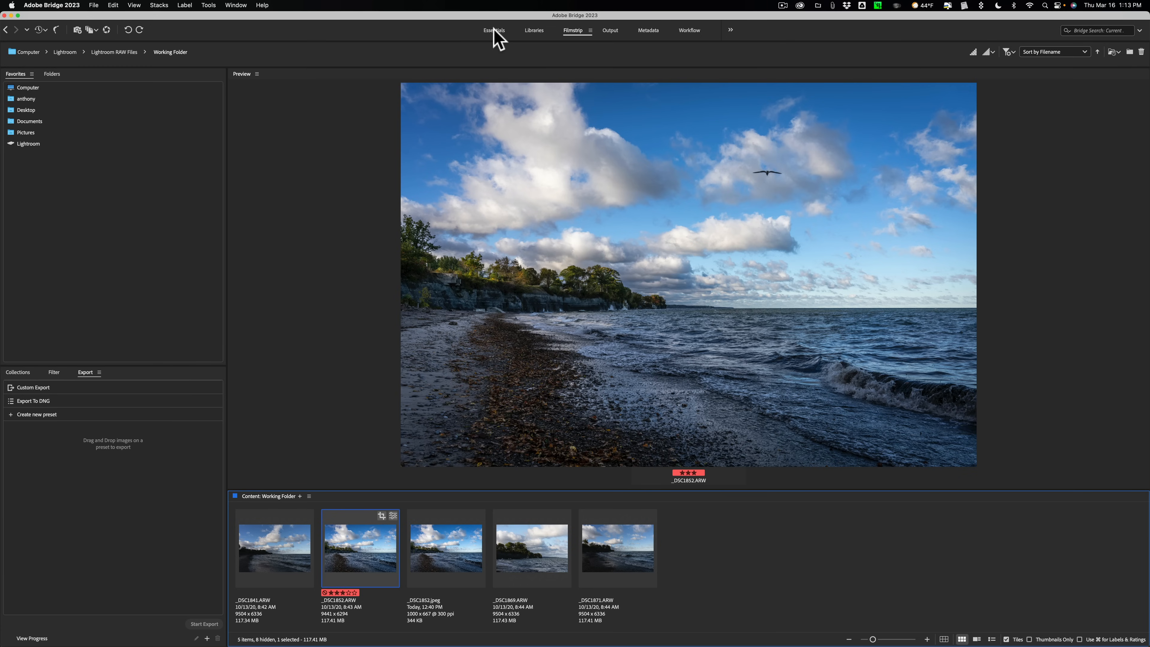
mouse_move(552, 38)
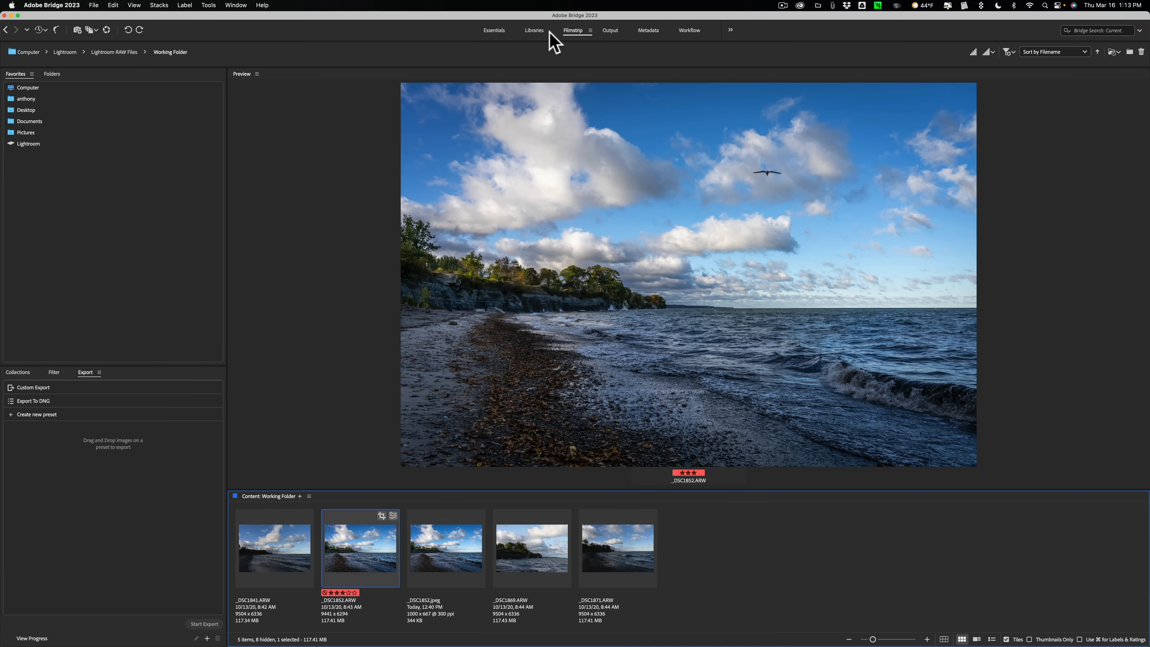
click(494, 30)
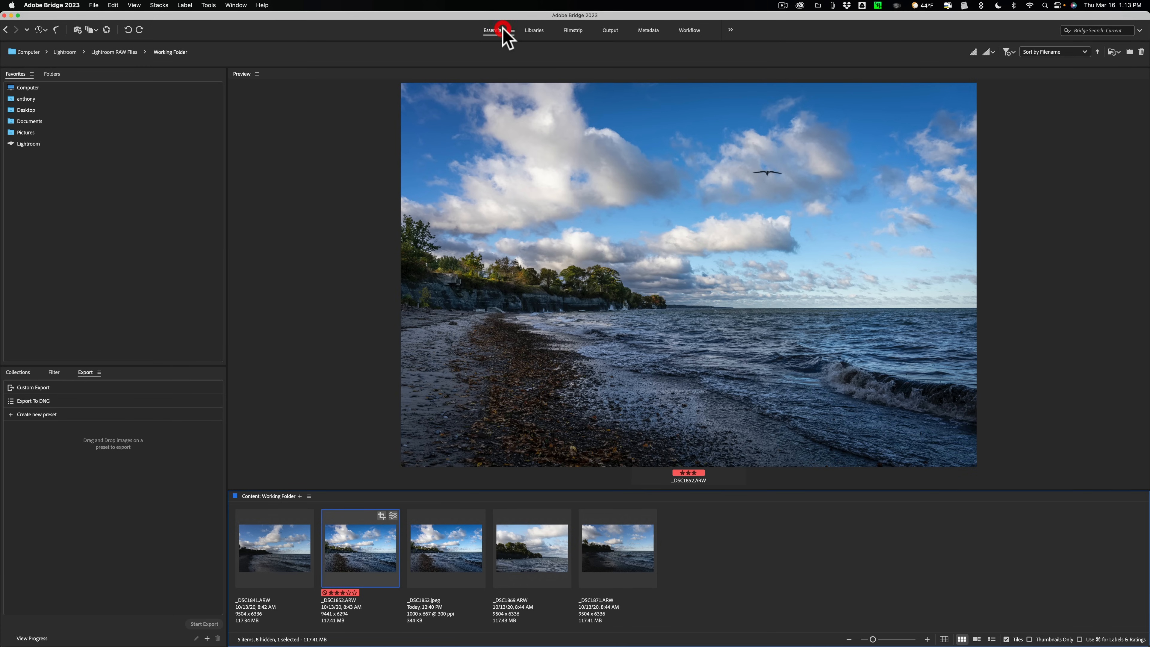
click(493, 30)
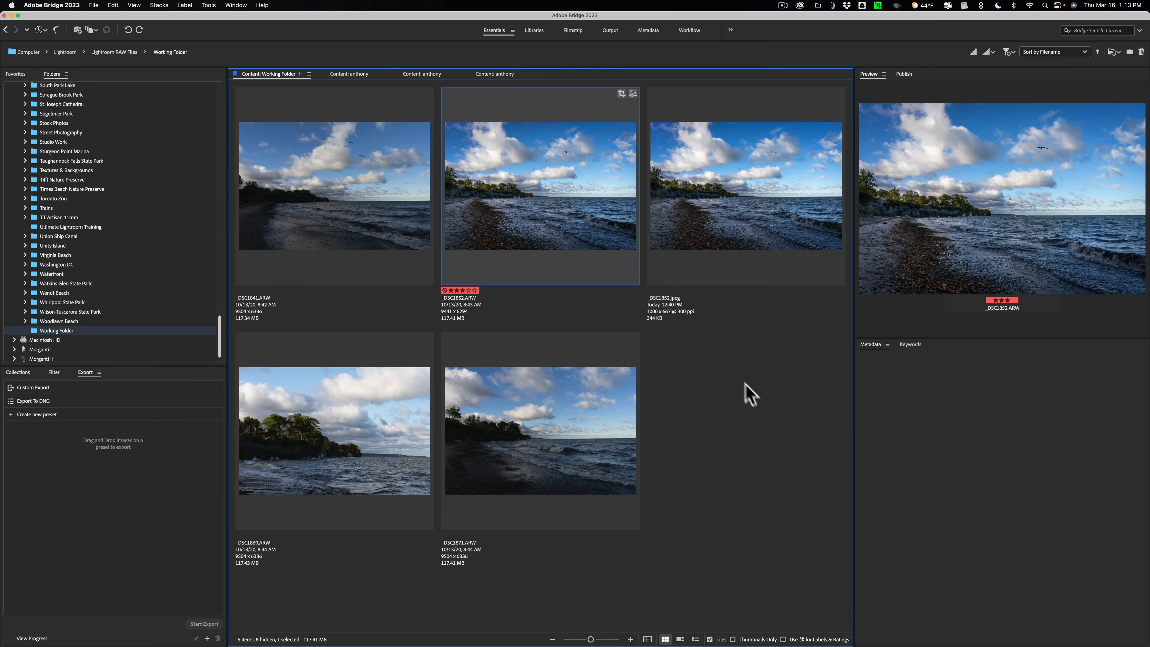
mouse_move(726, 388)
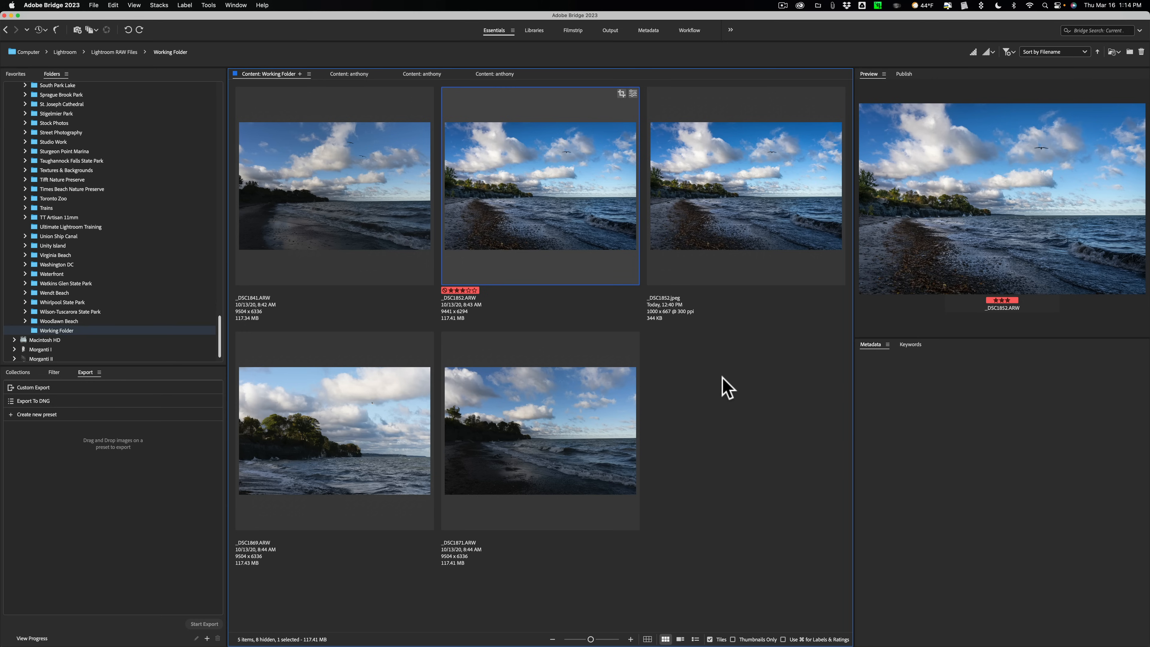
mouse_move(633, 351)
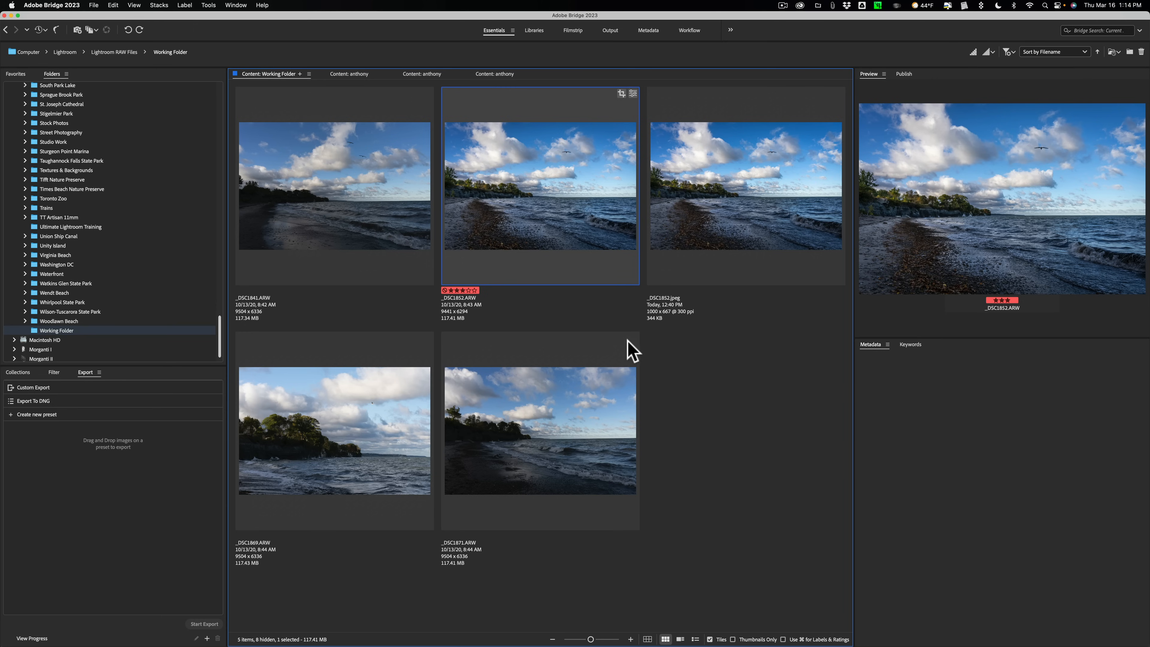
mouse_move(634, 357)
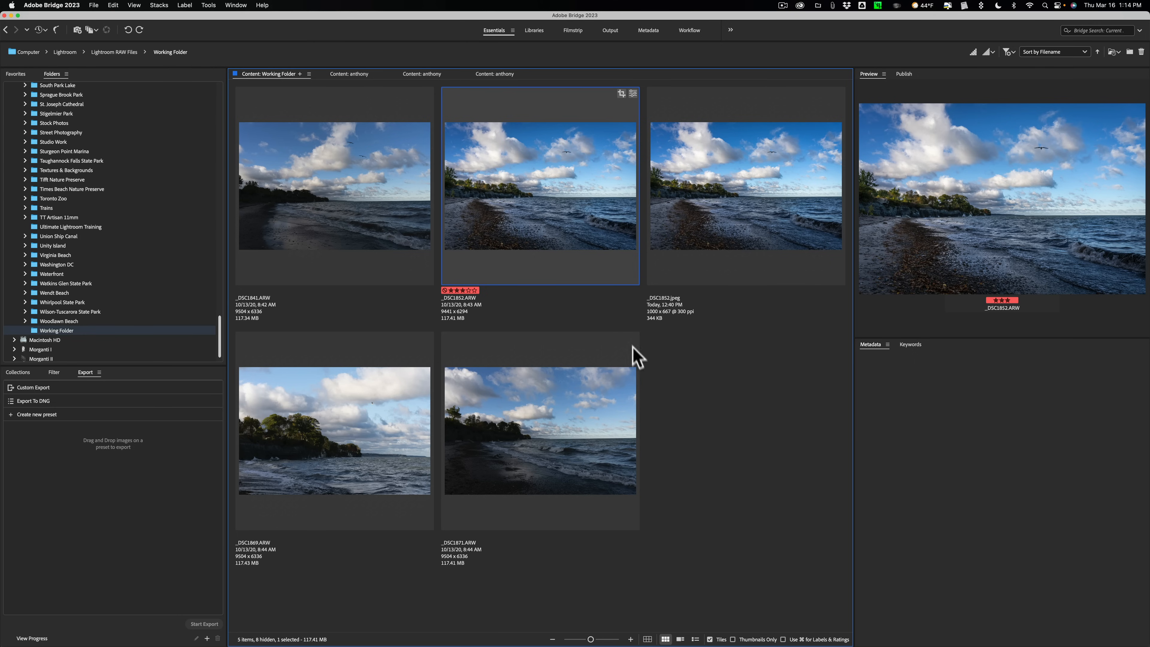
mouse_move(635, 350)
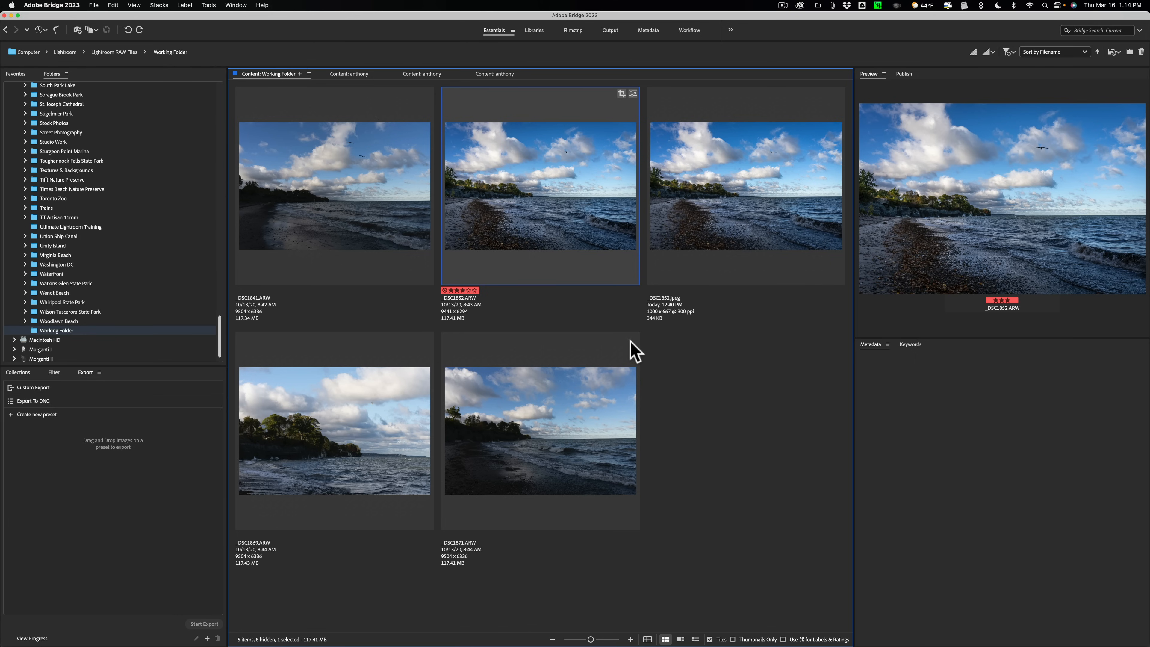